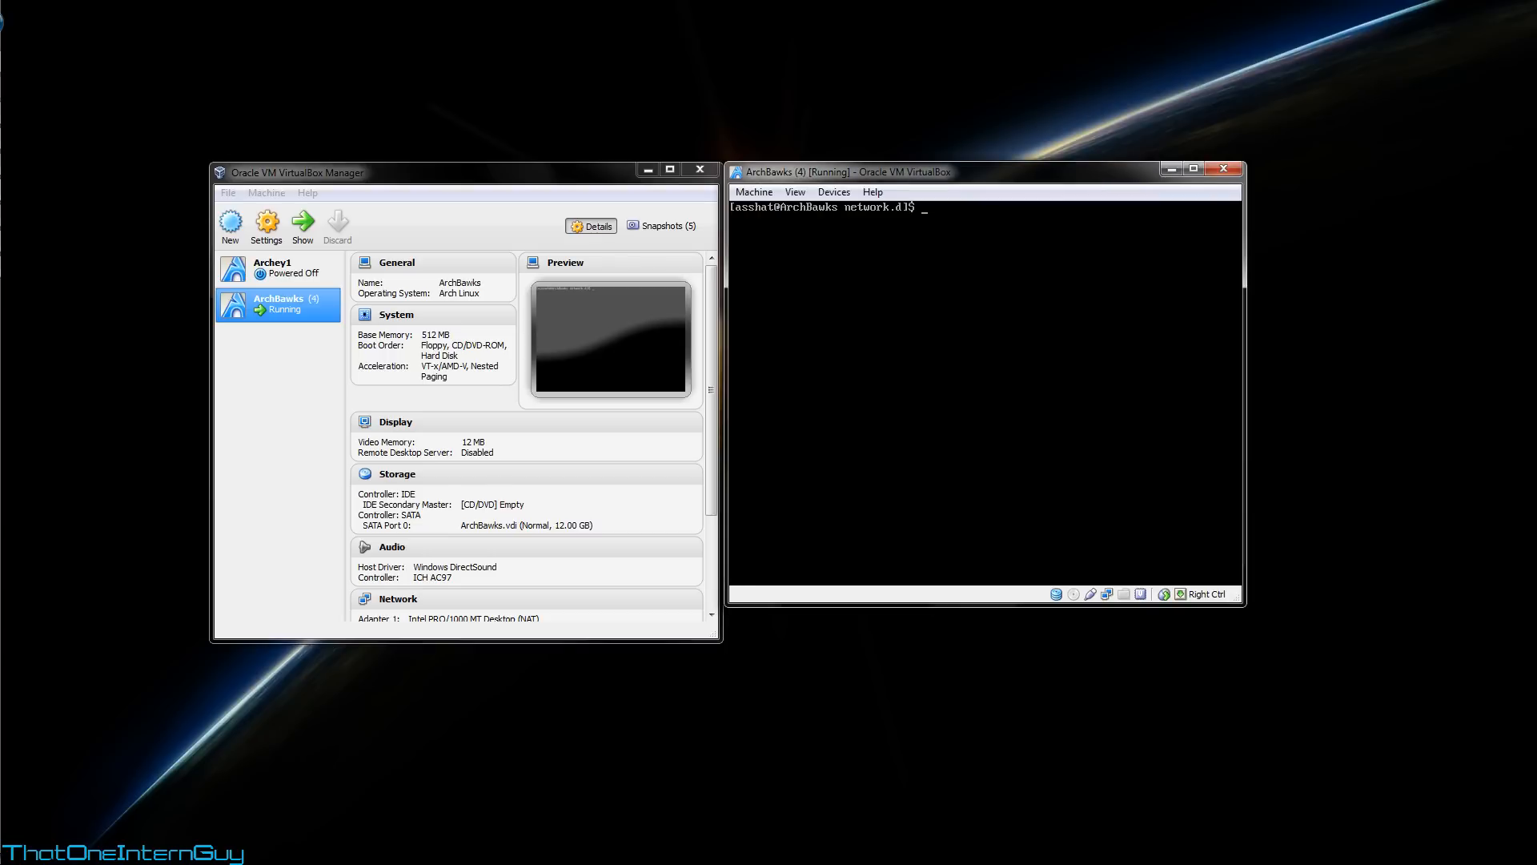
Step: Go to home, make a builds directory, change into it and list its contents
text(cd)
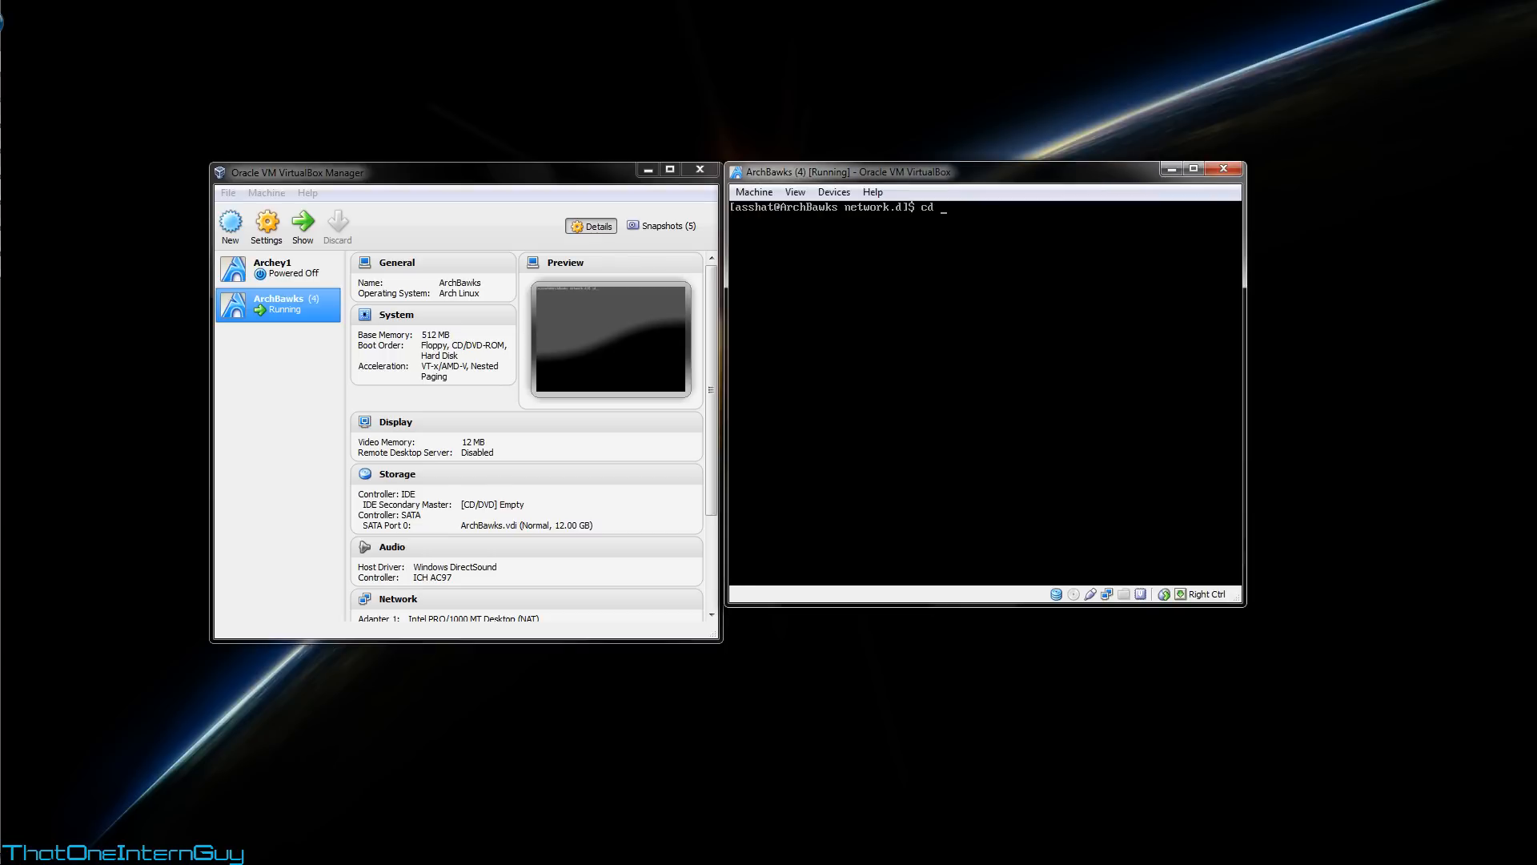
text(~)
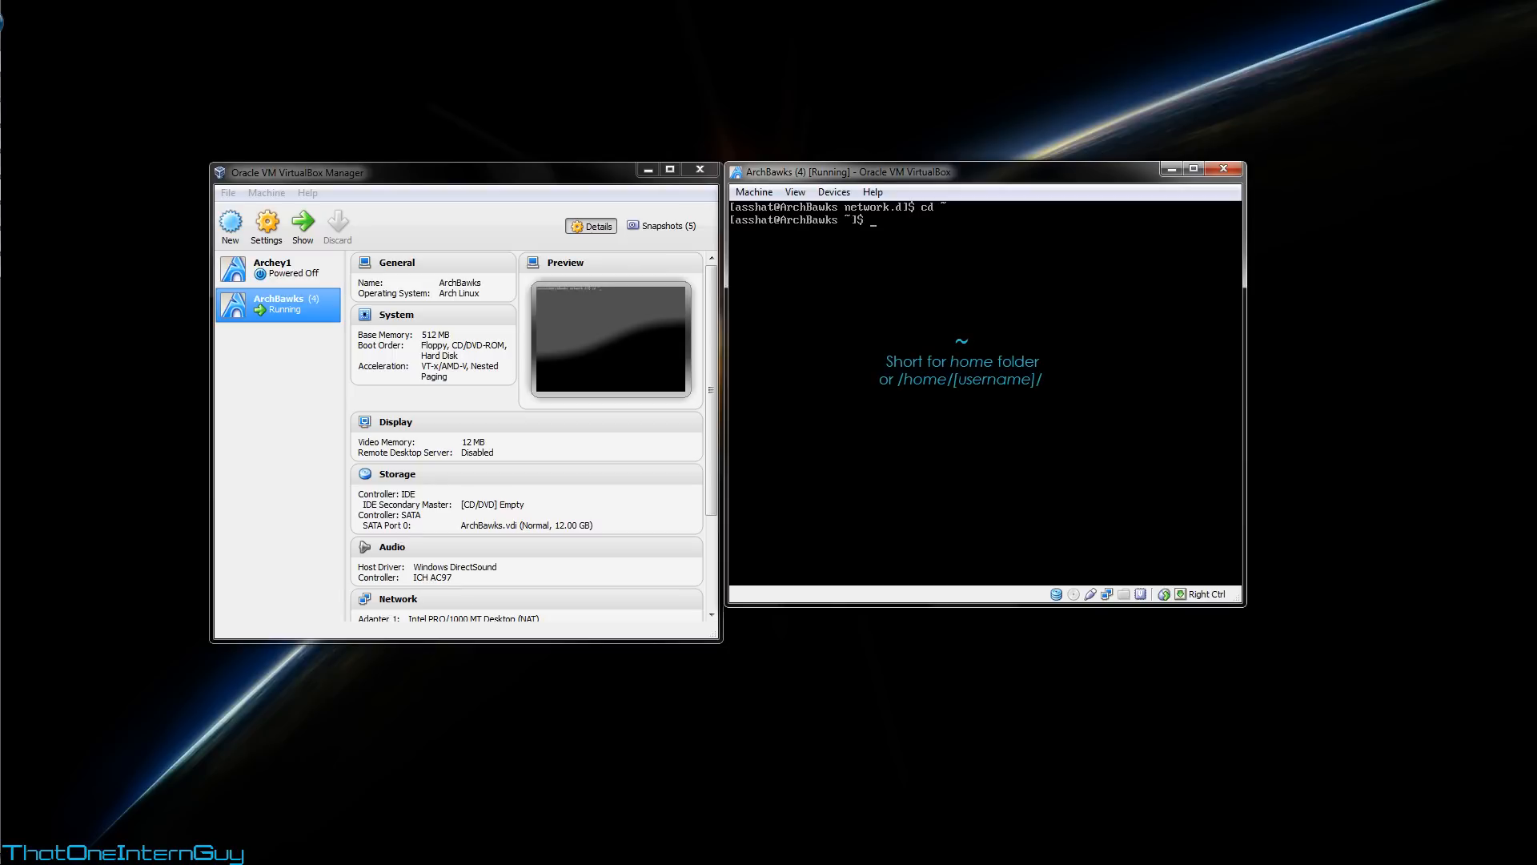
text(ls)
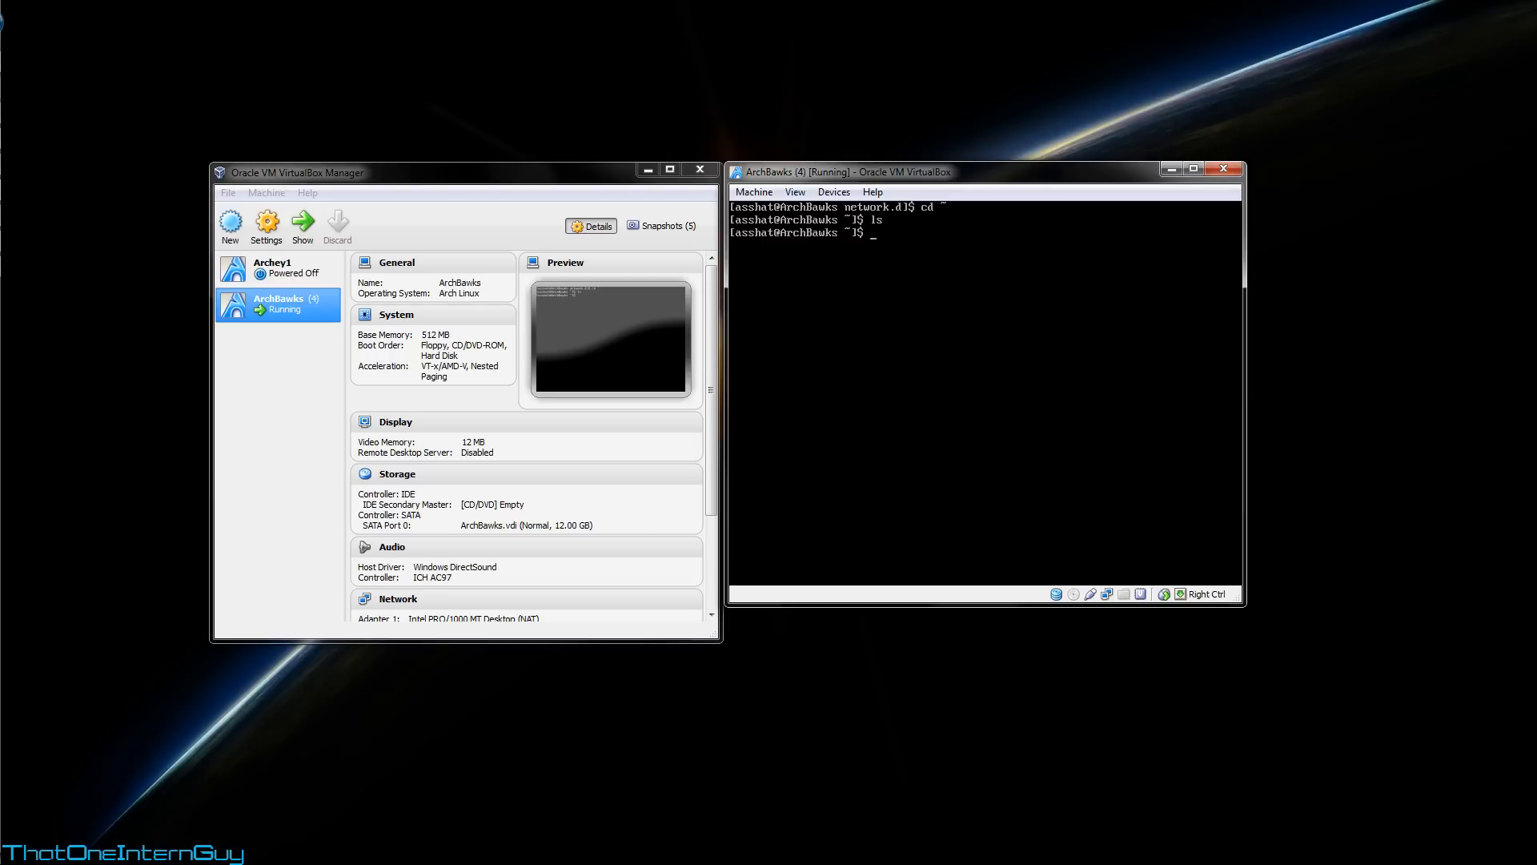
text(mk)
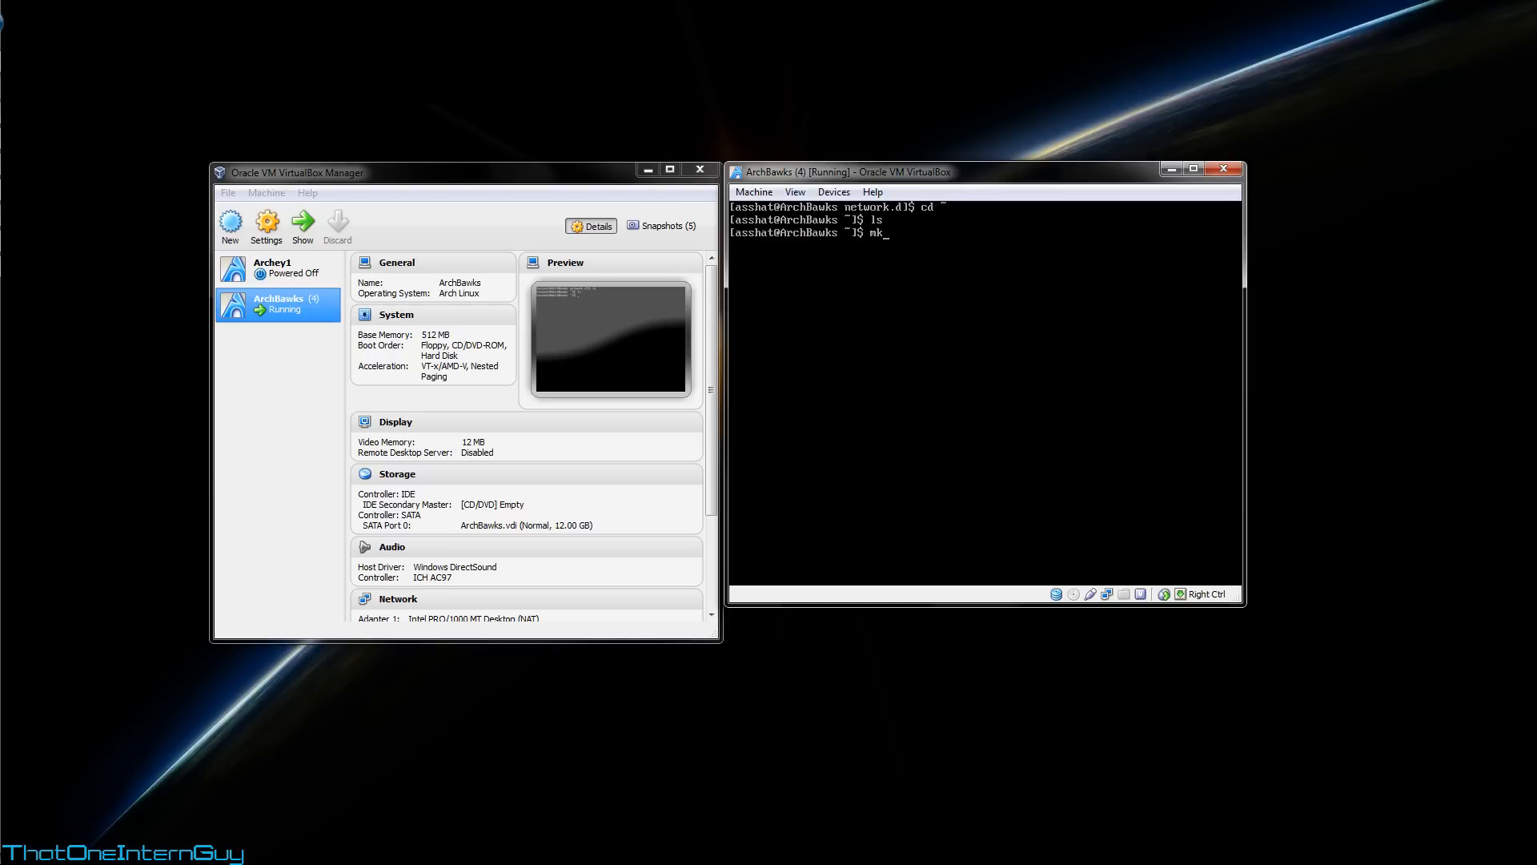
text(dir)
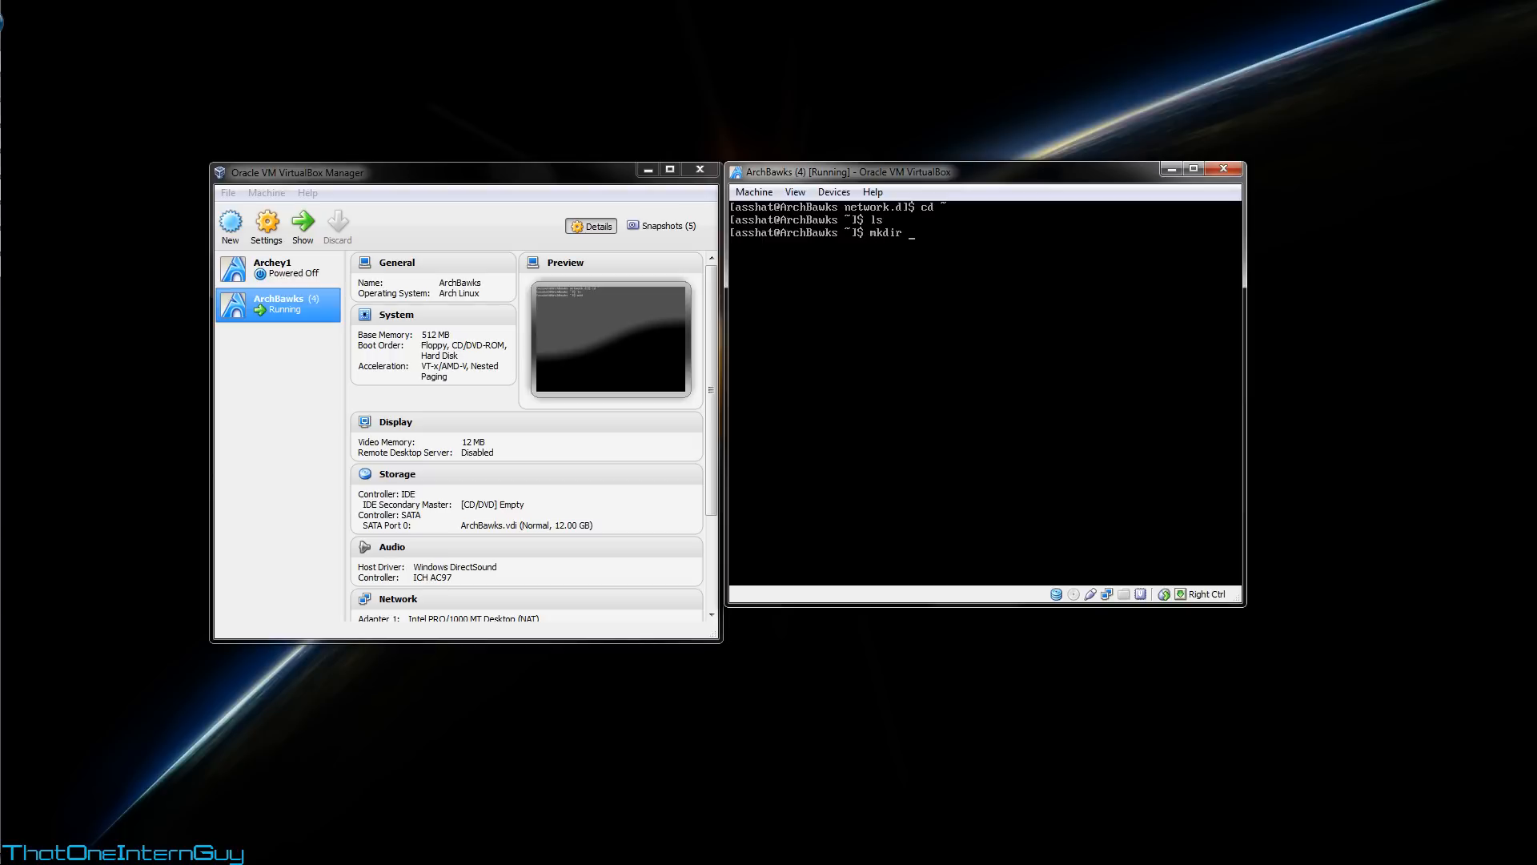
text(builds)
text(ls)
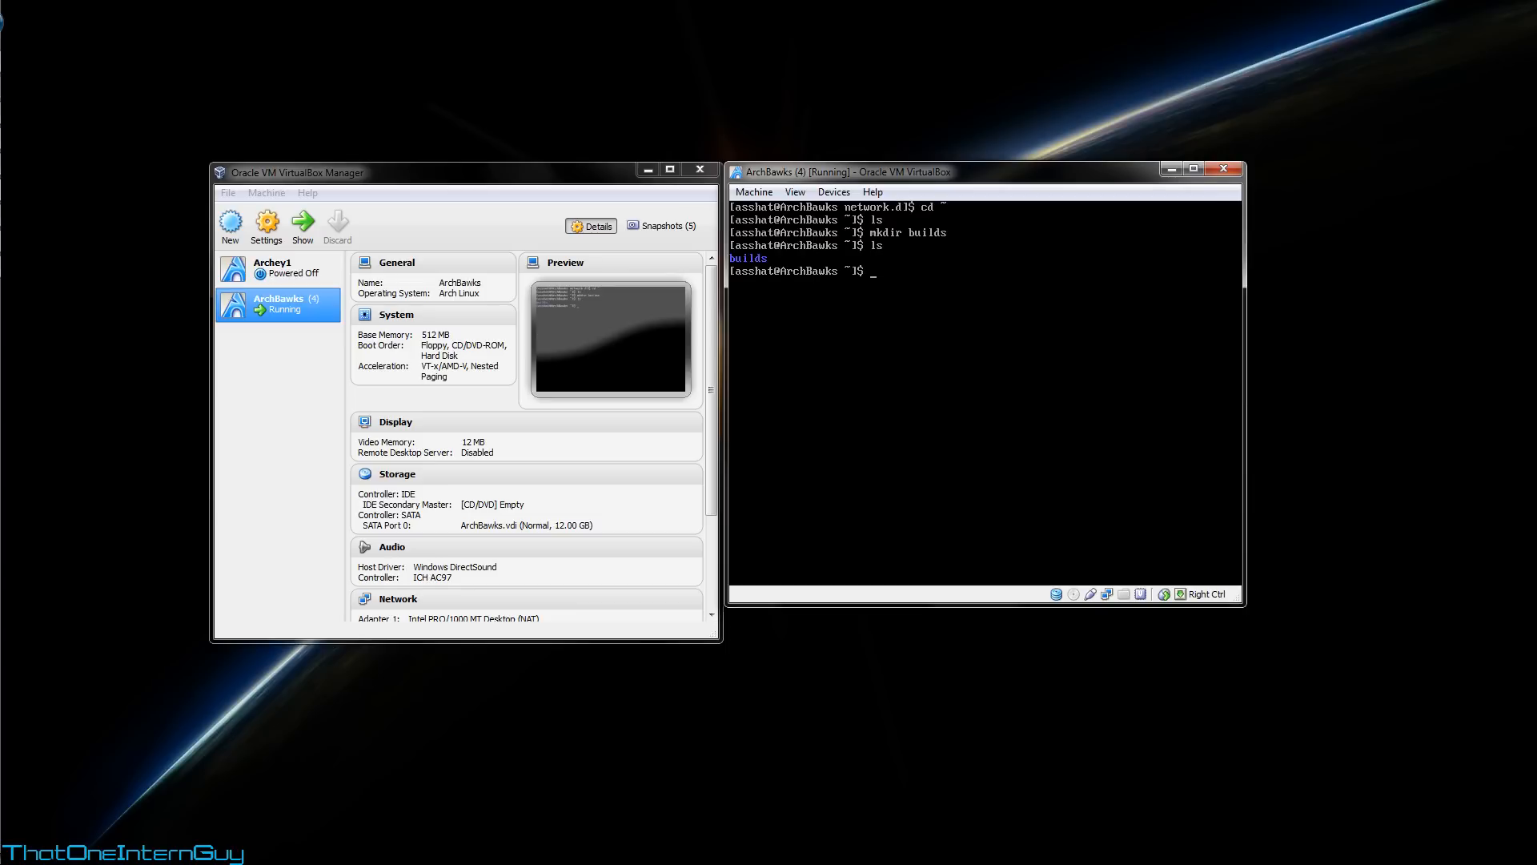
text(cd builds/)
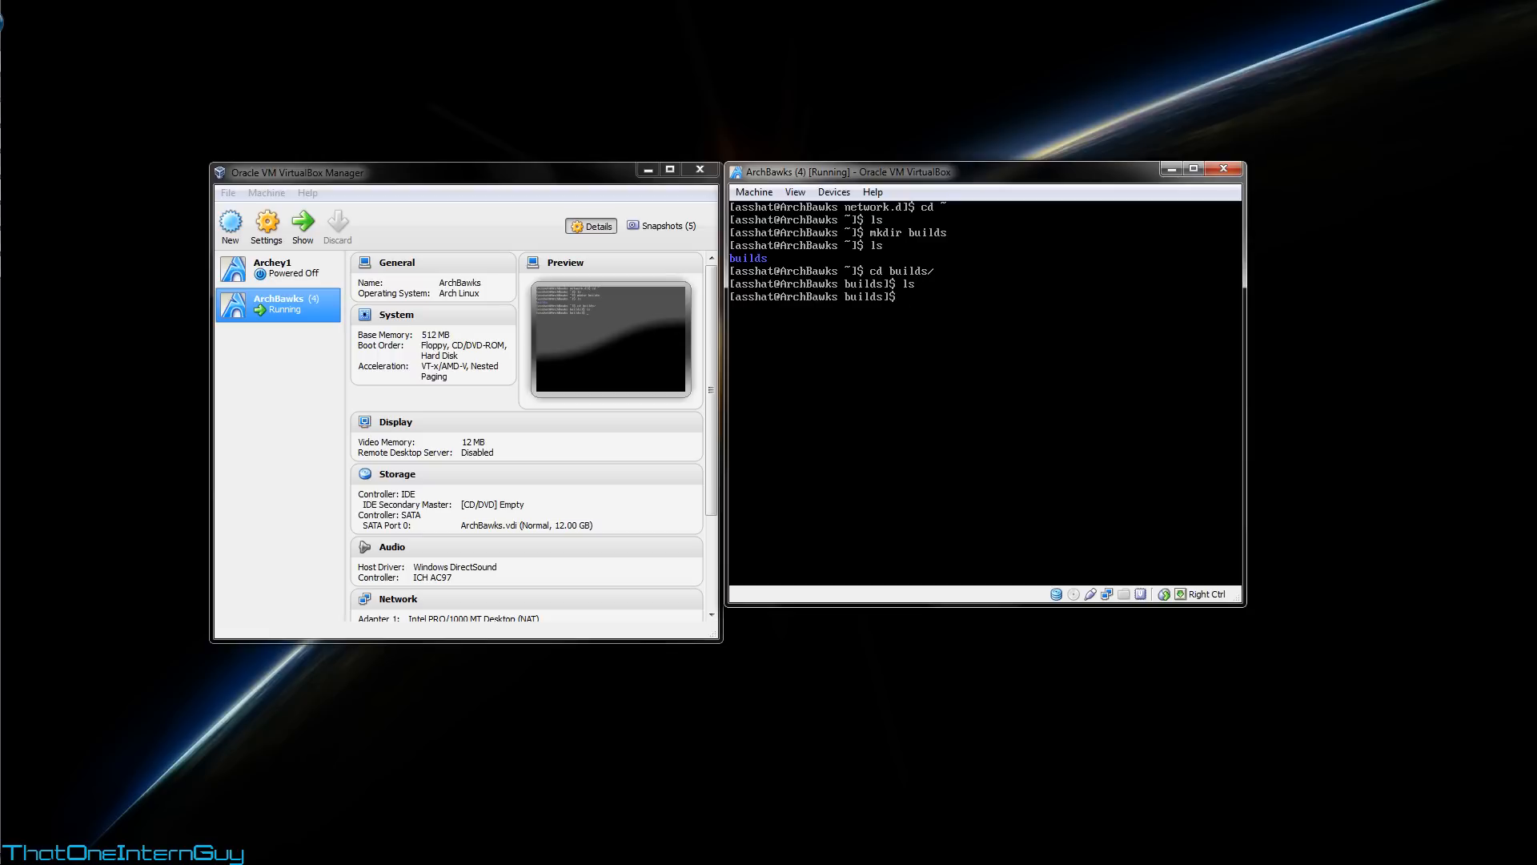
Step: Run sudo pacman -S links wget, accept the pacman upgrade, then rerun the install to add links and wget
text(sudo)
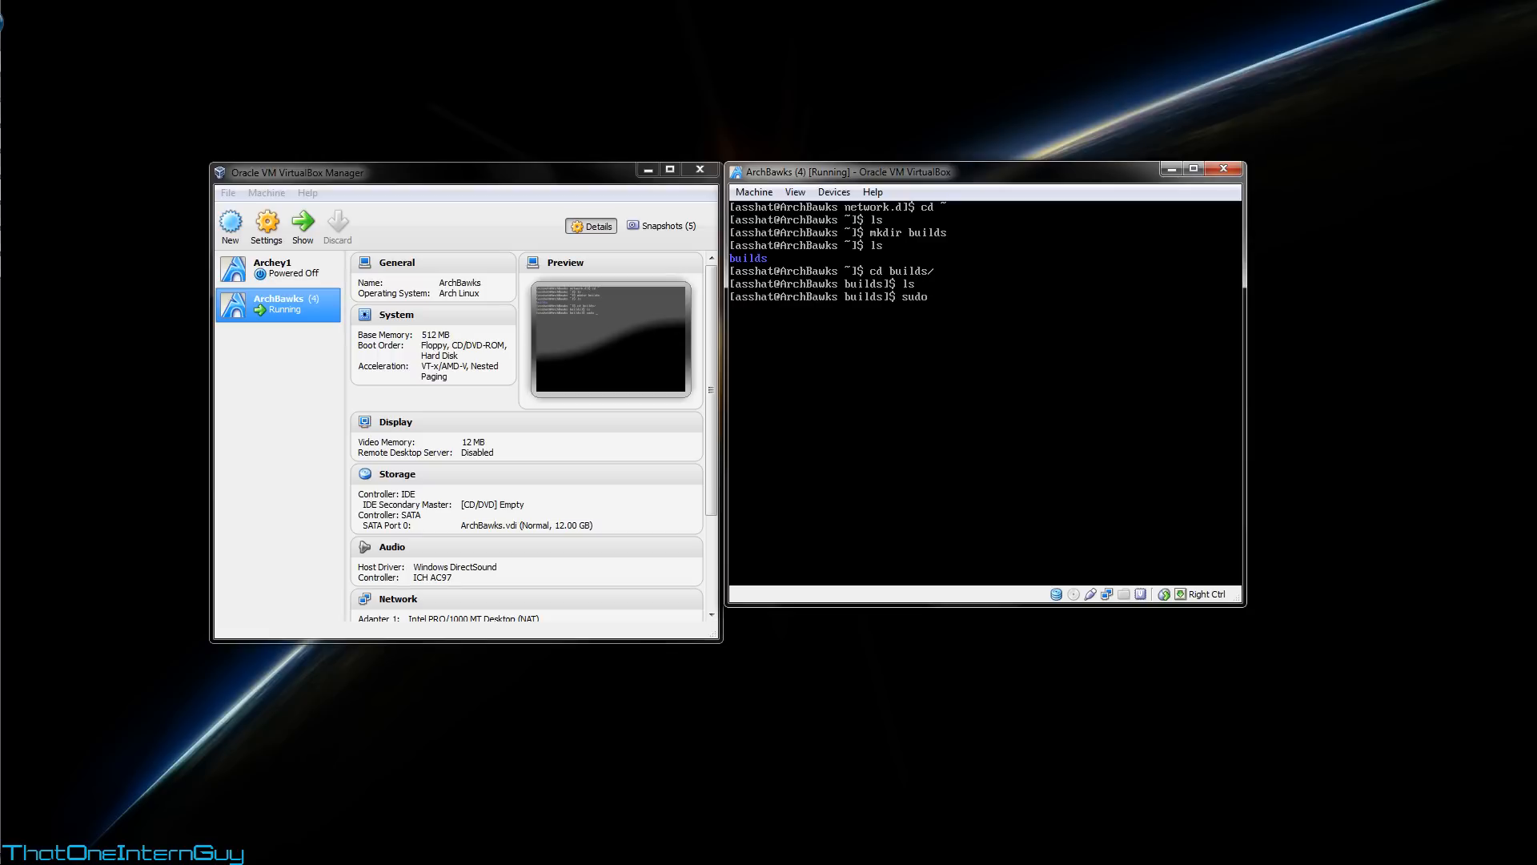
text(pacman -S)
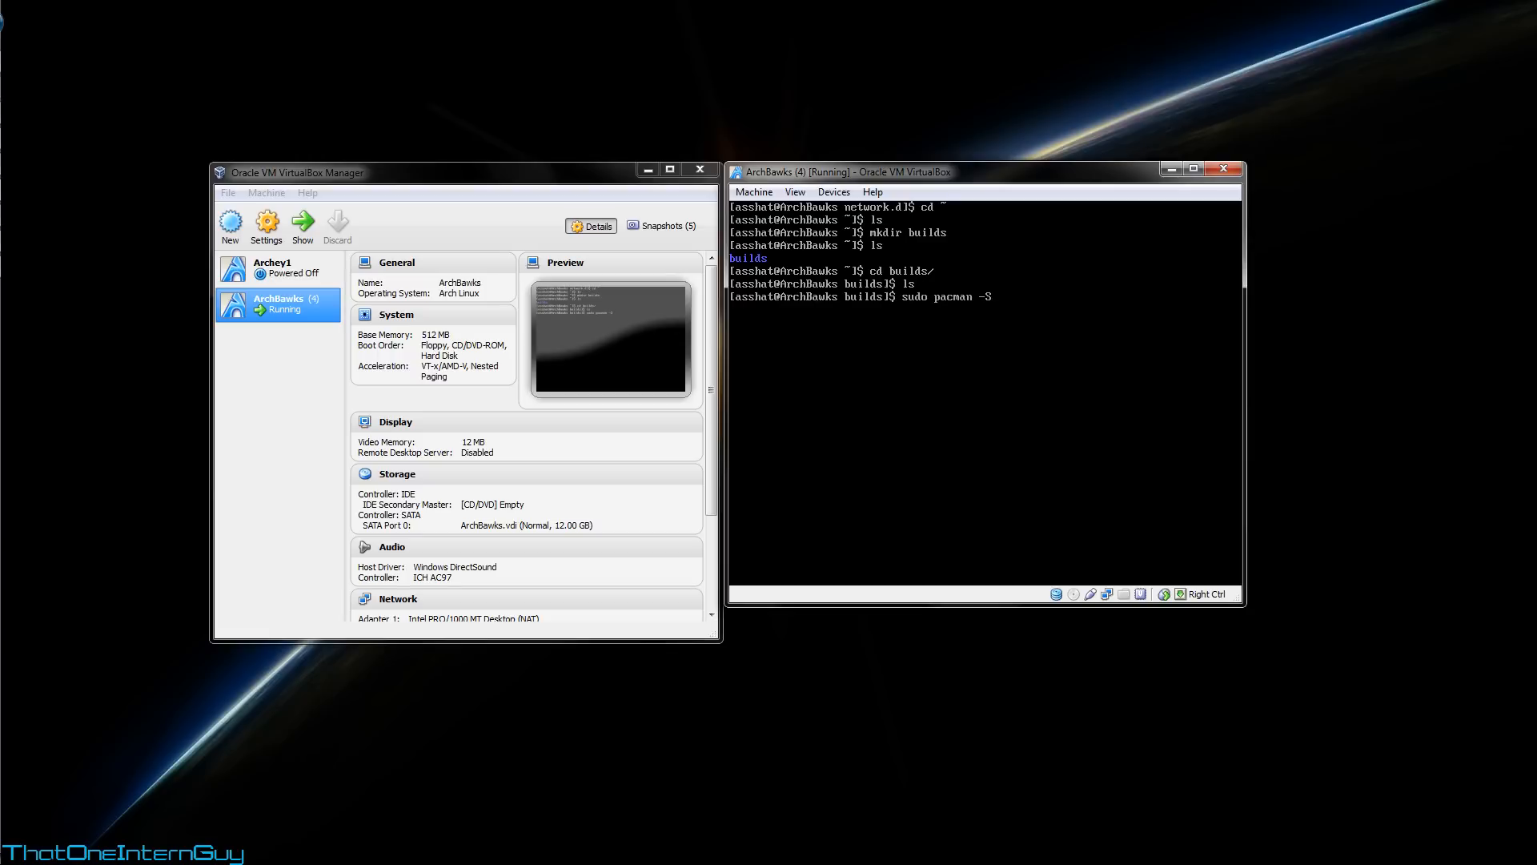
text(link)
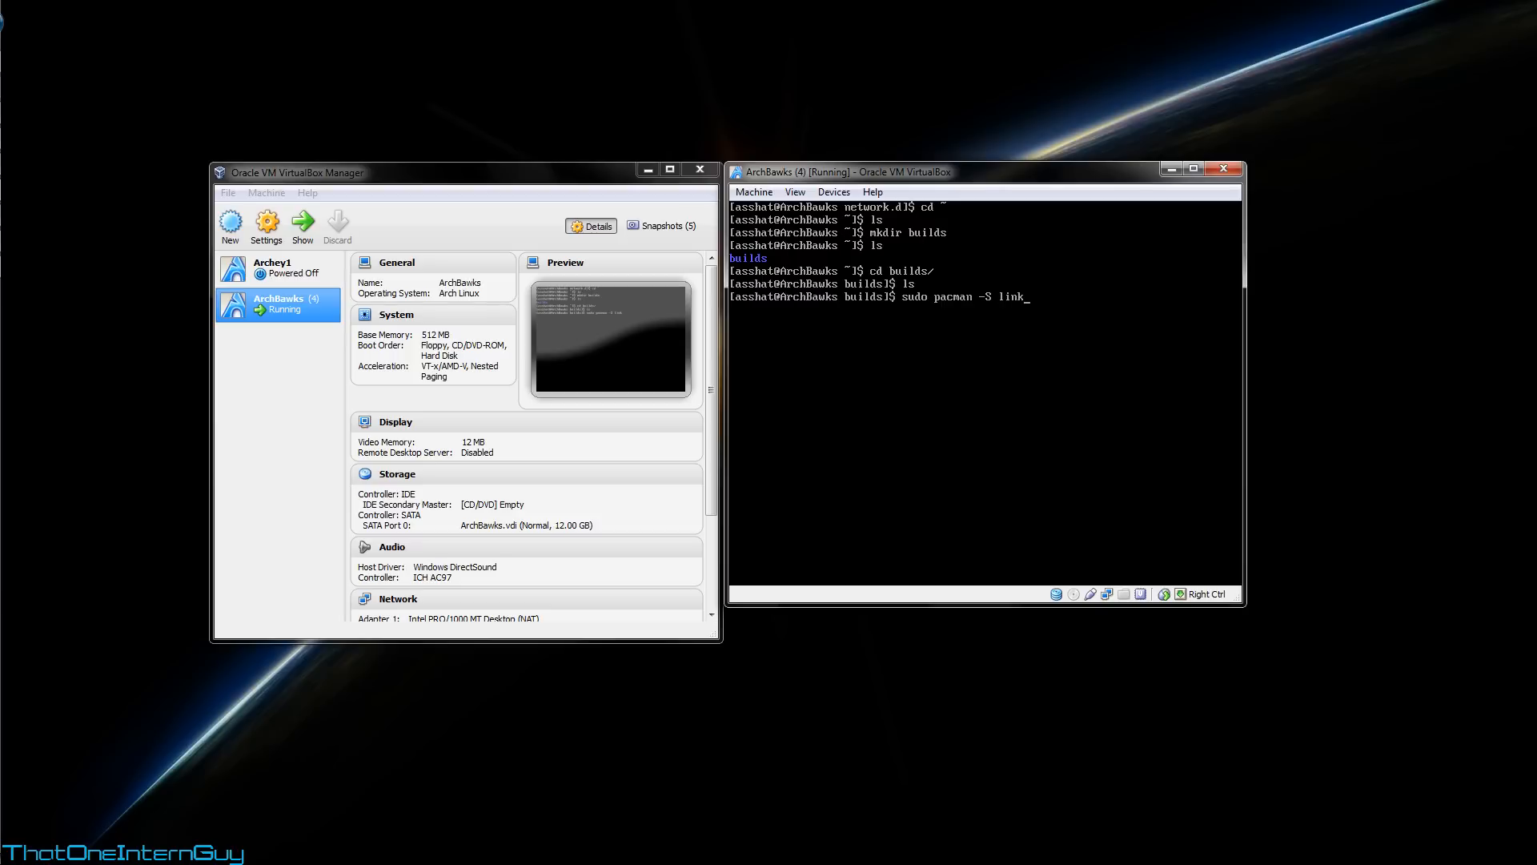
text(s wge)
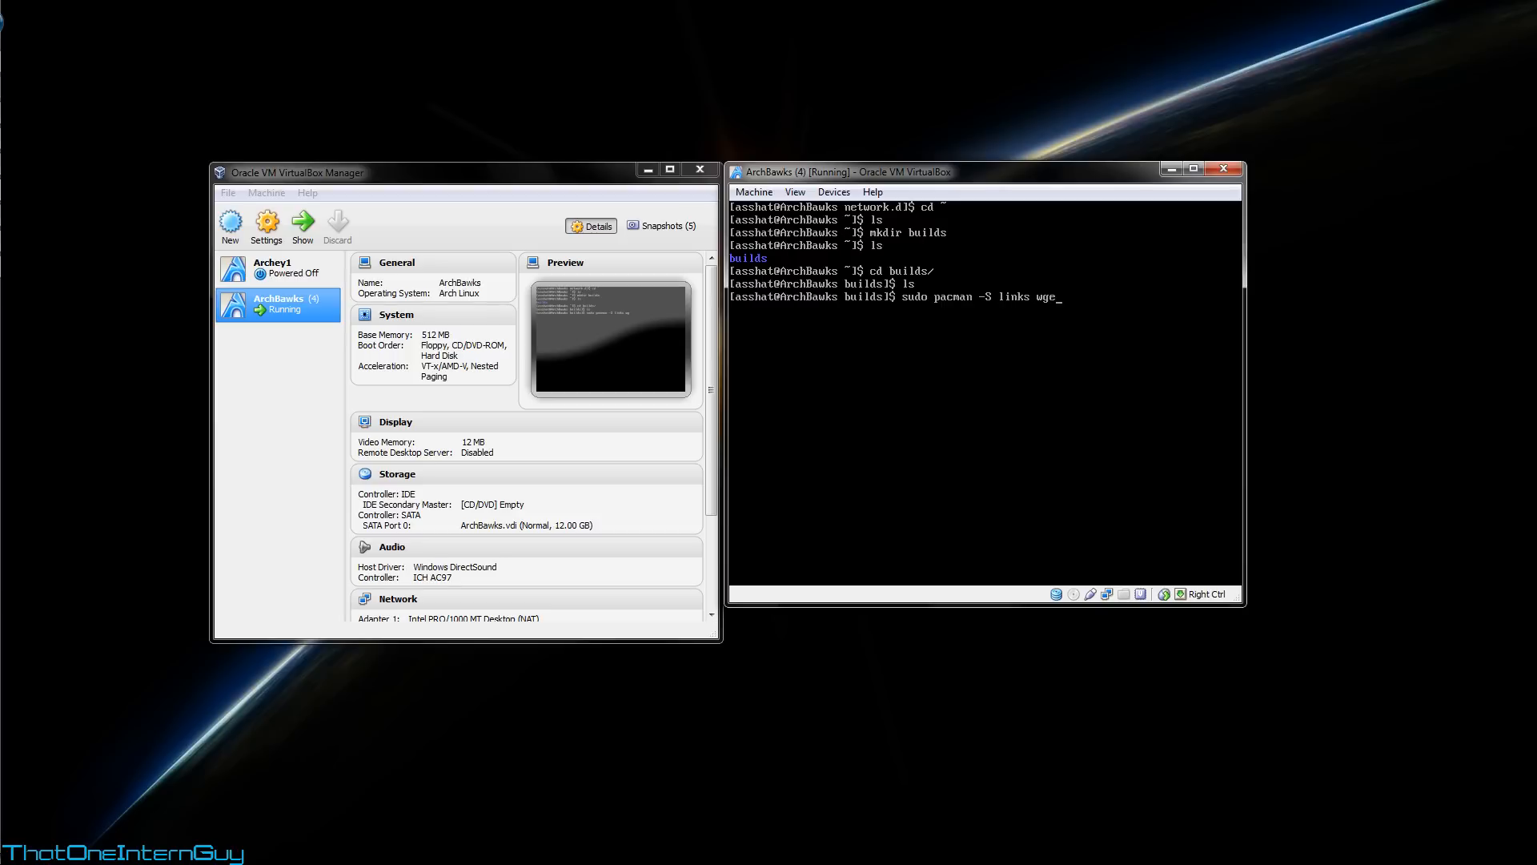
key(Return)
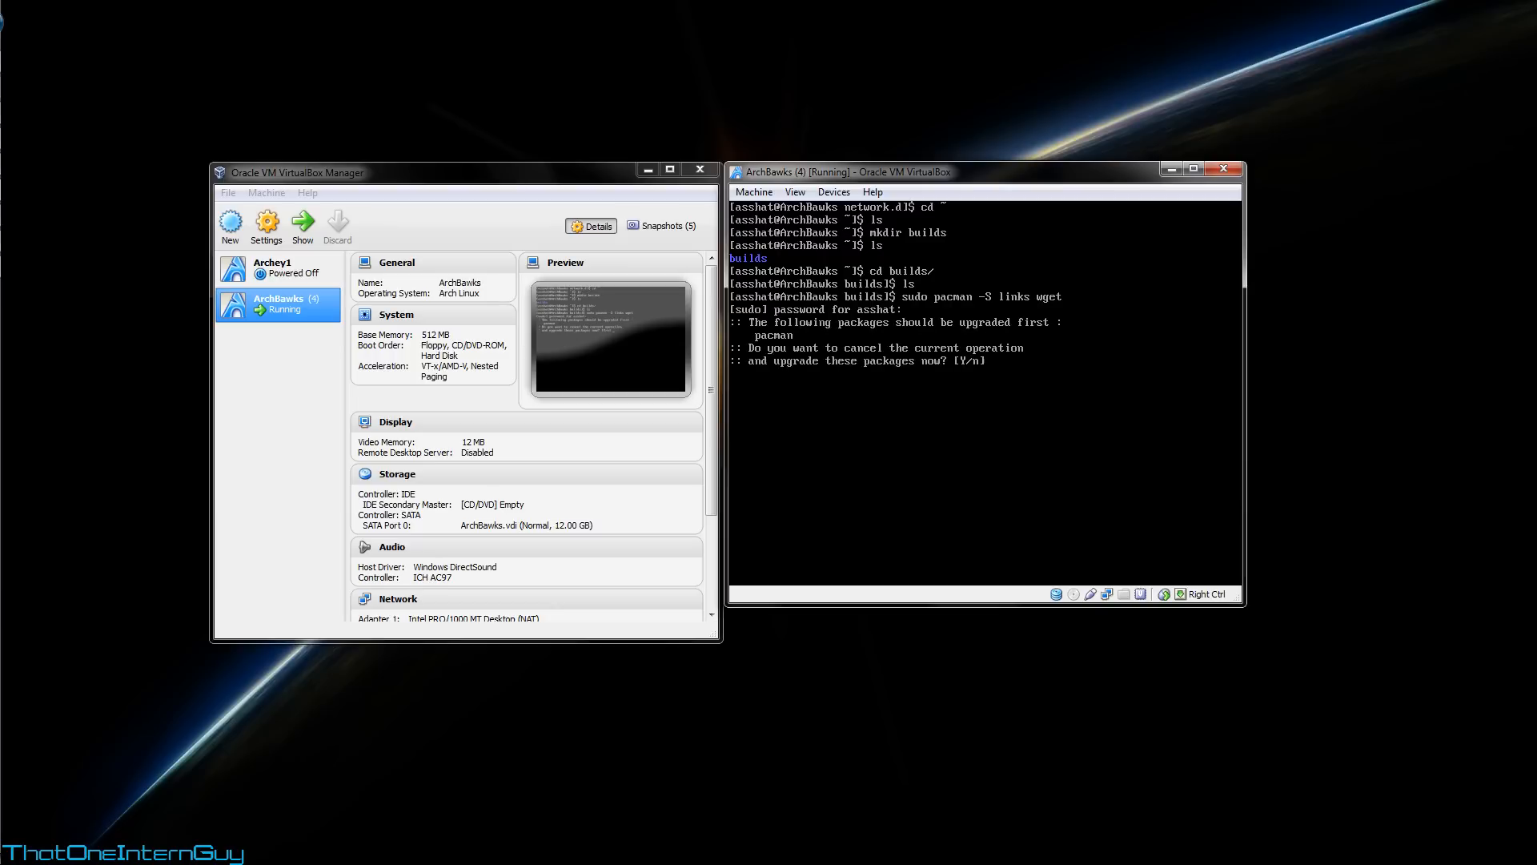
text(y)
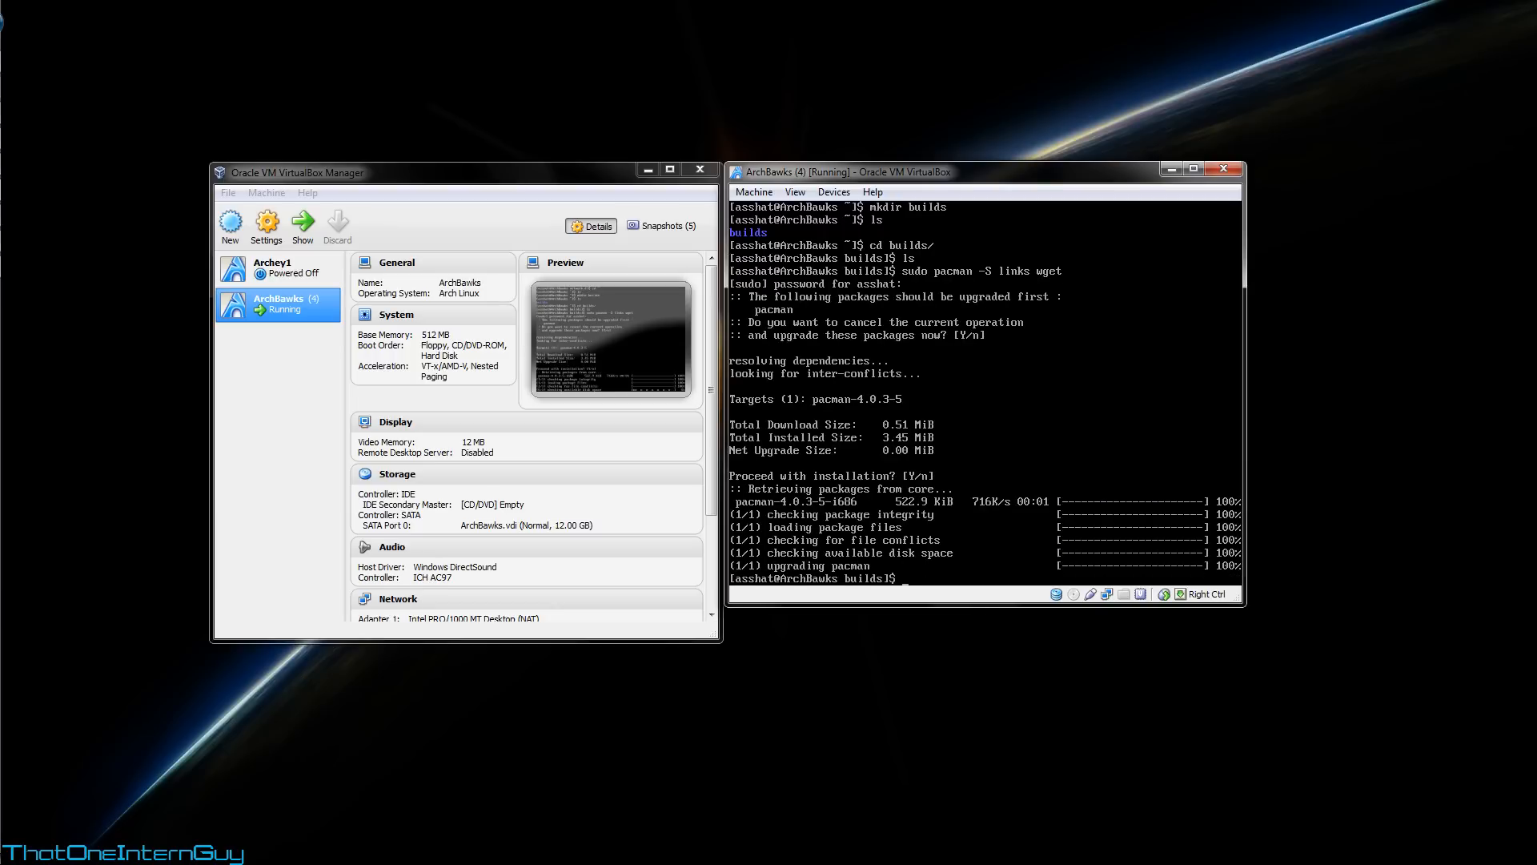
text(sudo pacman -S links wget)
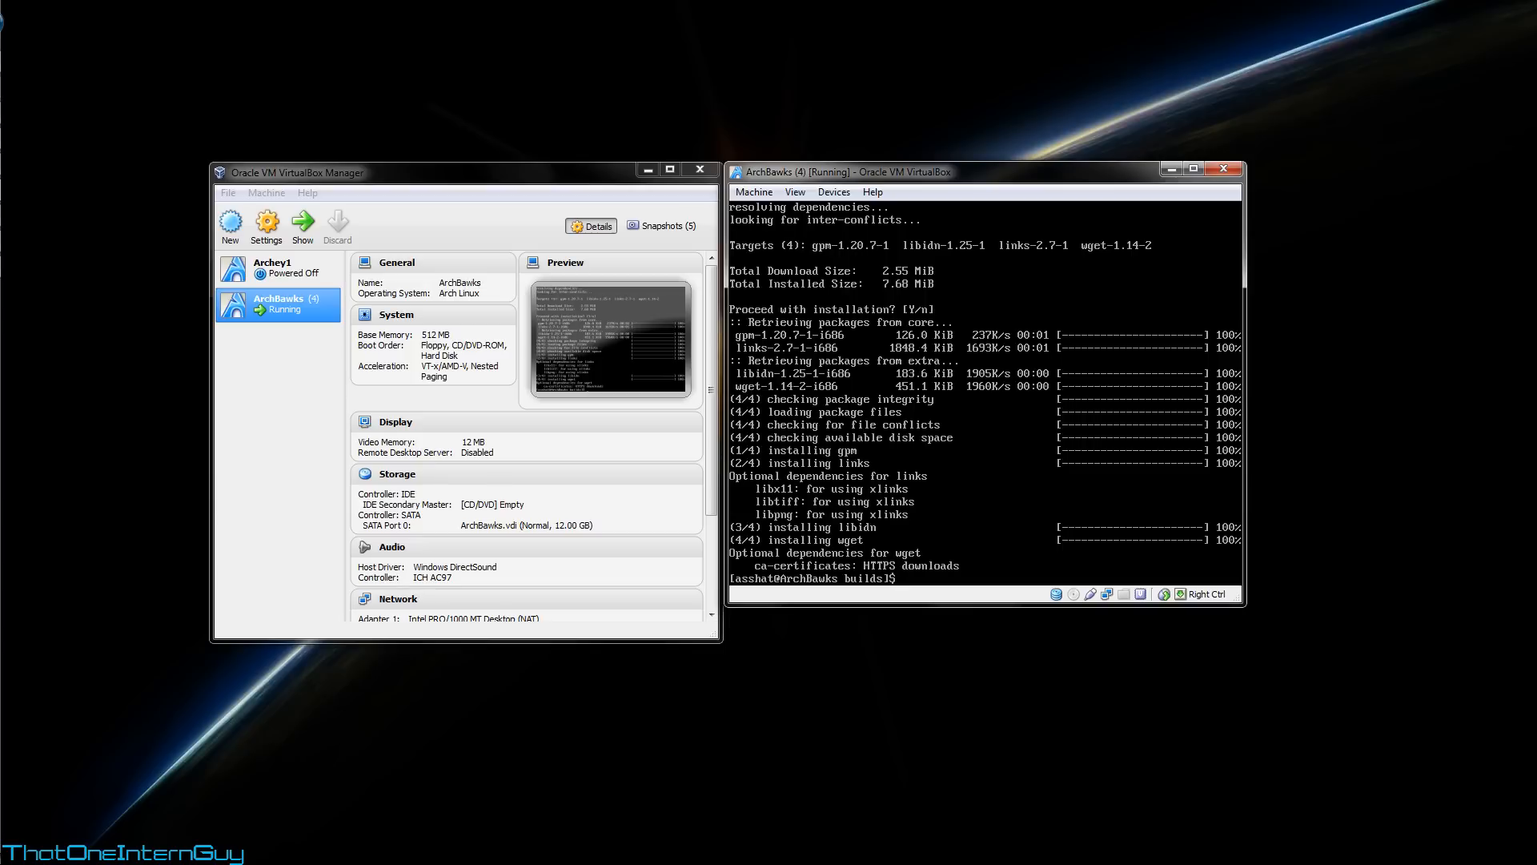
text(lin)
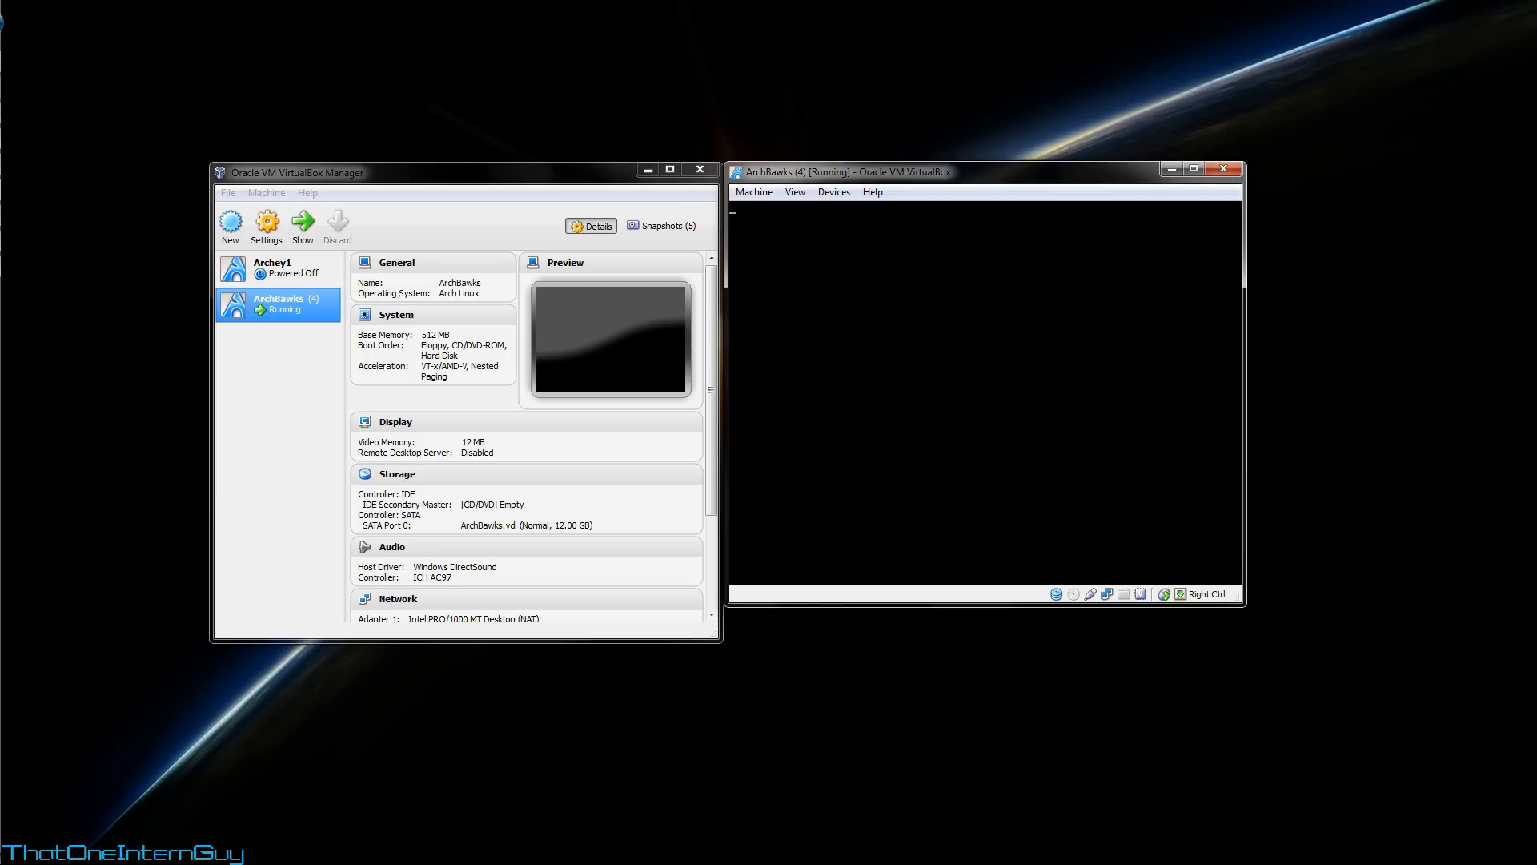
key(g)
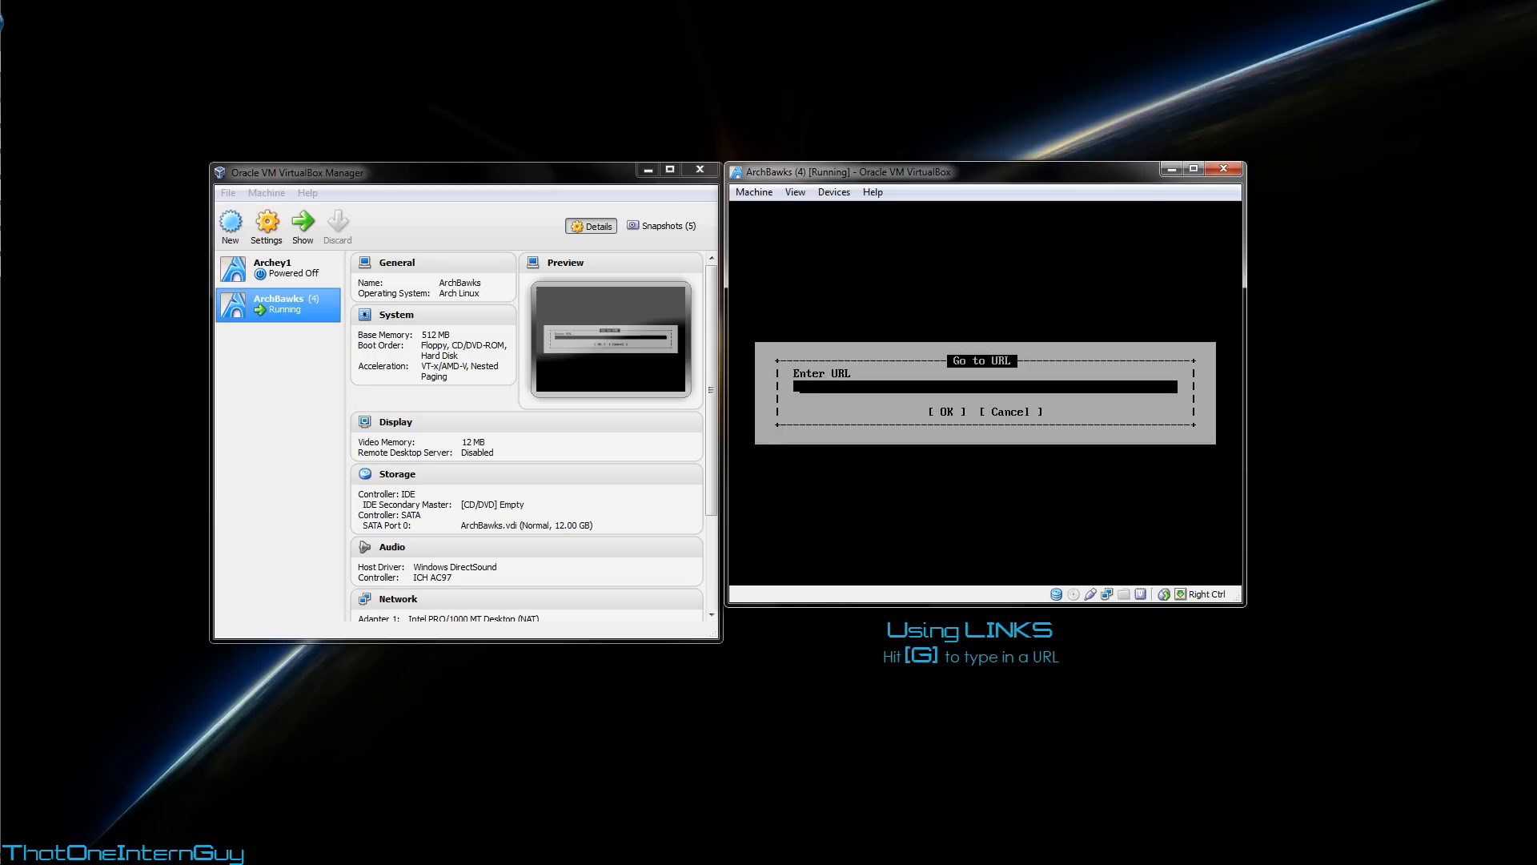
text(http://aur)
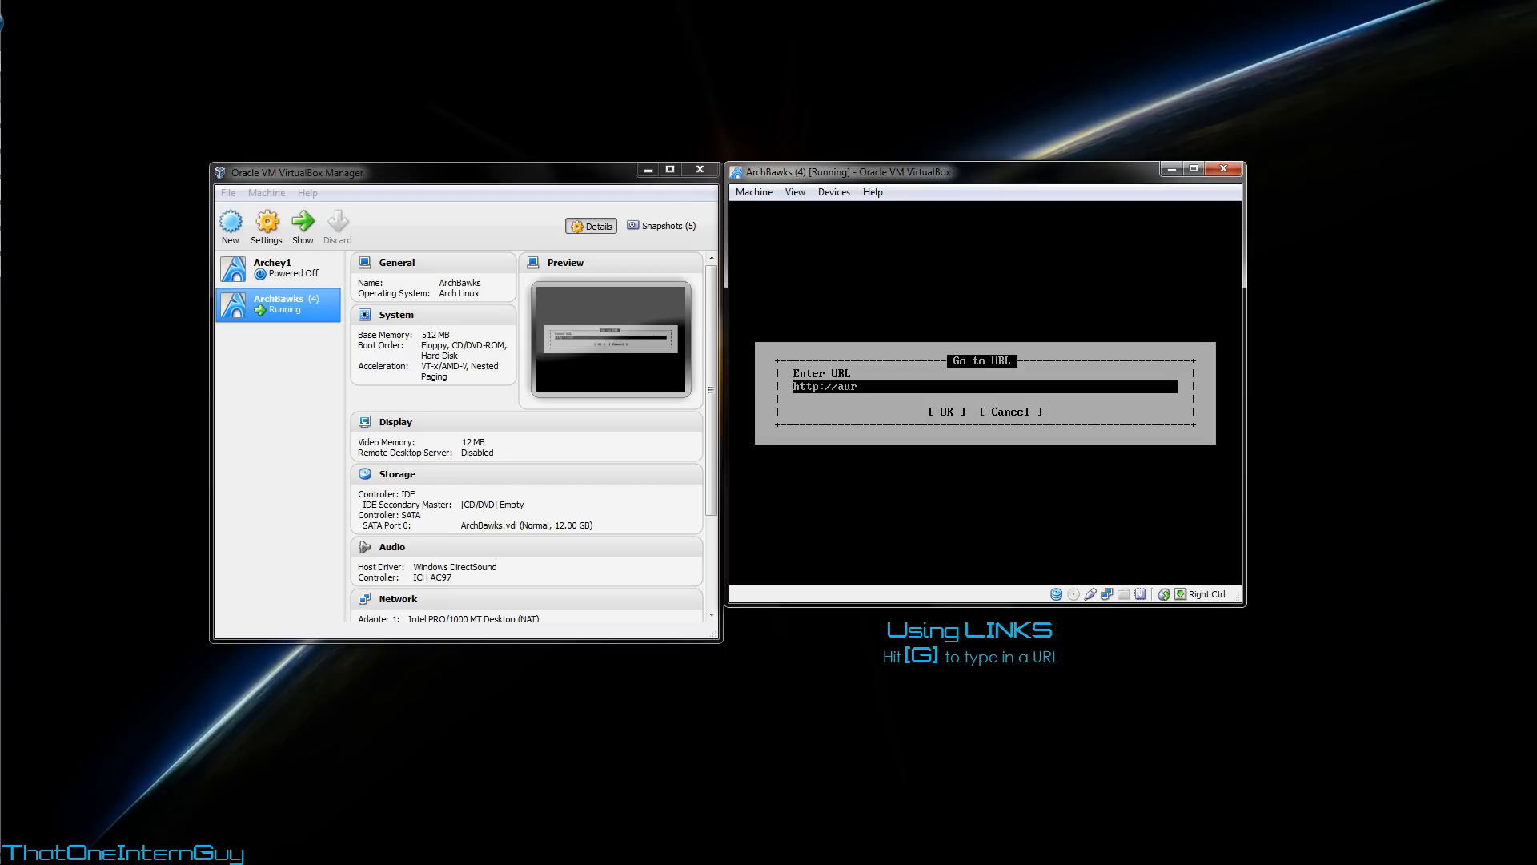
text(.arch)
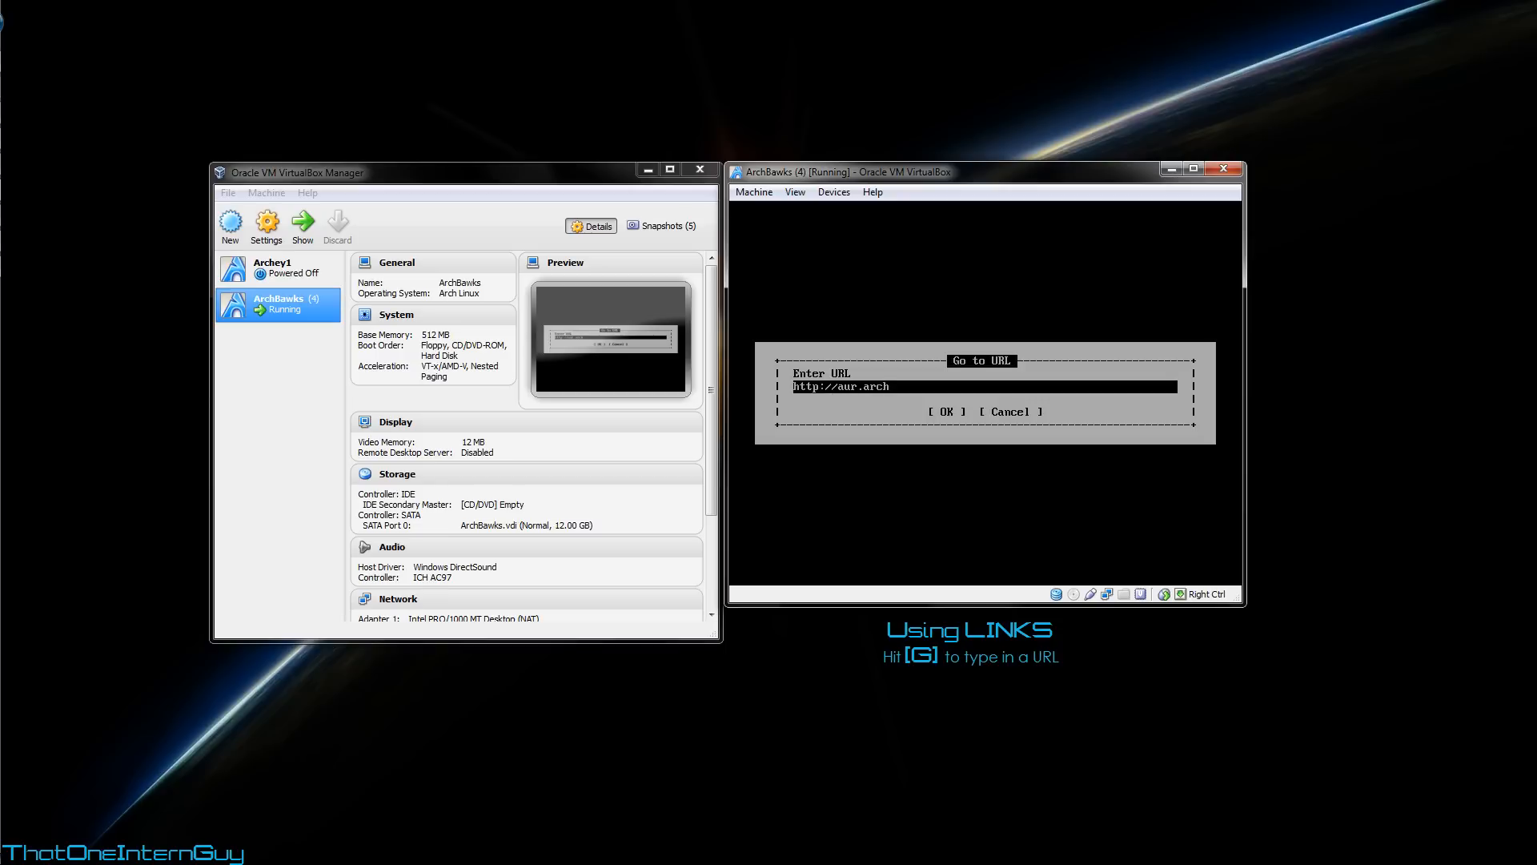
text(linux.org)
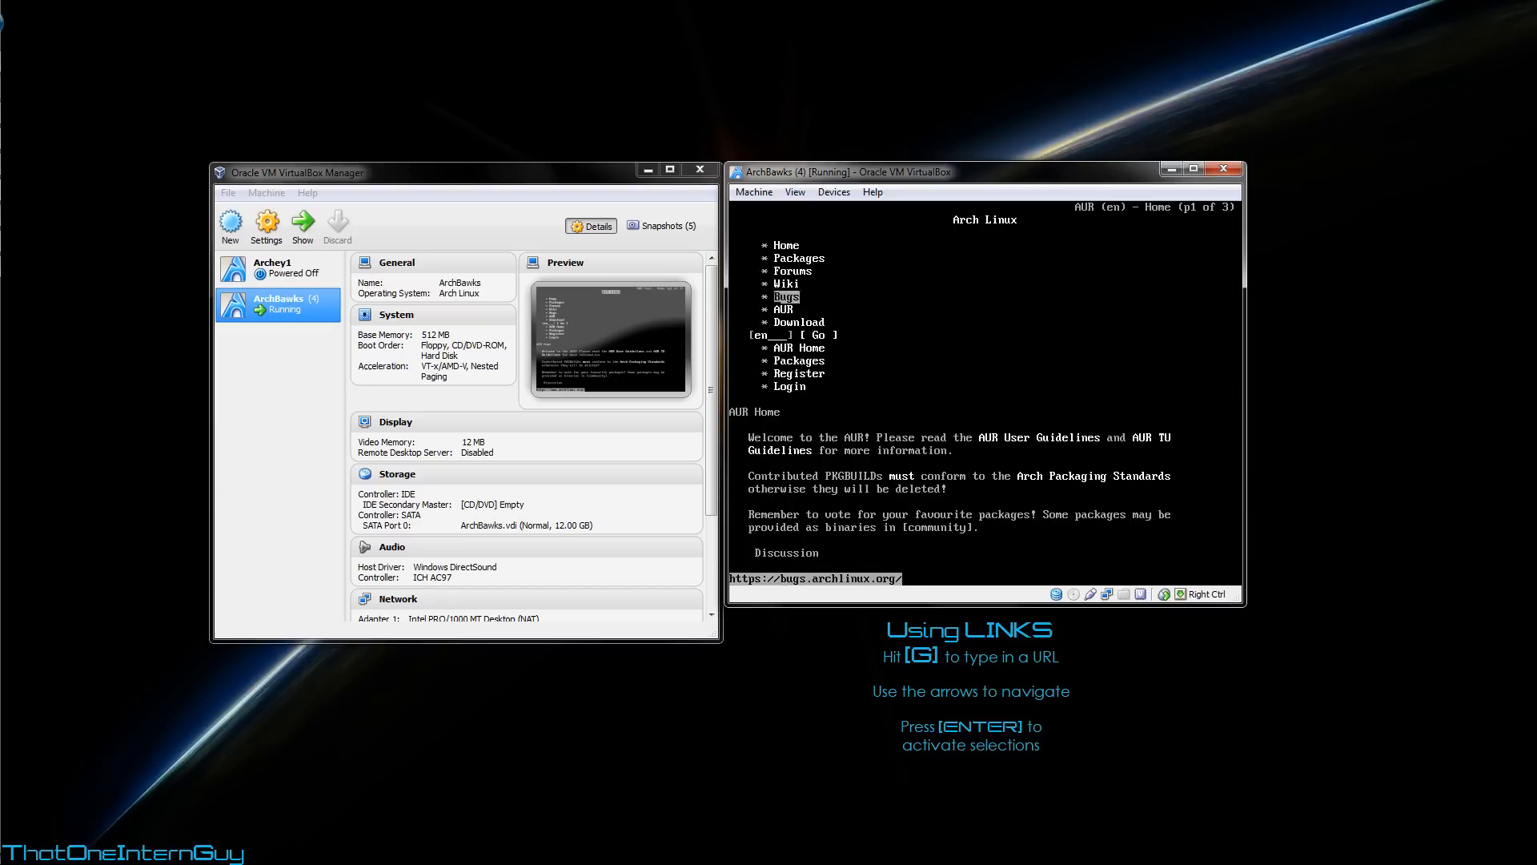
key(Down)
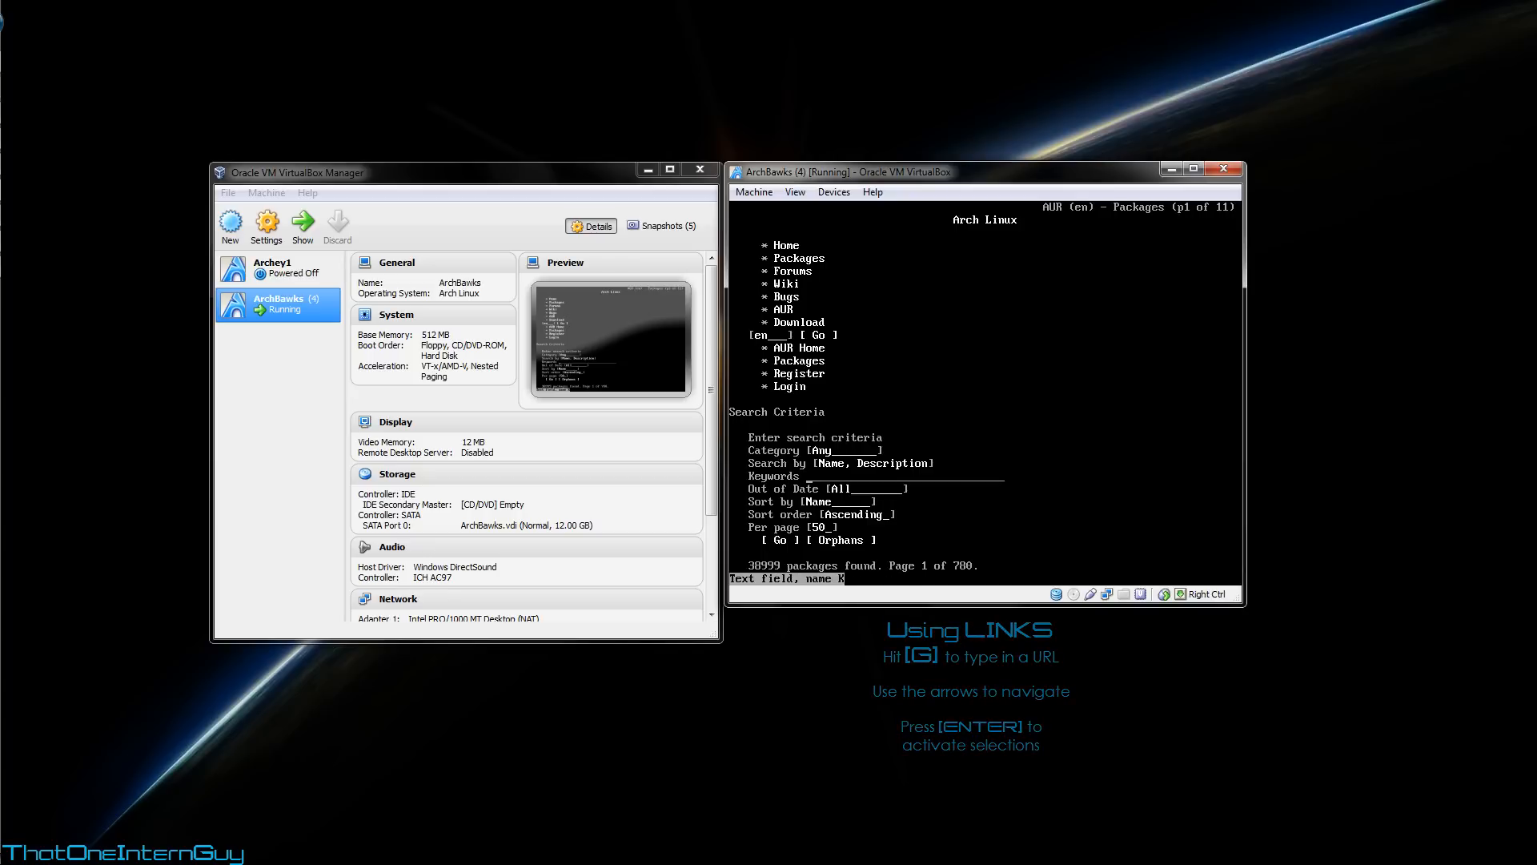
Step: Search the AUR for yaourt and show the yaourt-git package details page
text(yaourt)
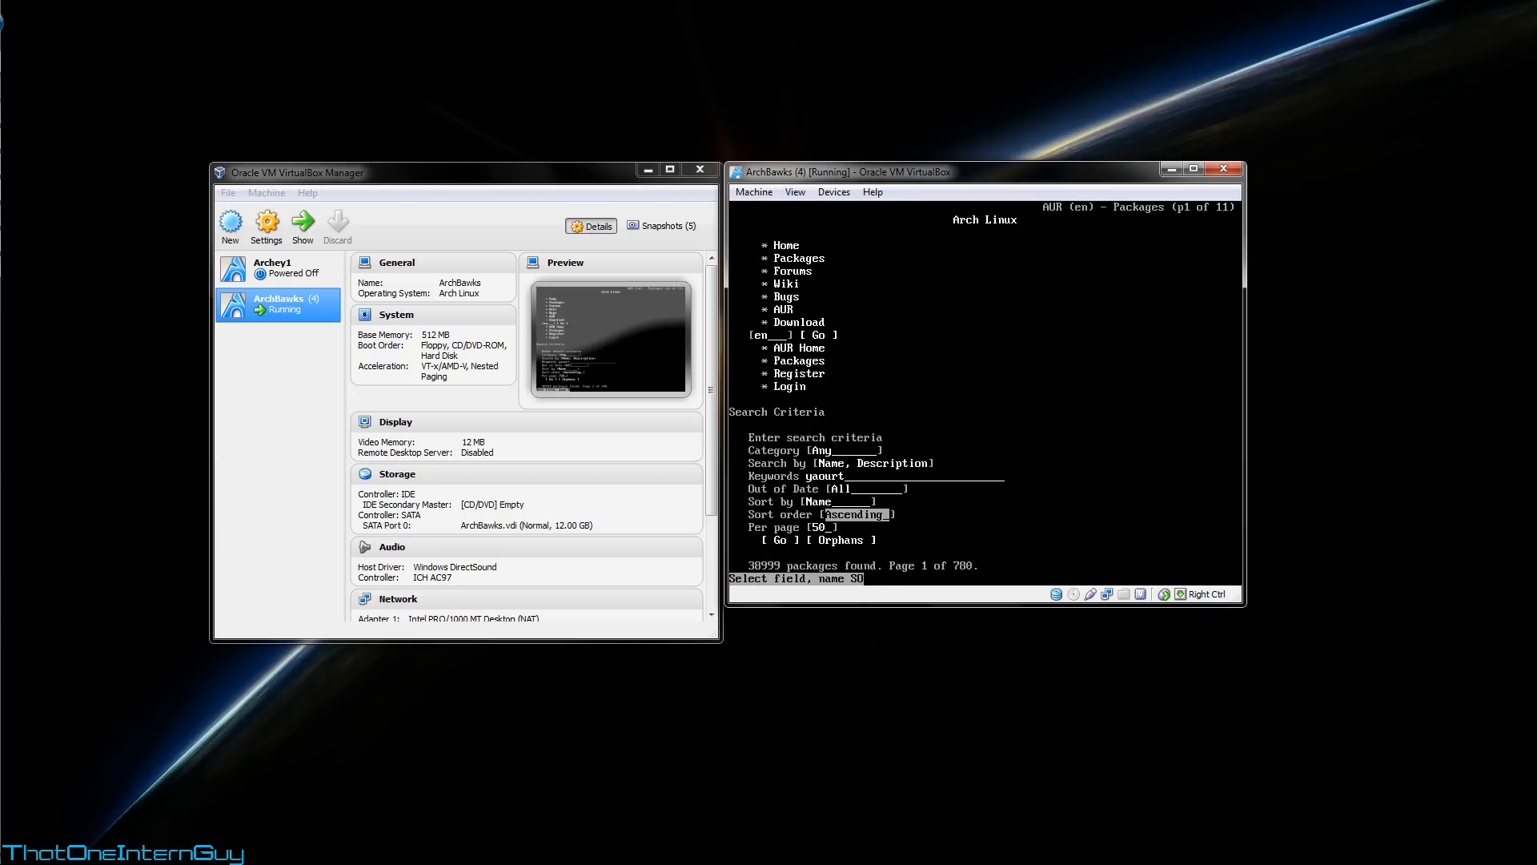
click(780, 540)
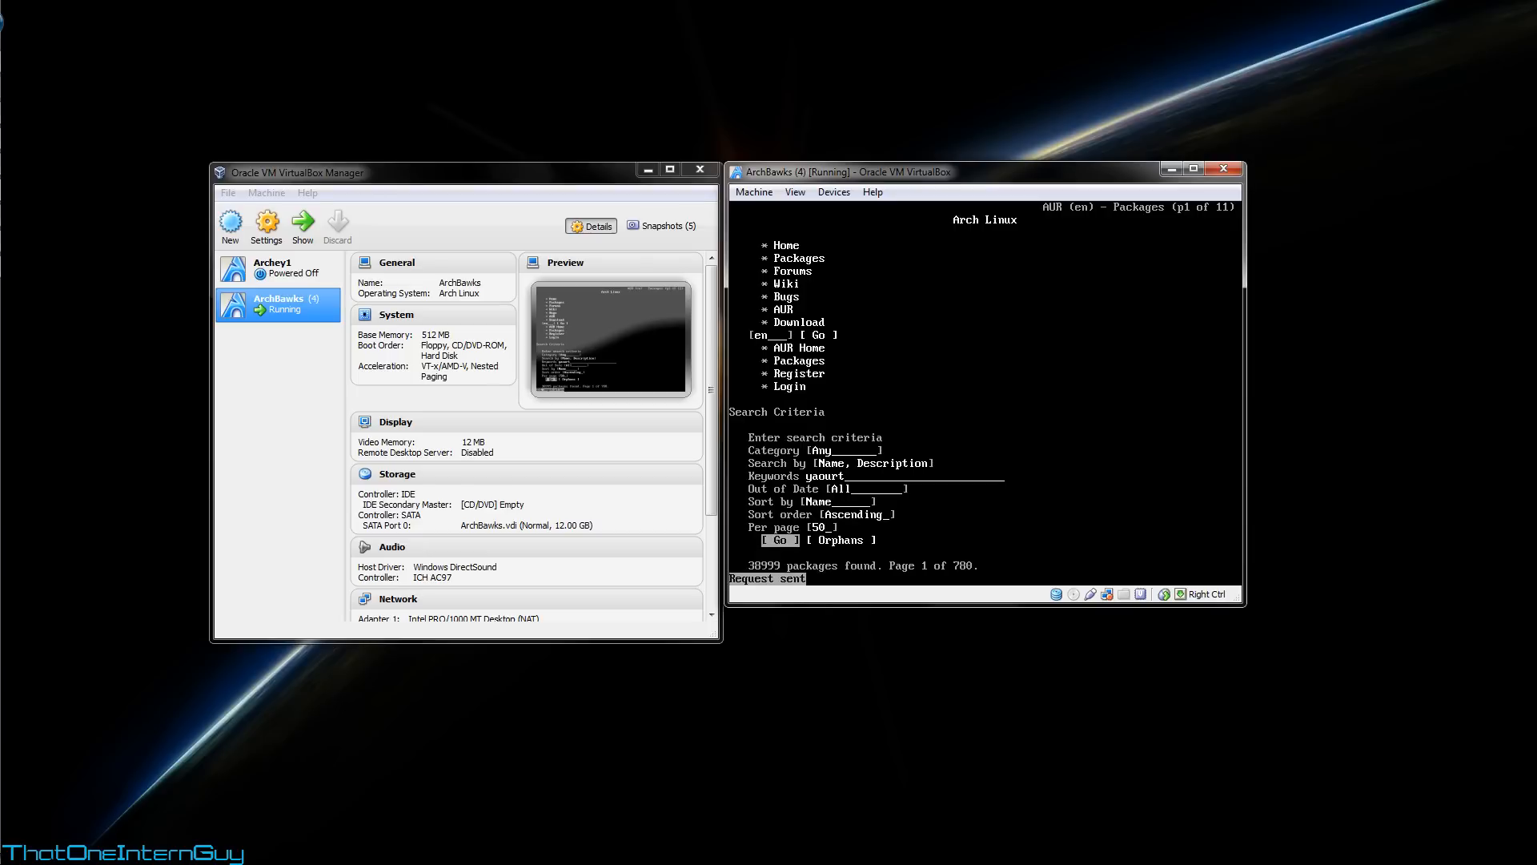
click(780, 540)
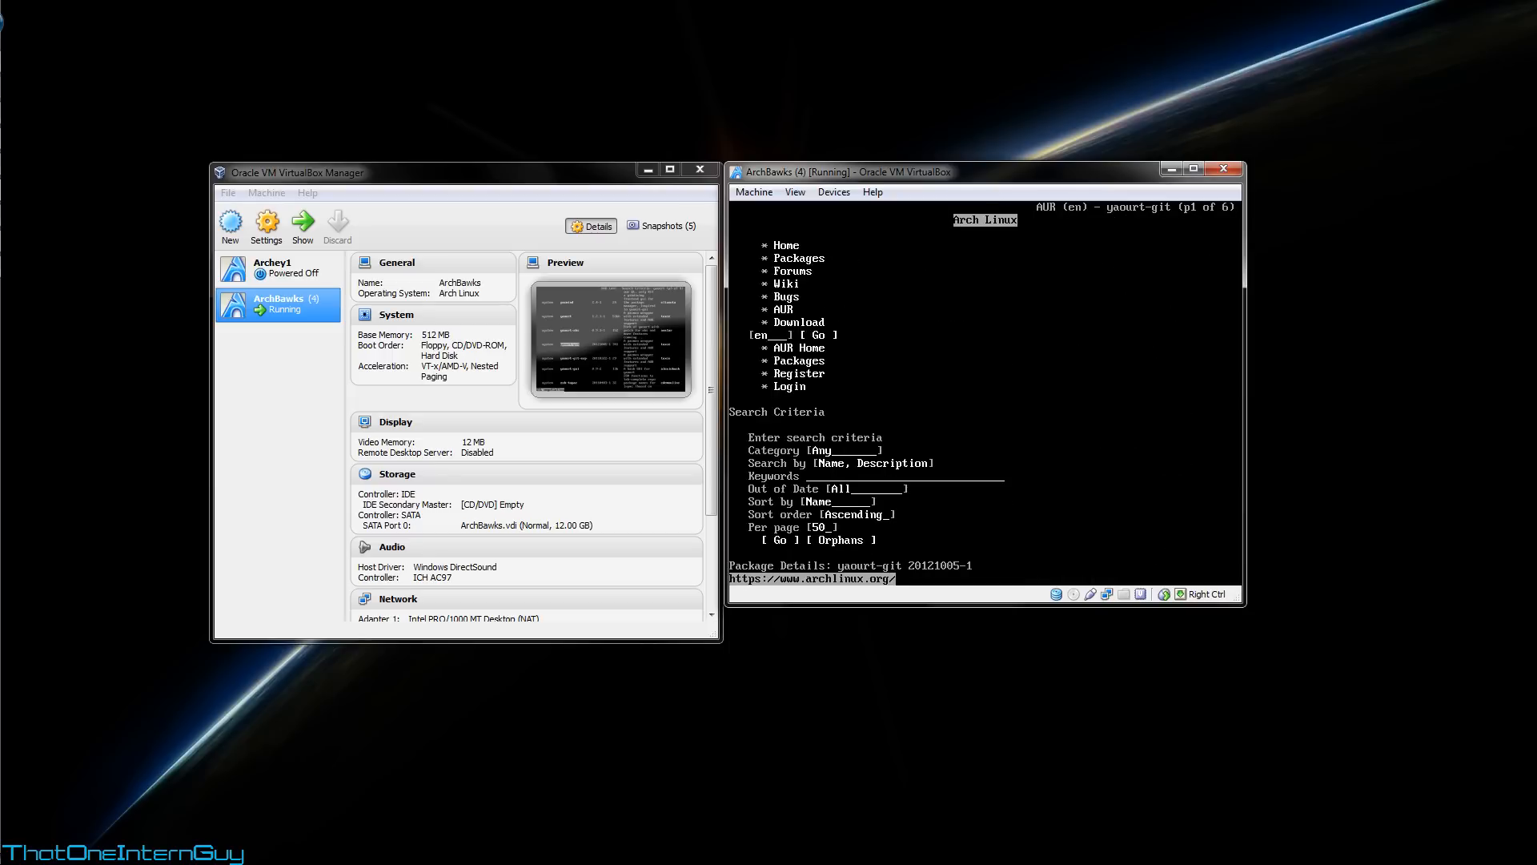
Step: Save the yaourt-git tarball as ~/builds/yaourt-git.tar.gz and return to its AUR page
click(816, 335)
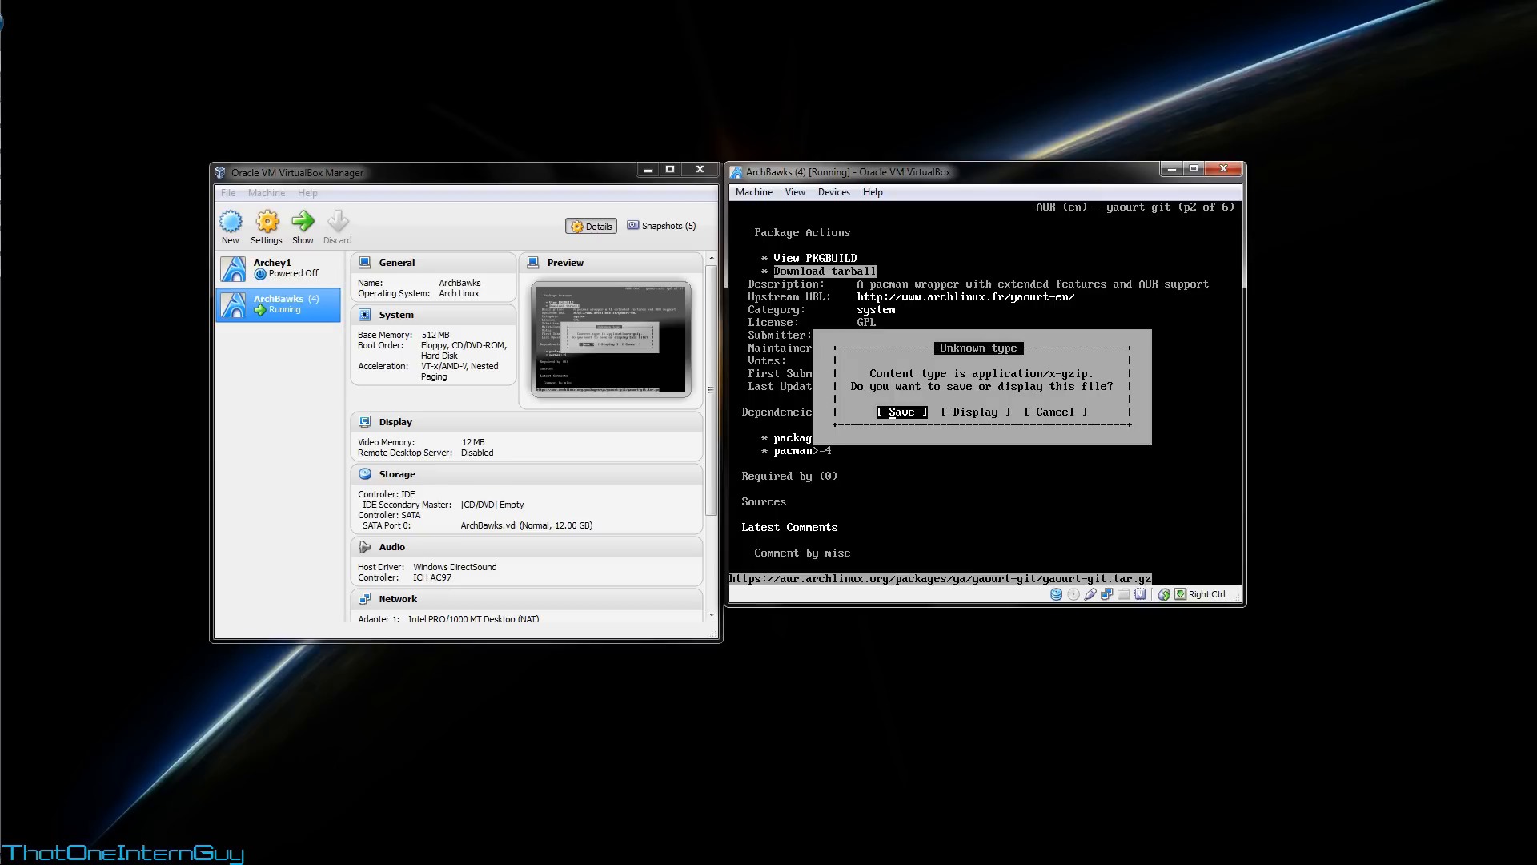
click(900, 412)
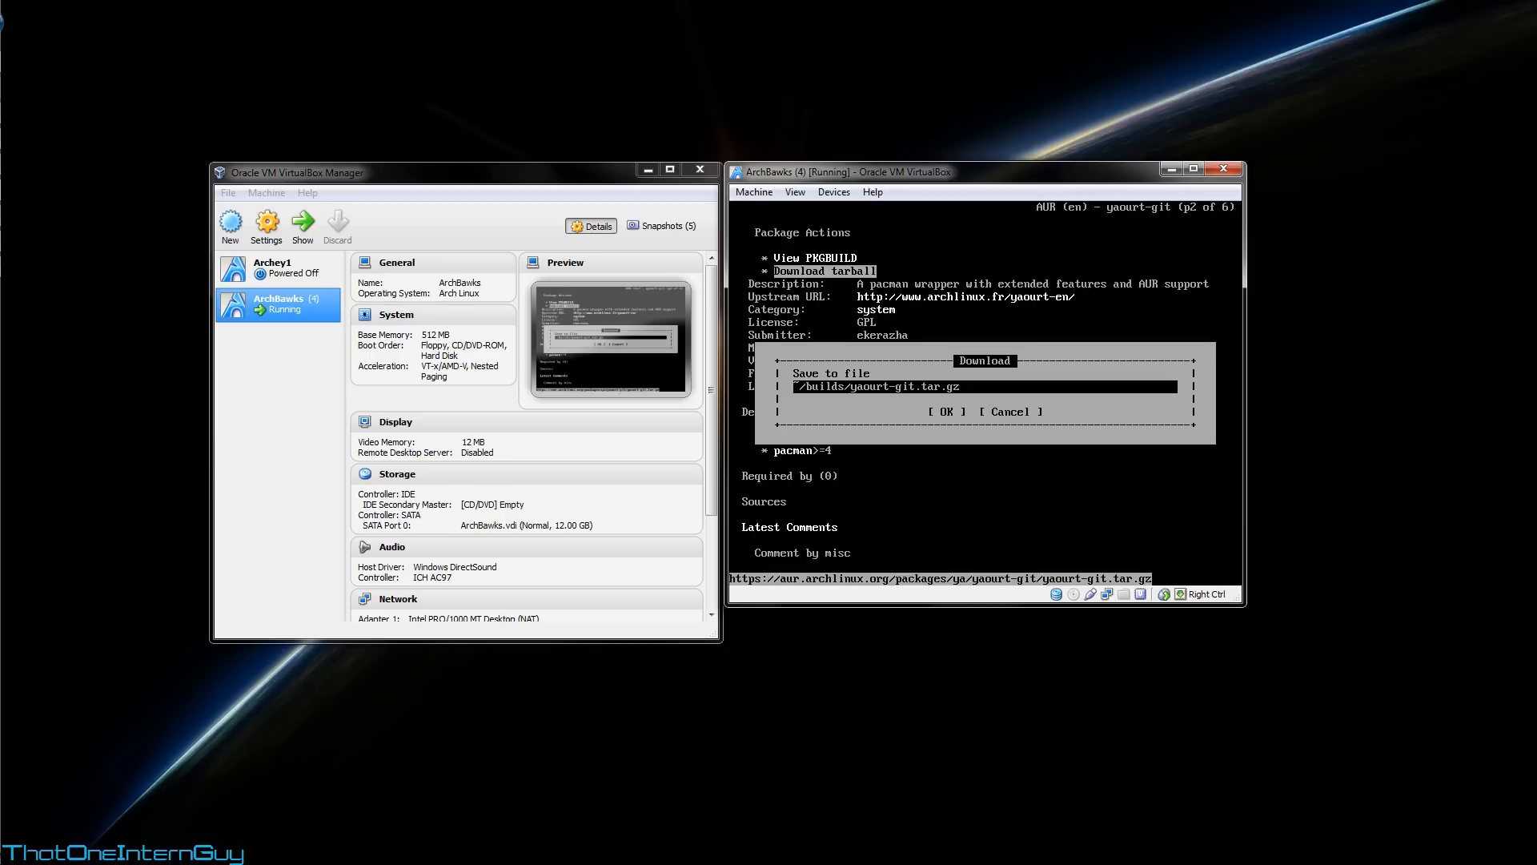
click(944, 412)
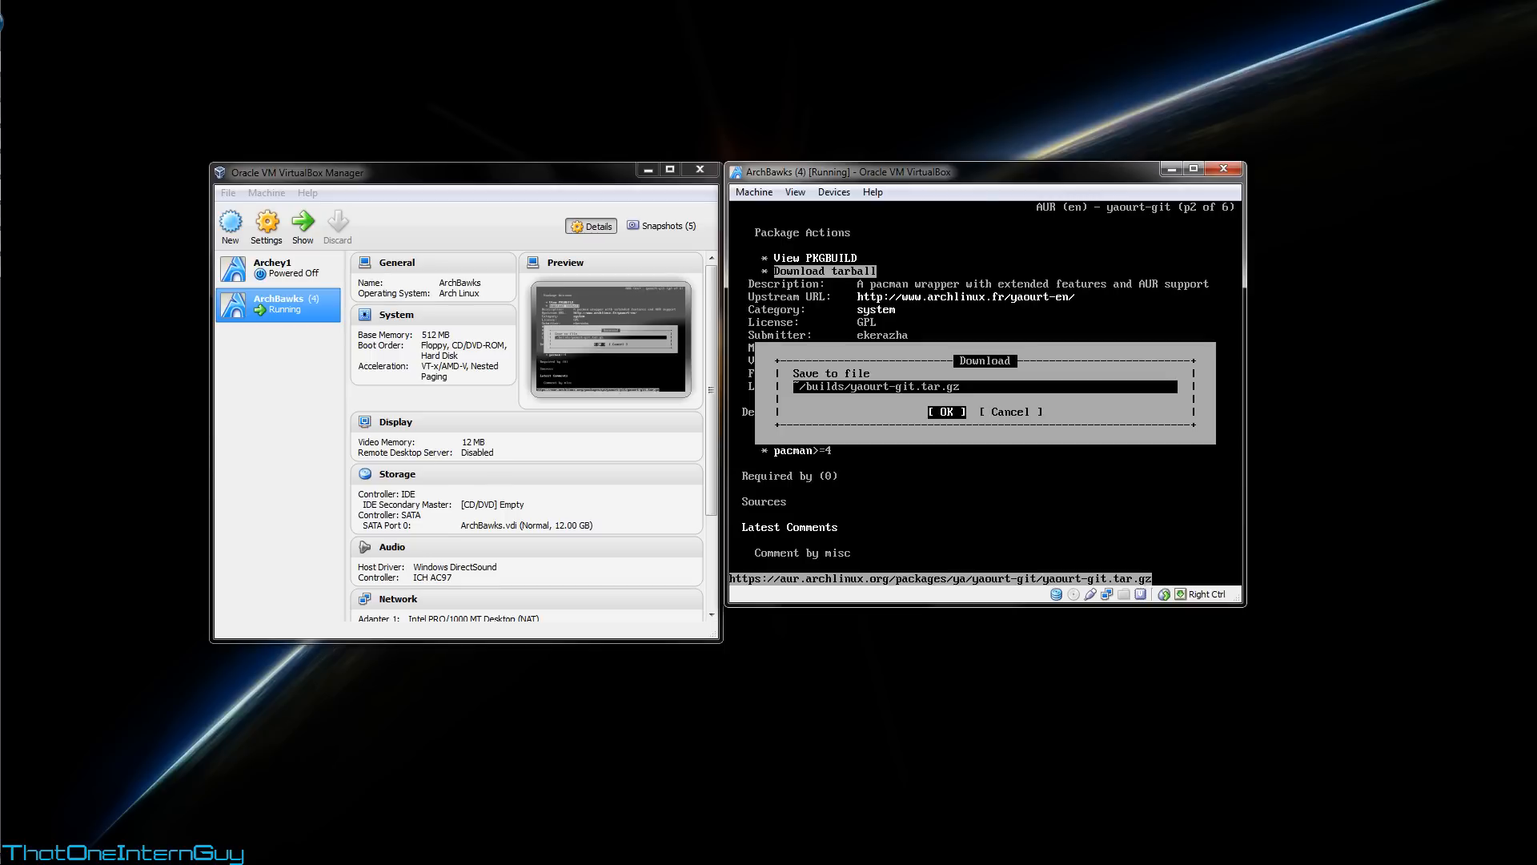
click(943, 412)
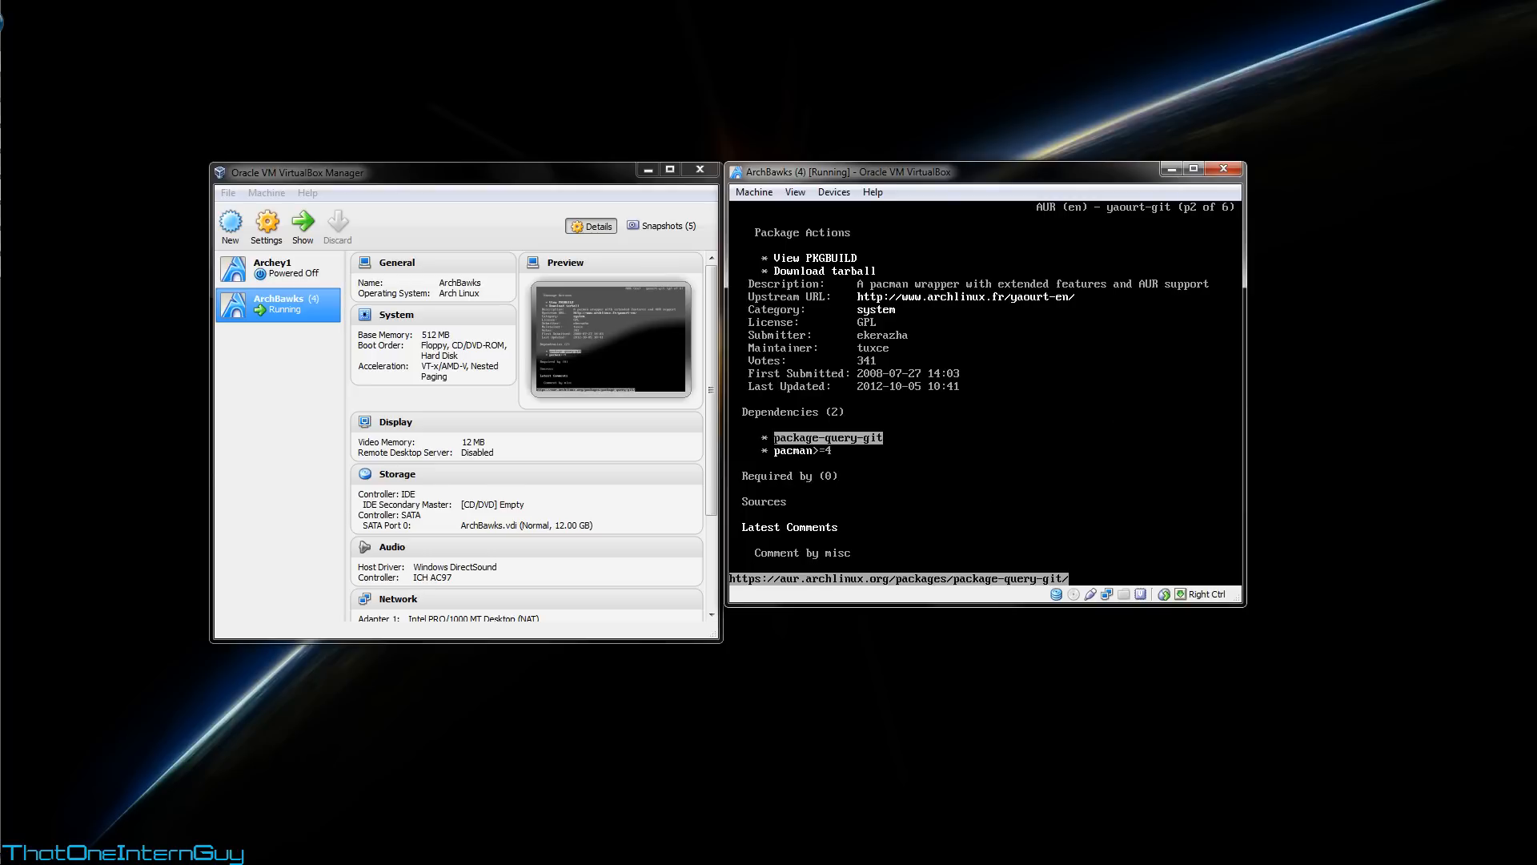
Step: Follow the package-query-git dependency link and save its tarball into ~/builds
click(826, 437)
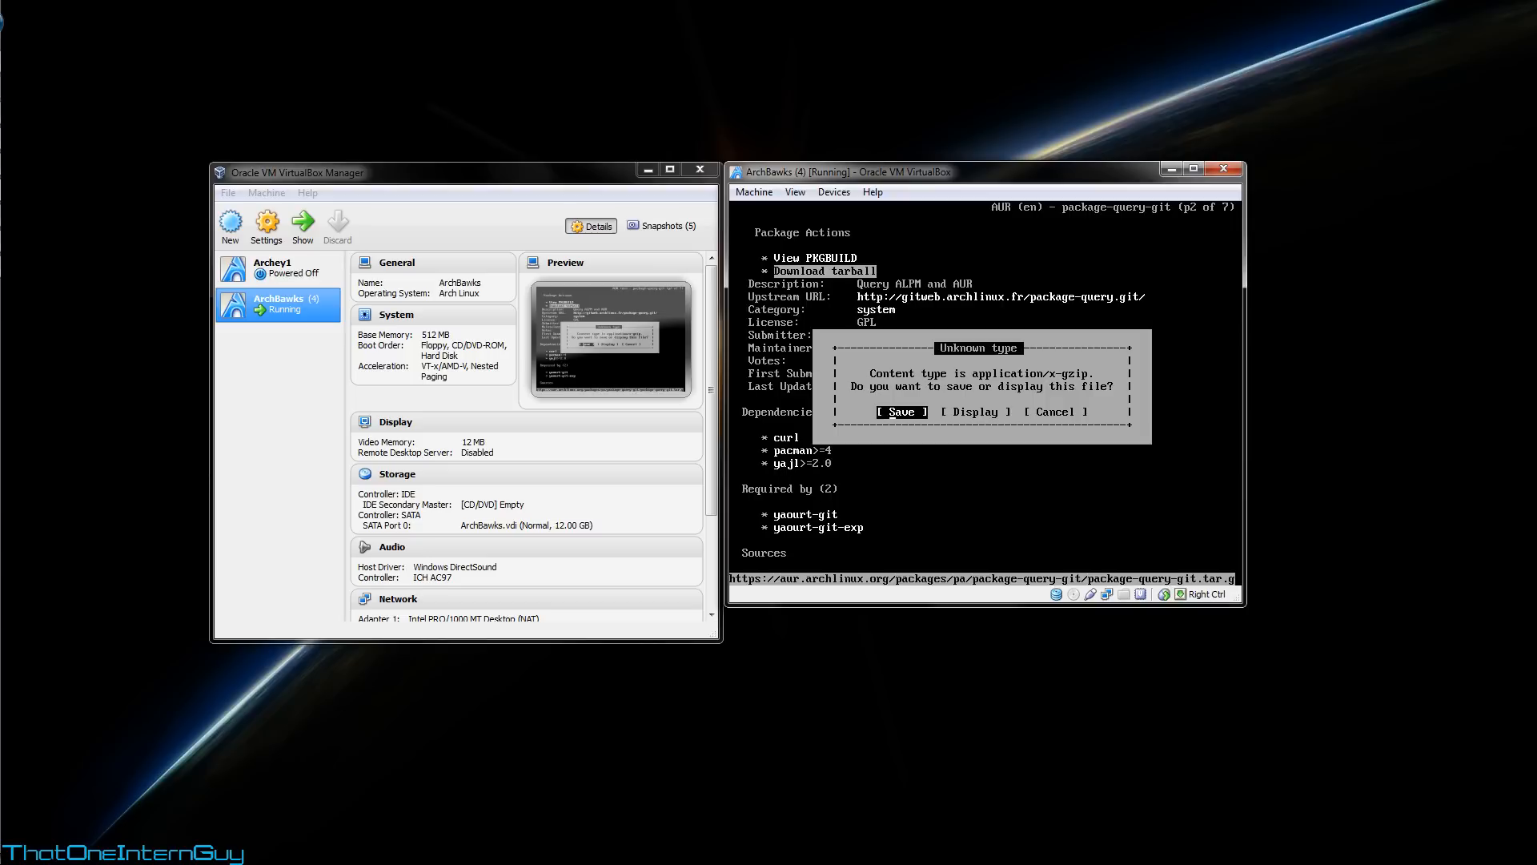
click(898, 411)
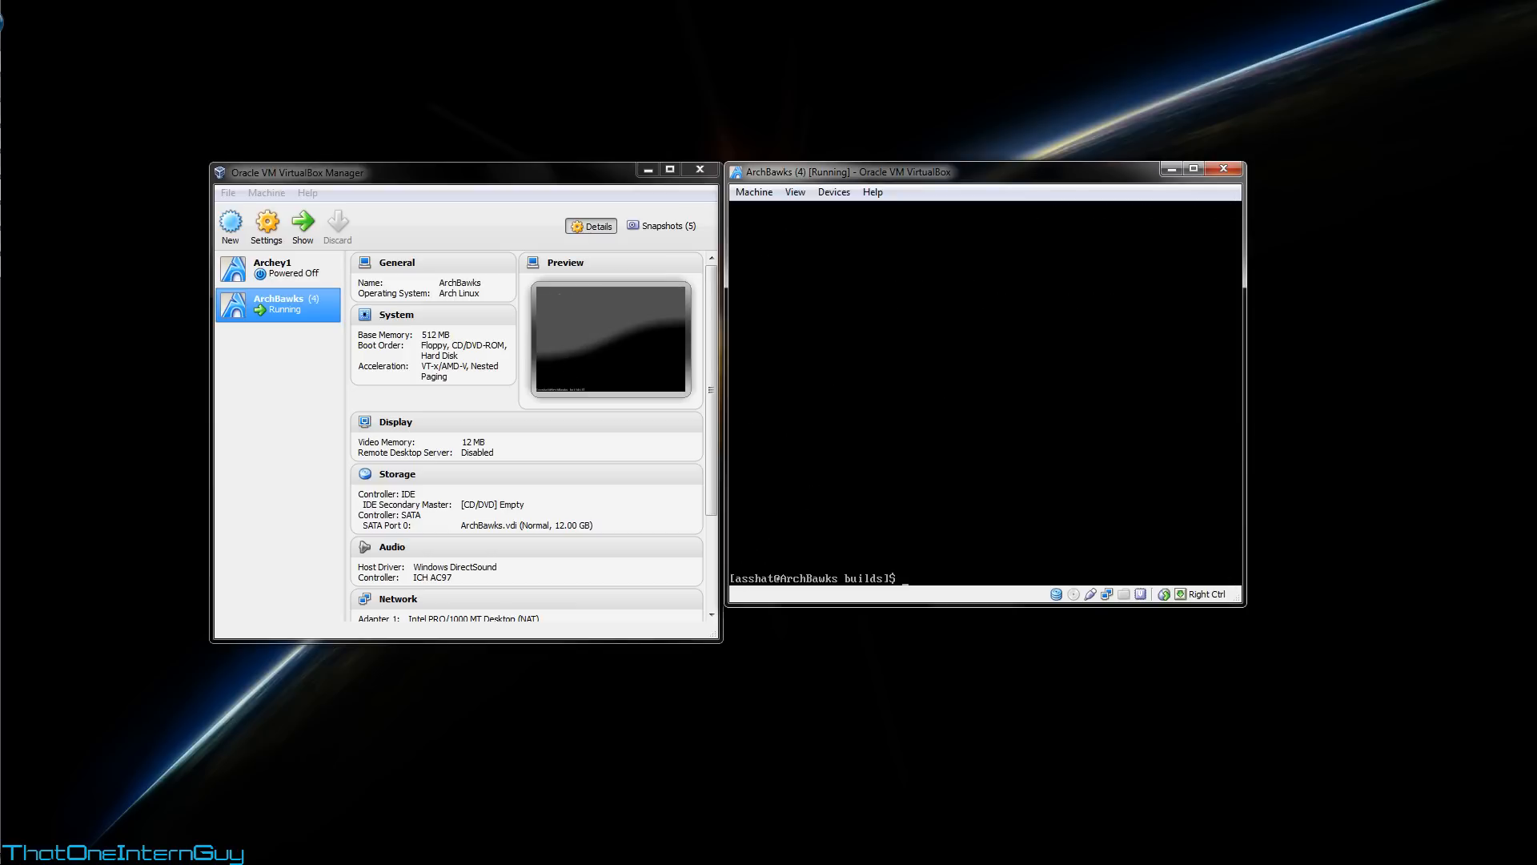
Step: Extract package-query-git.tar.gz and yaourt-git.tar.gz with tar -zxf, listing the resulting folders
text(ls)
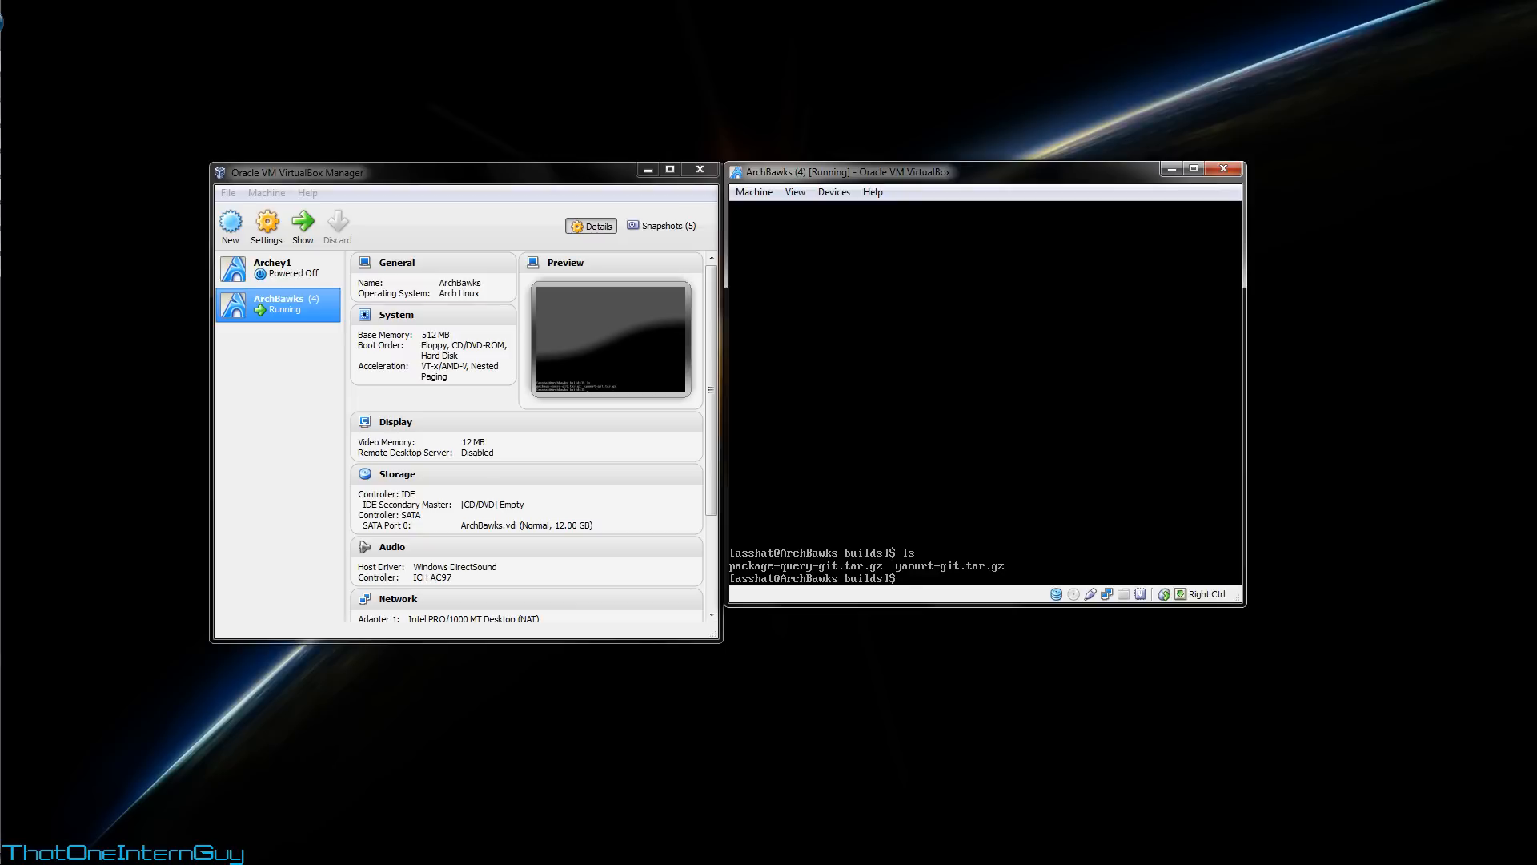
text(tar -)
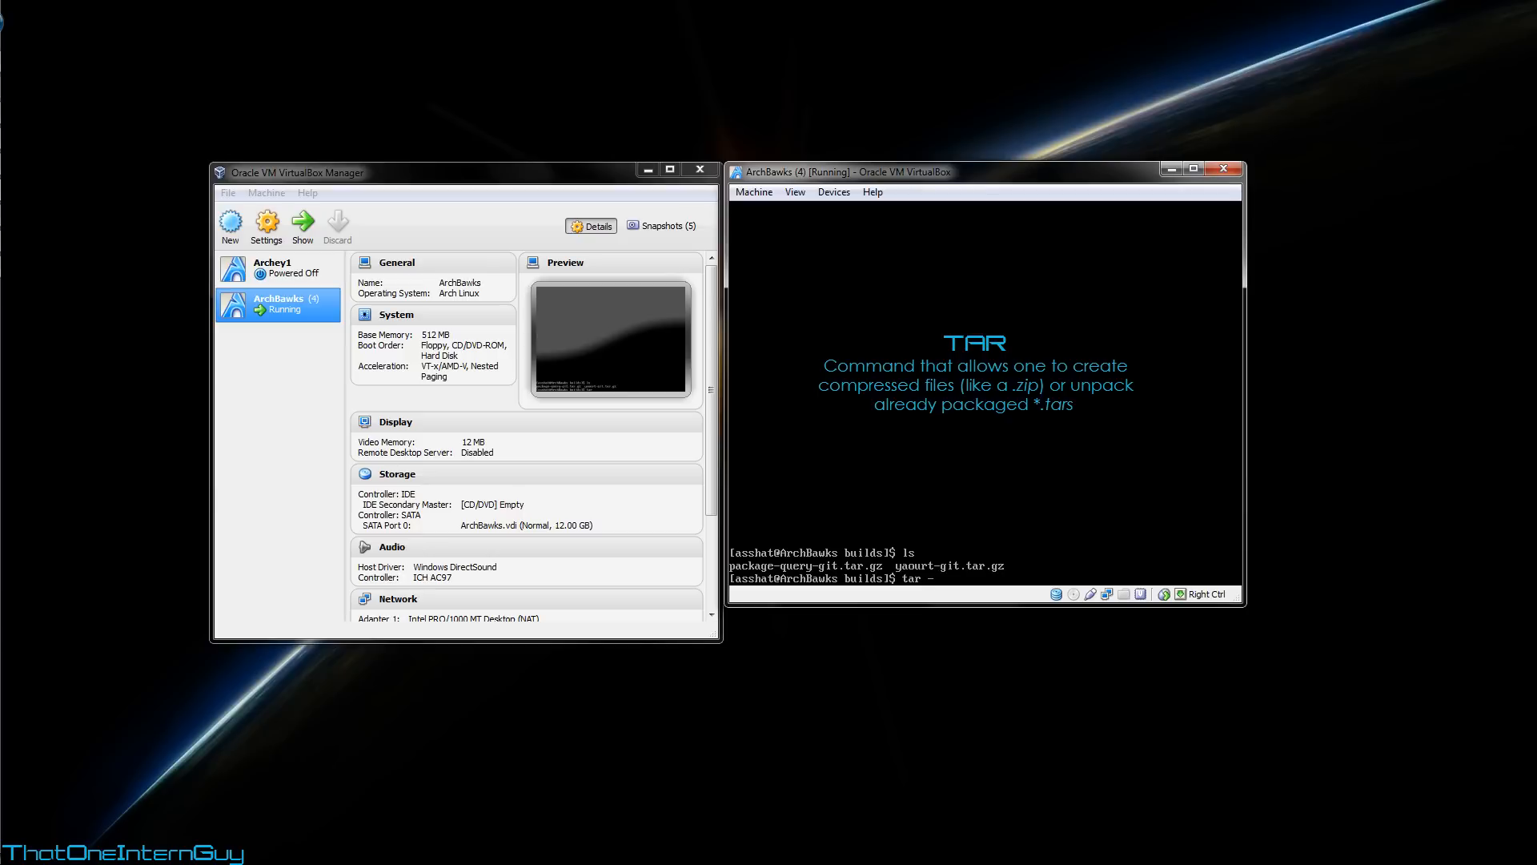
text(zxf)
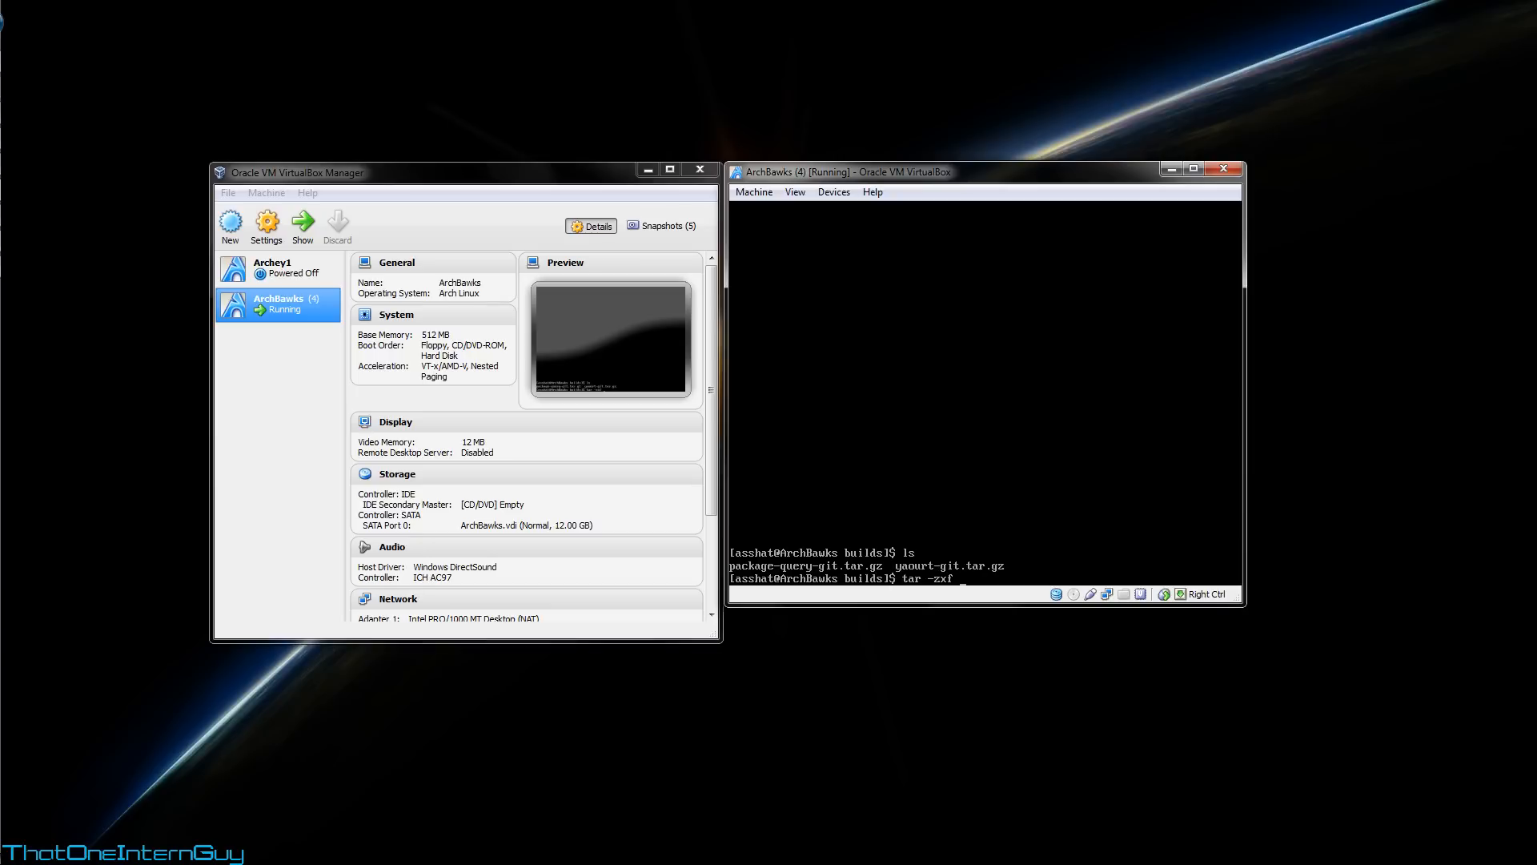
text(package-query-git.tar.gz)
text(ls)
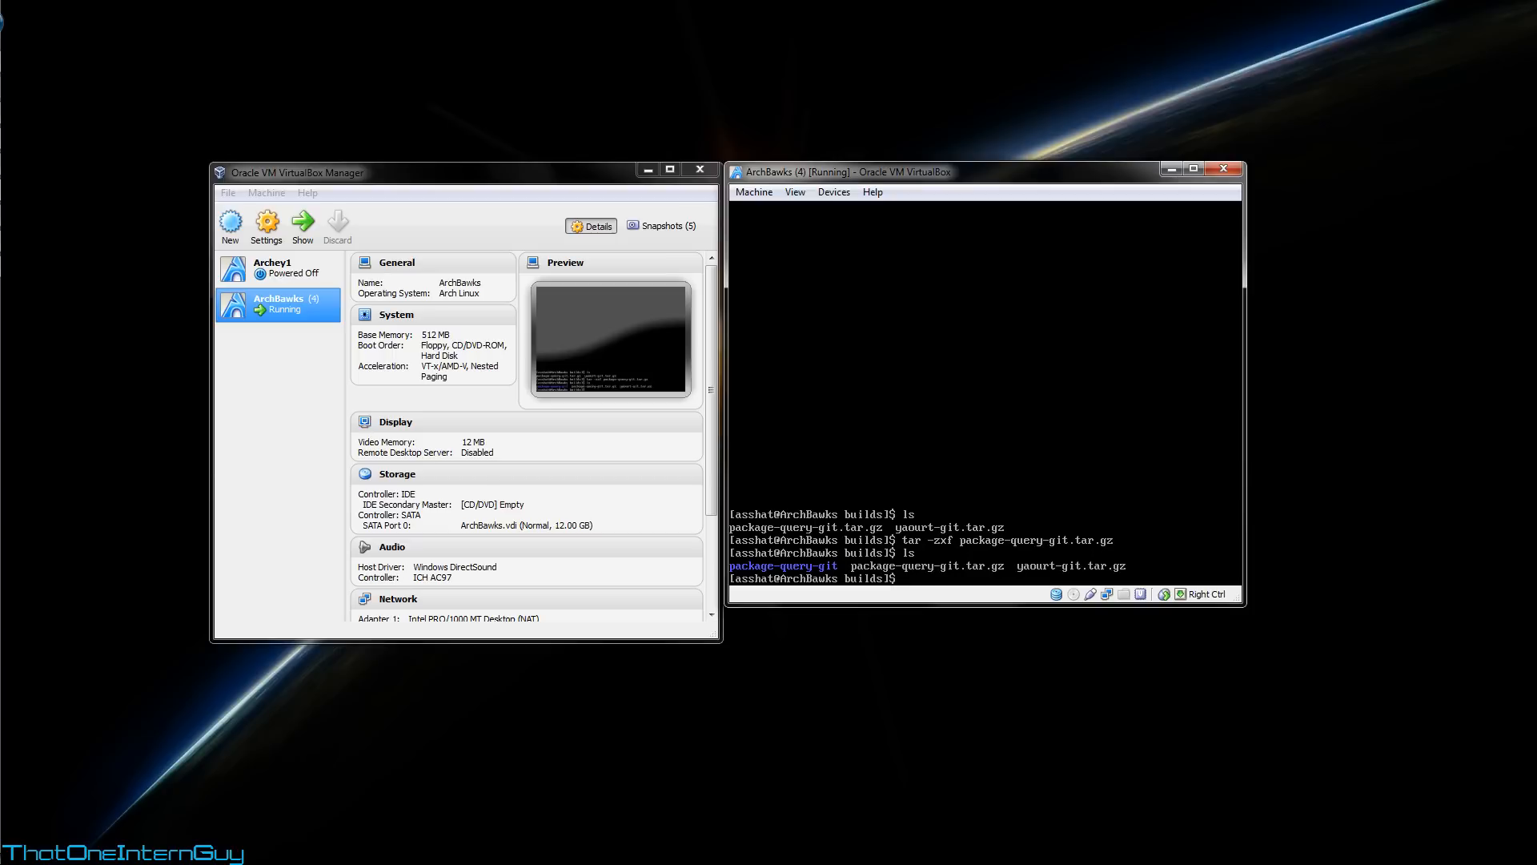
text(tar)
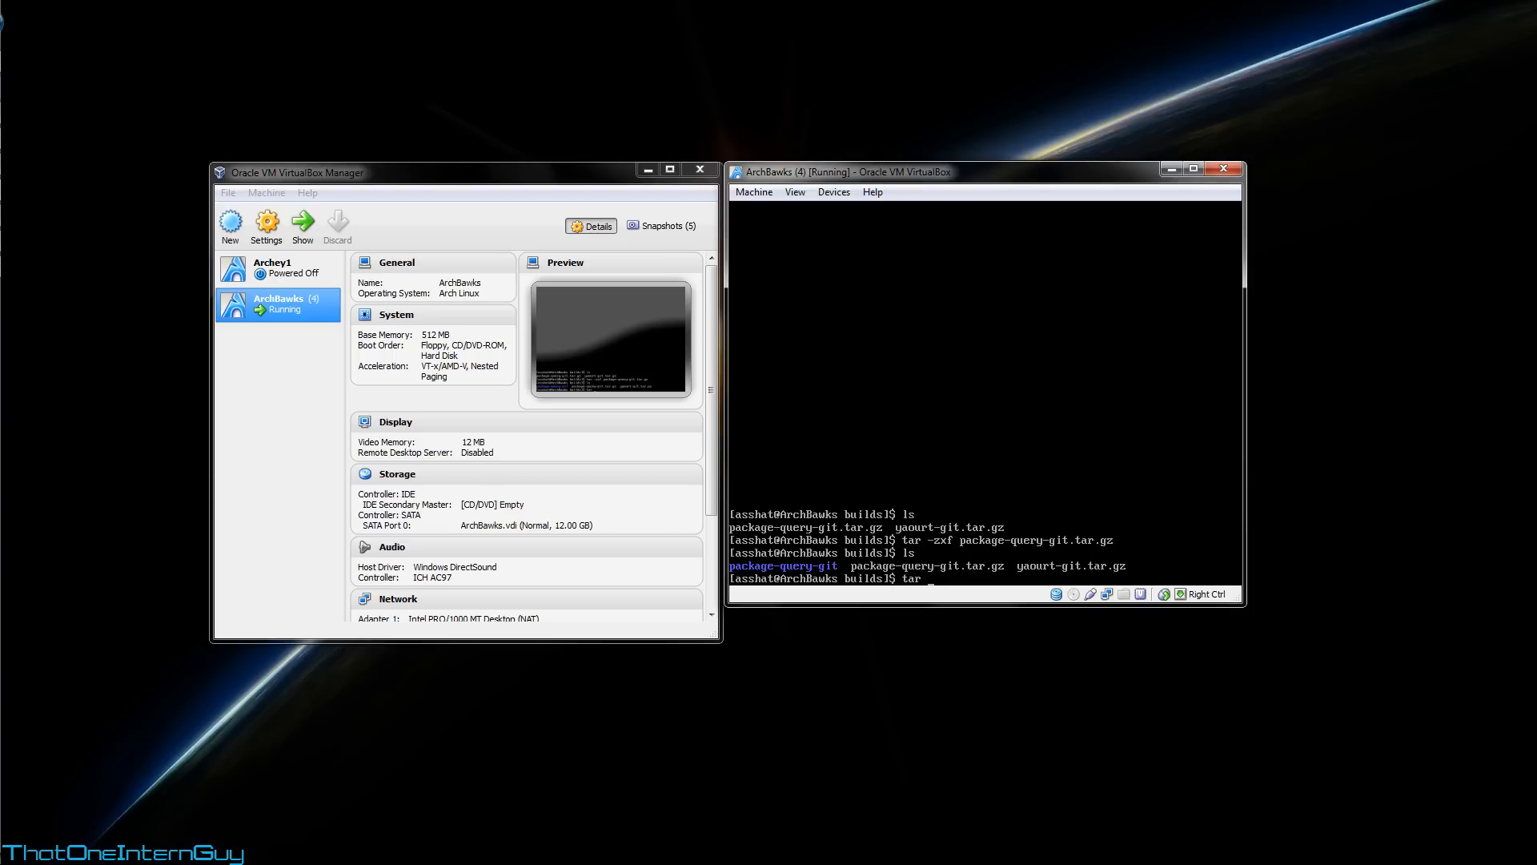
text(-zxf)
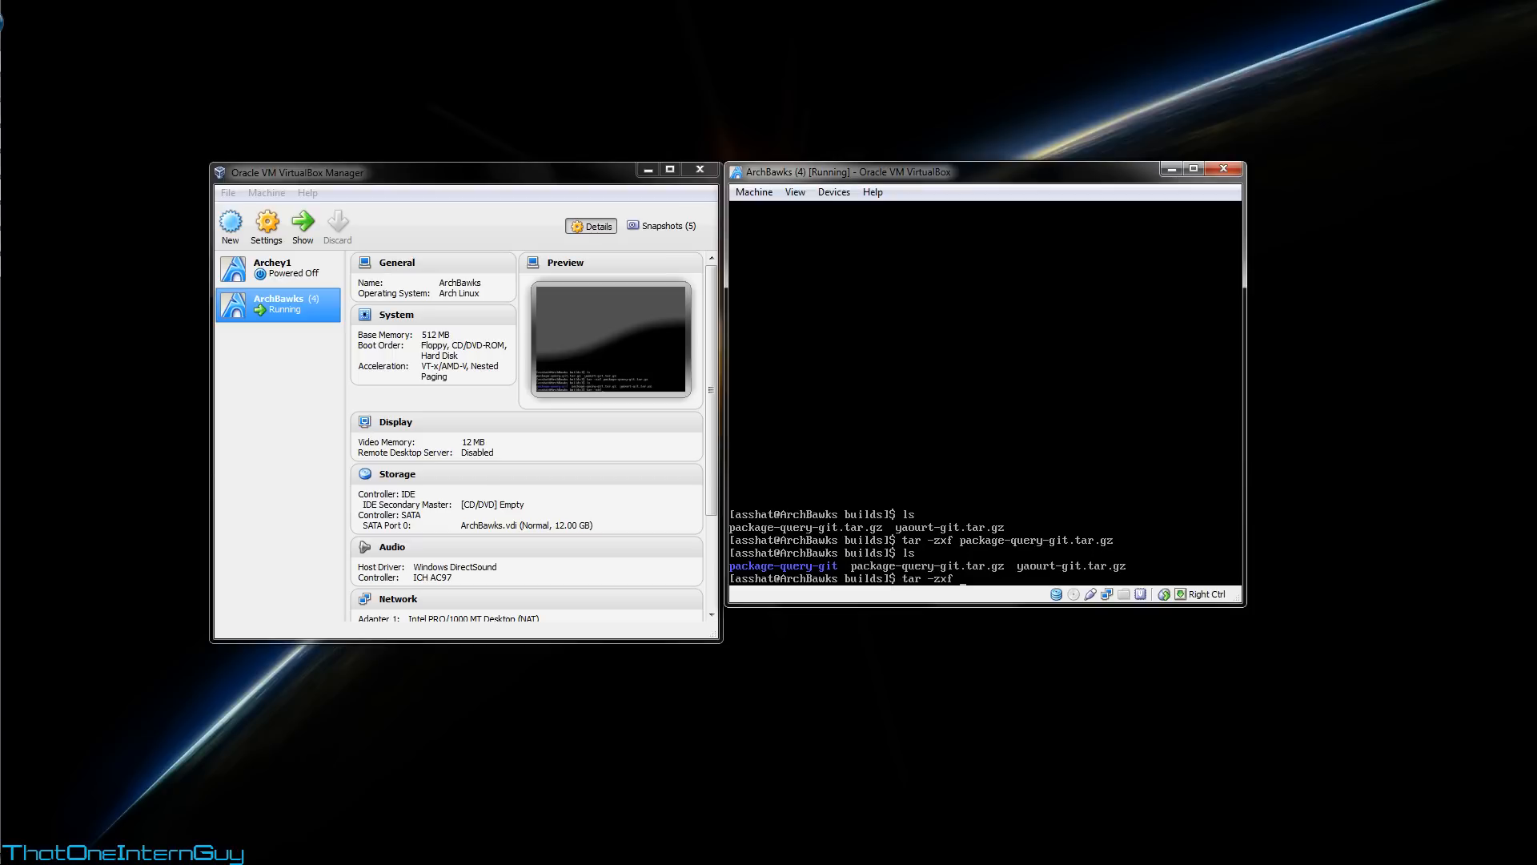
text(yaourt-git.tar.gz)
text(ls)
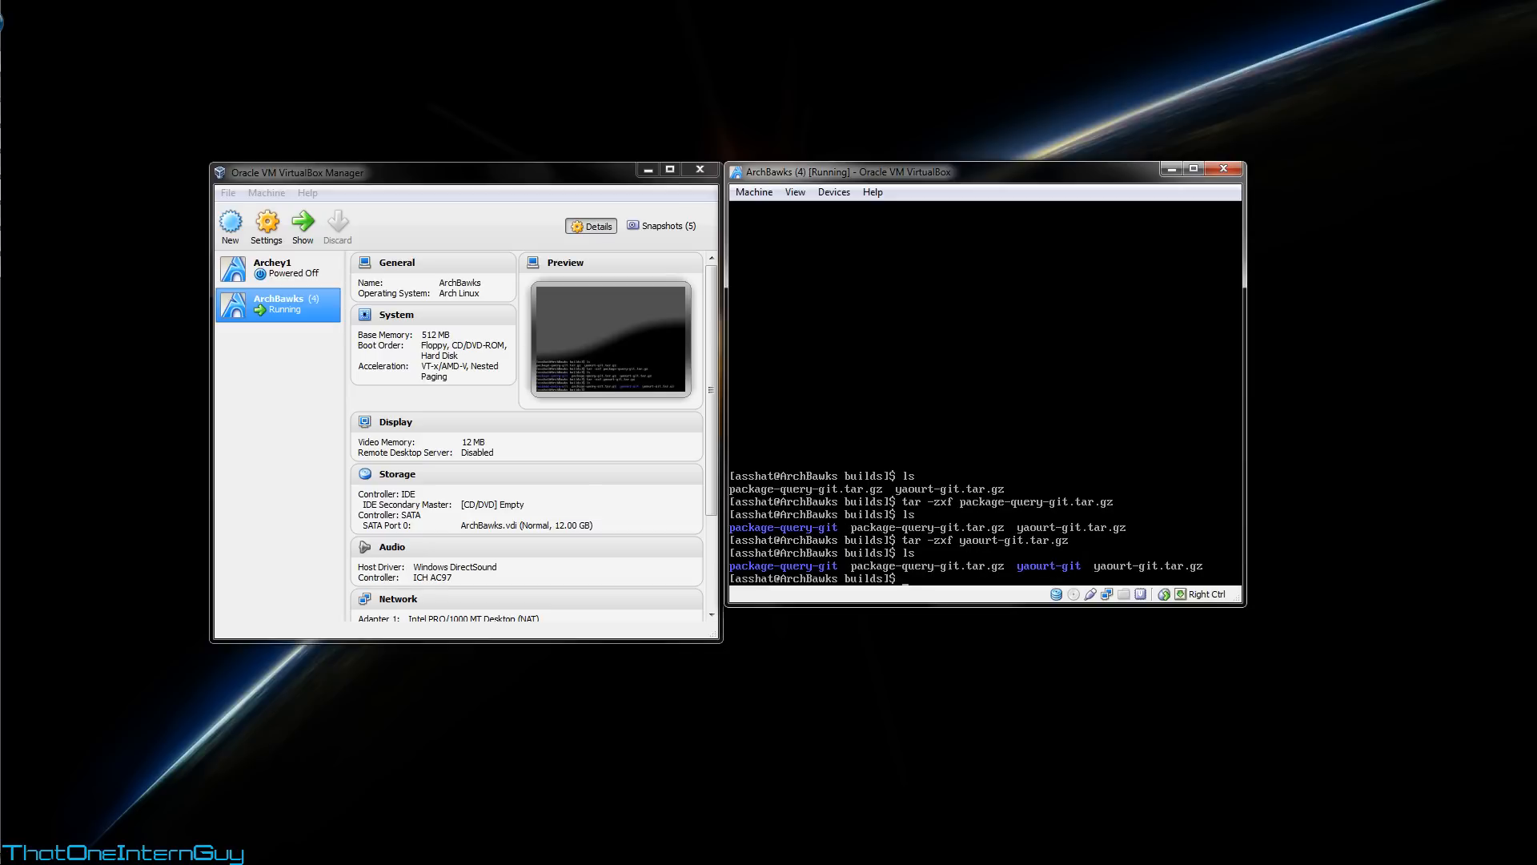
Step: Prepare a change into the package-query-git folder
text(cd)
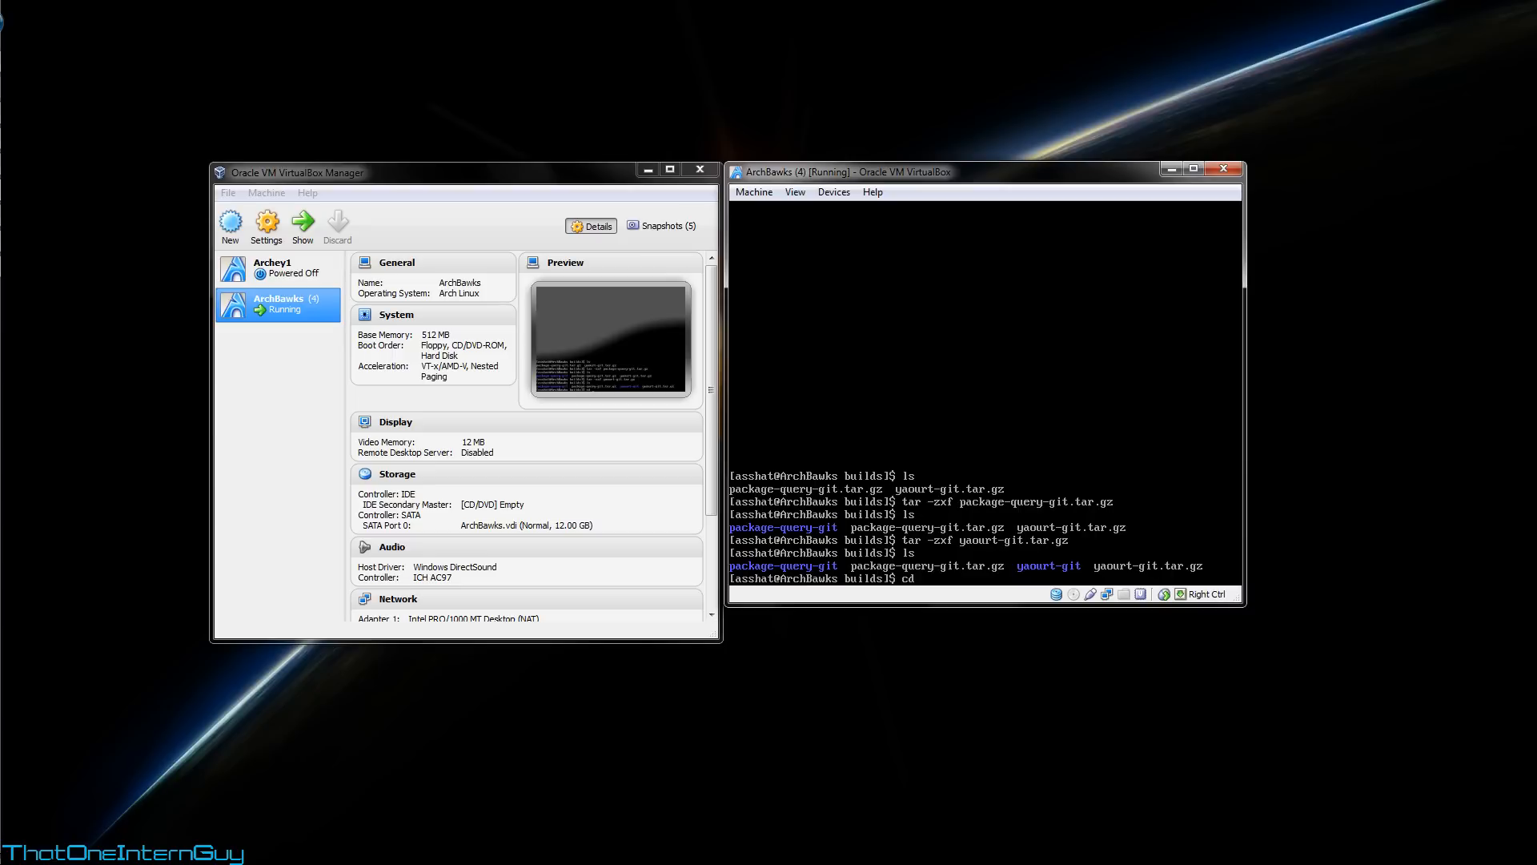
text(package-query-git)
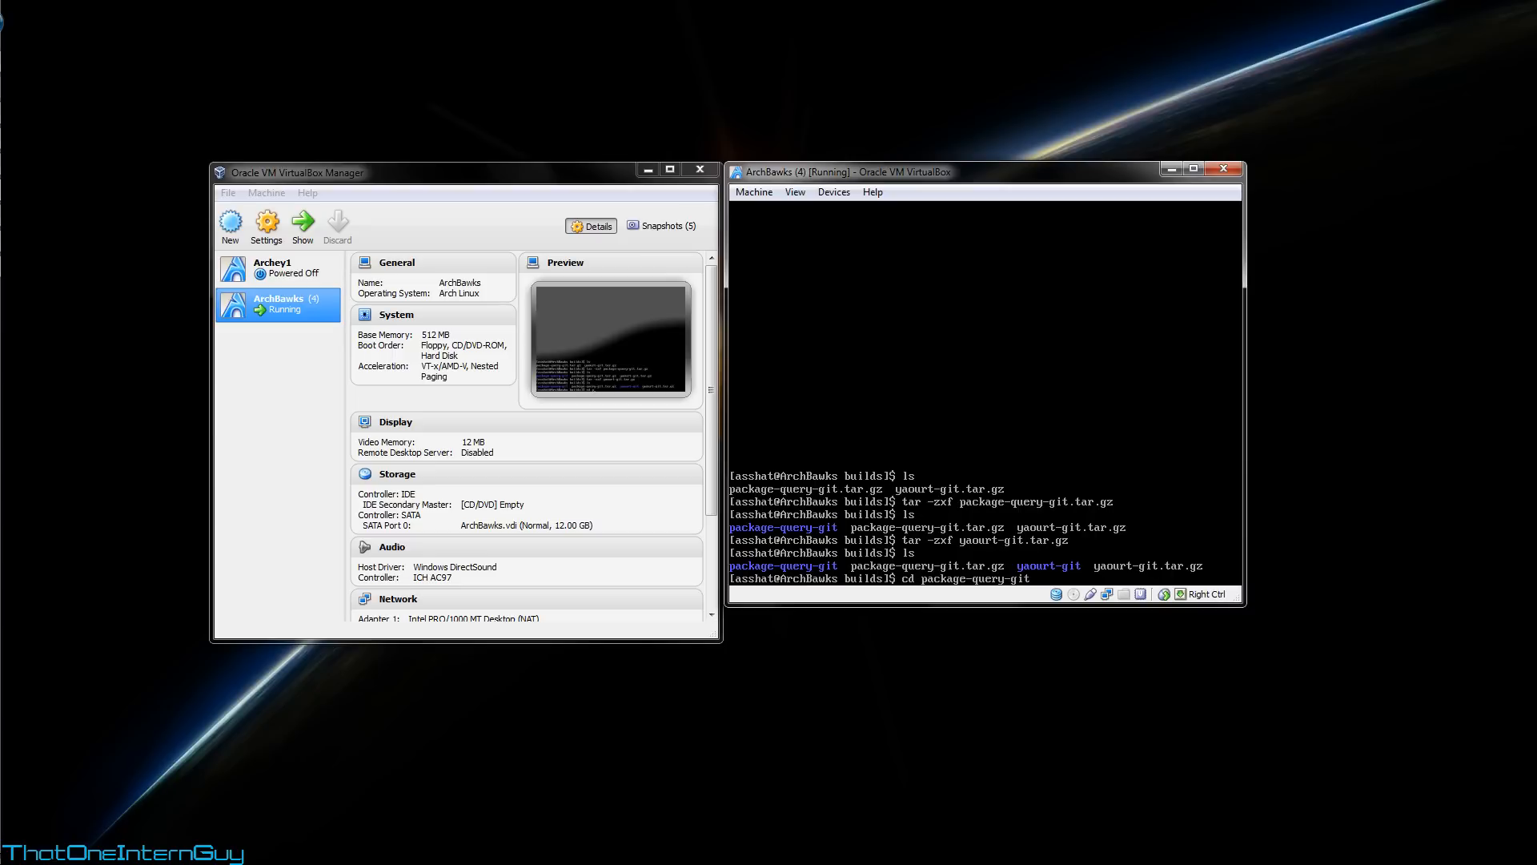
Step: Enter package-query-git, read its PKGBUILD through in nano and exit without changes
key(Return)
text(ls)
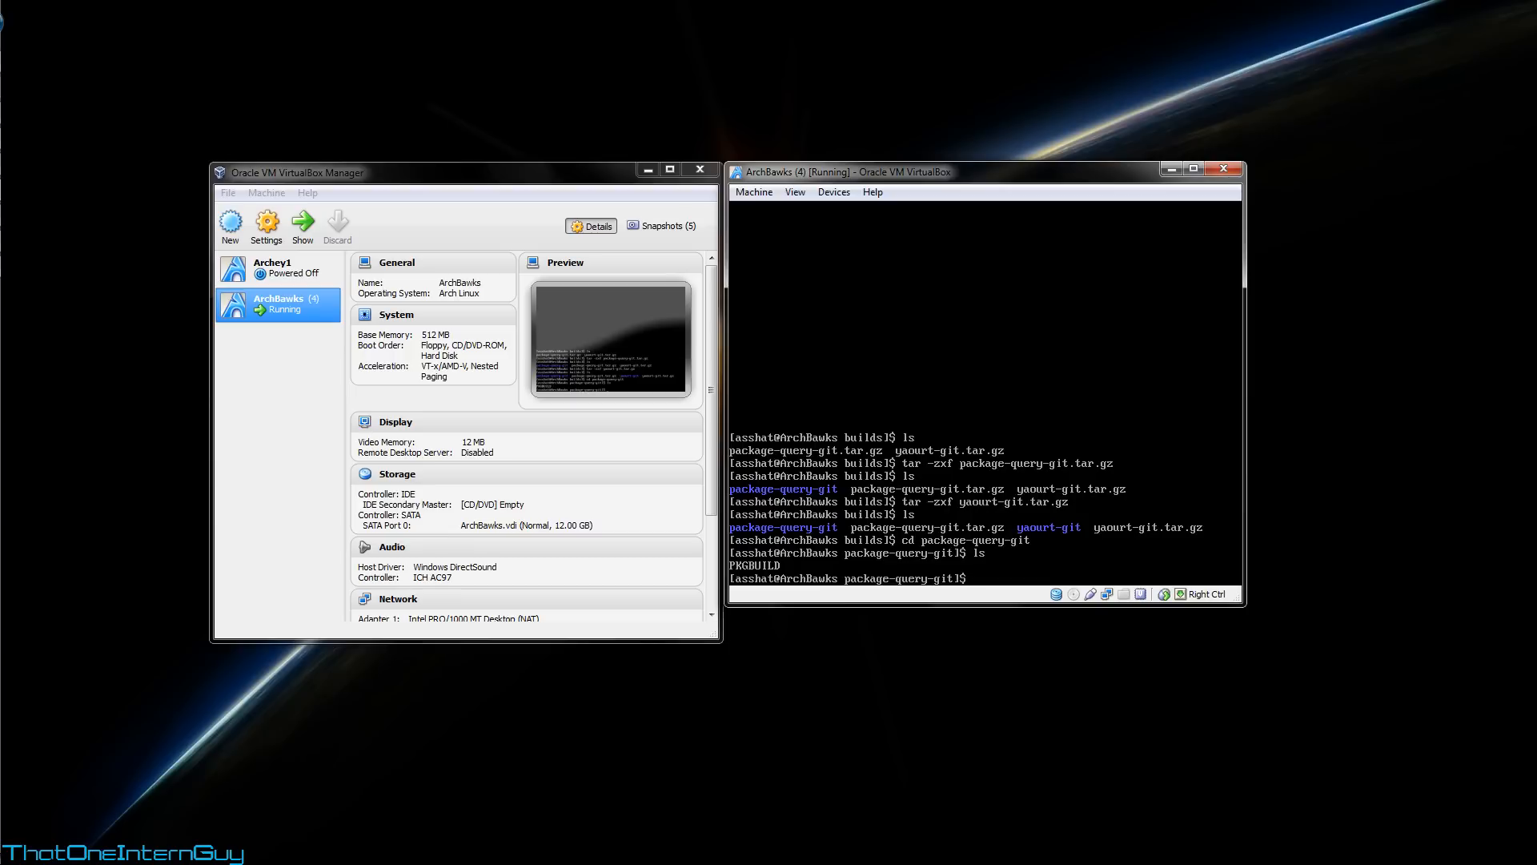
text(nano)
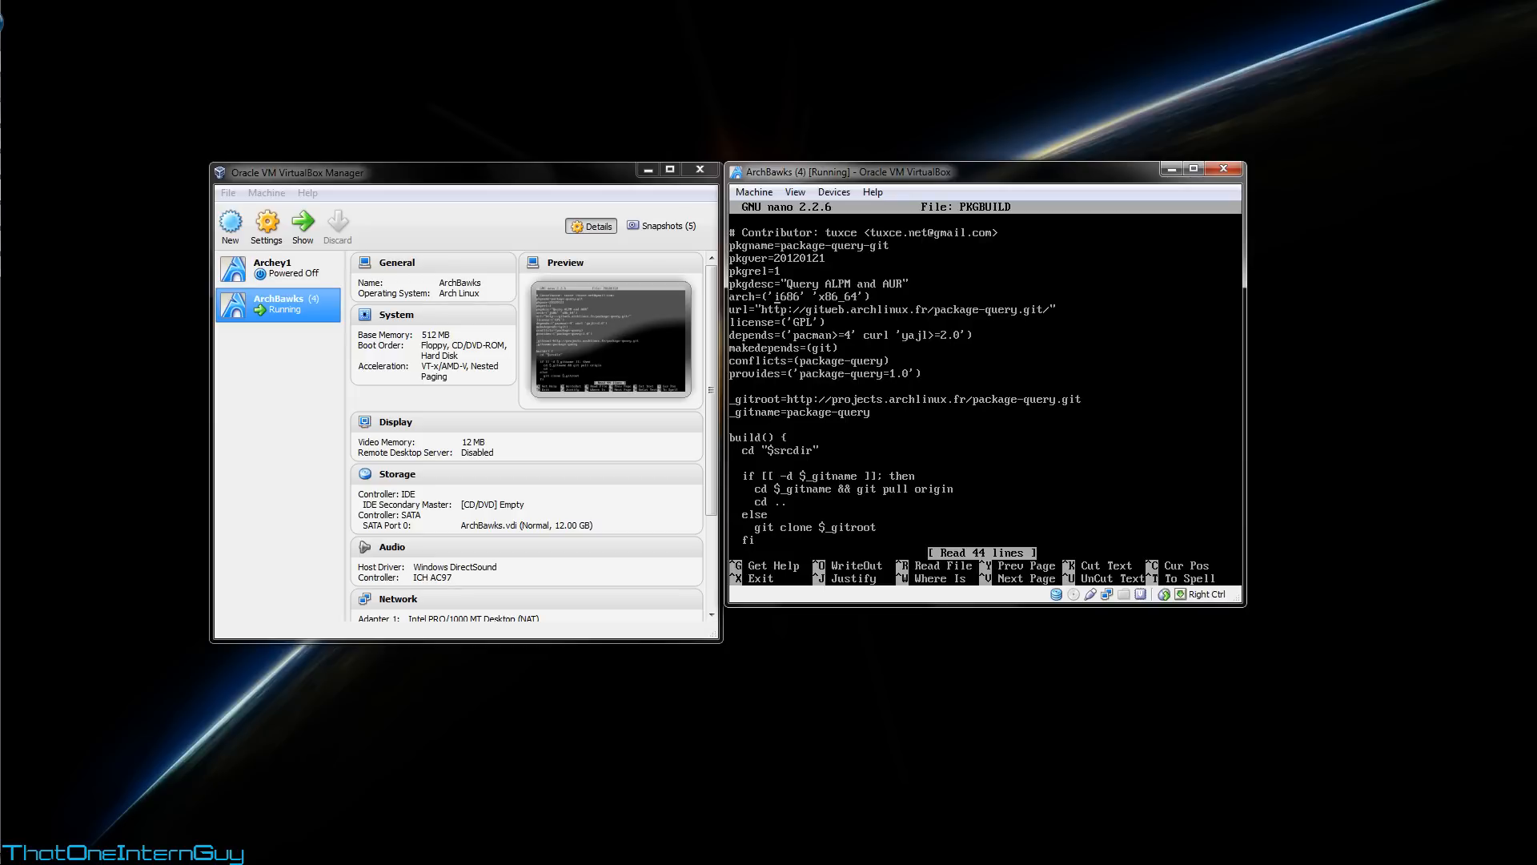
scroll(down, 3)
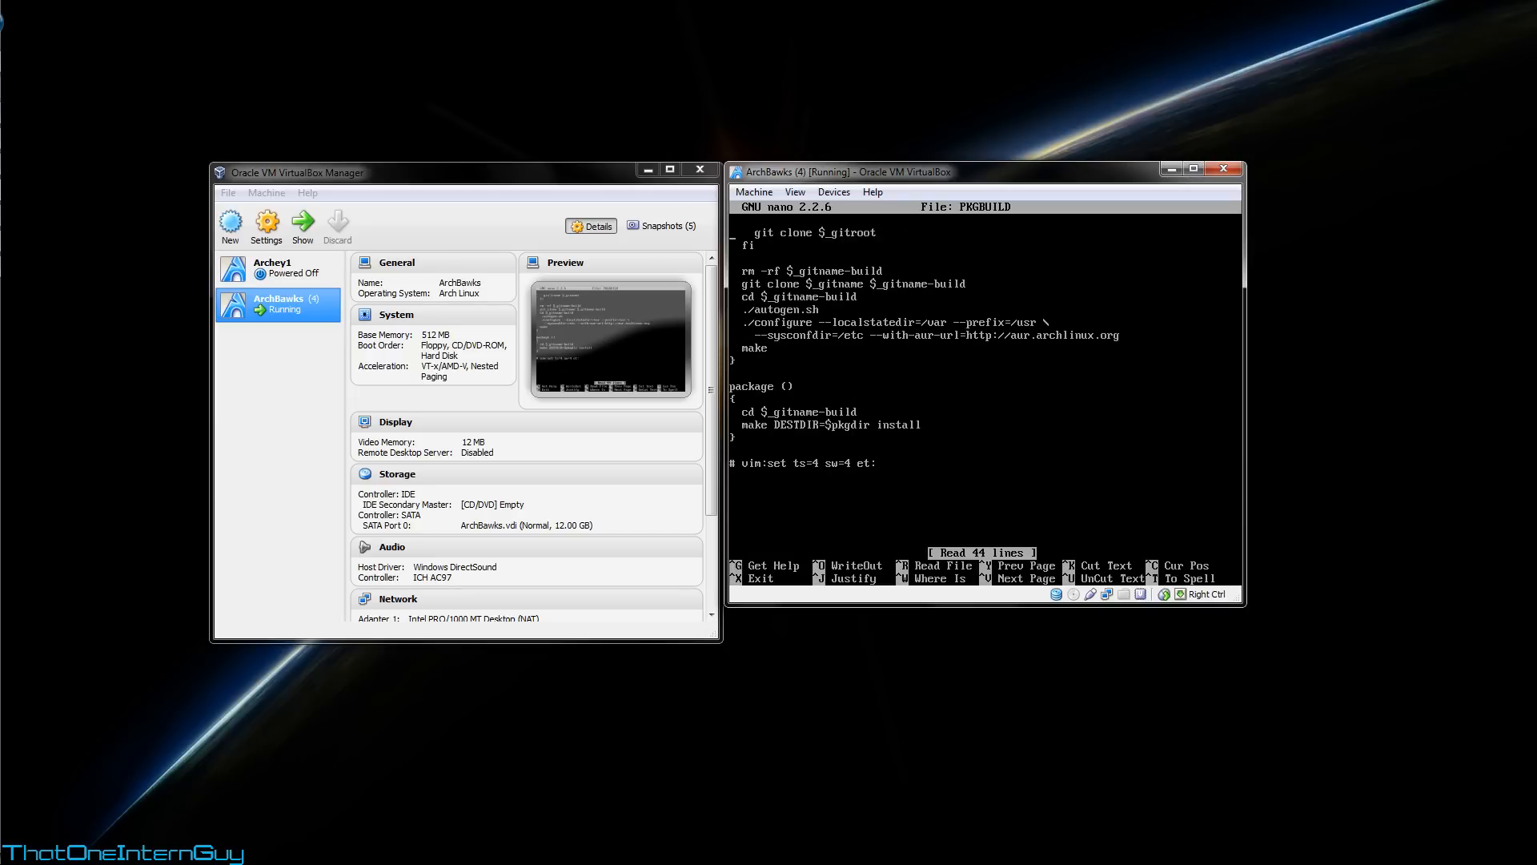
key(ctrl+x)
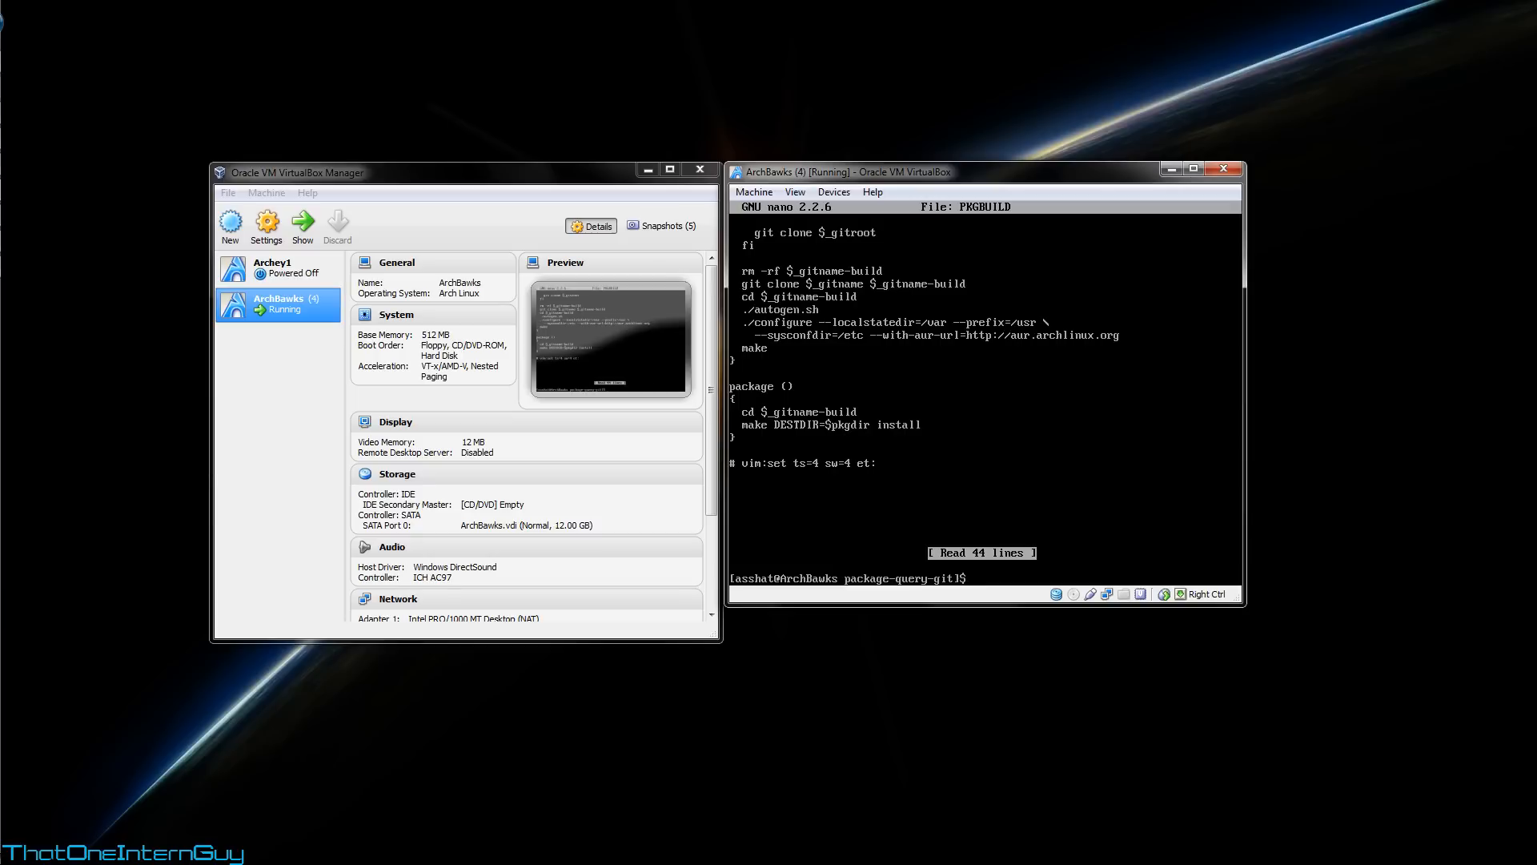
Step: Build package-query-git with makepkg -s and list the resulting i686 .pkg.tar.xz file
text(makepkg)
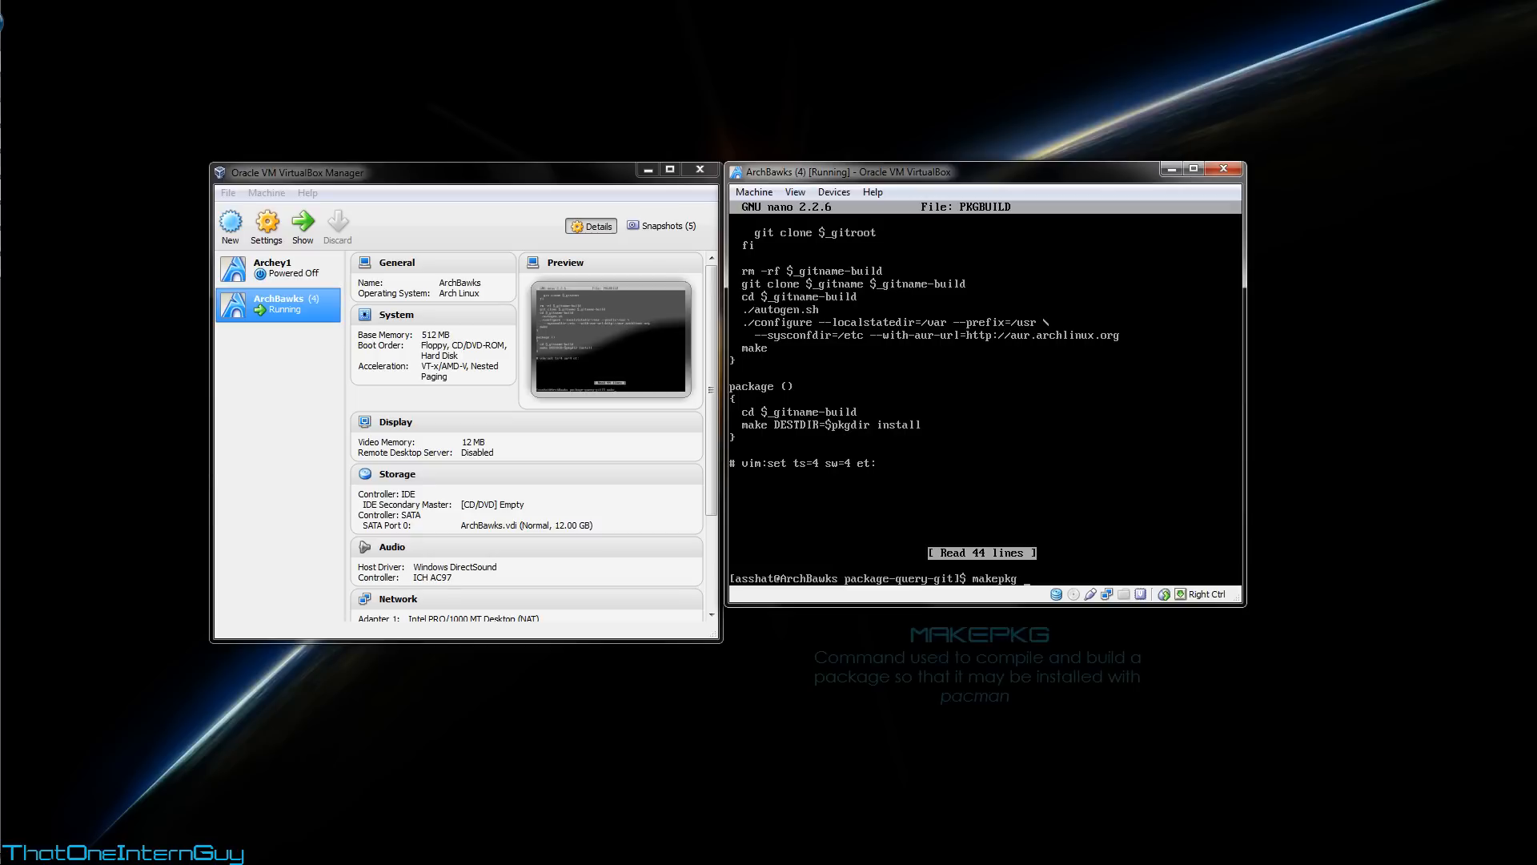
text(-s)
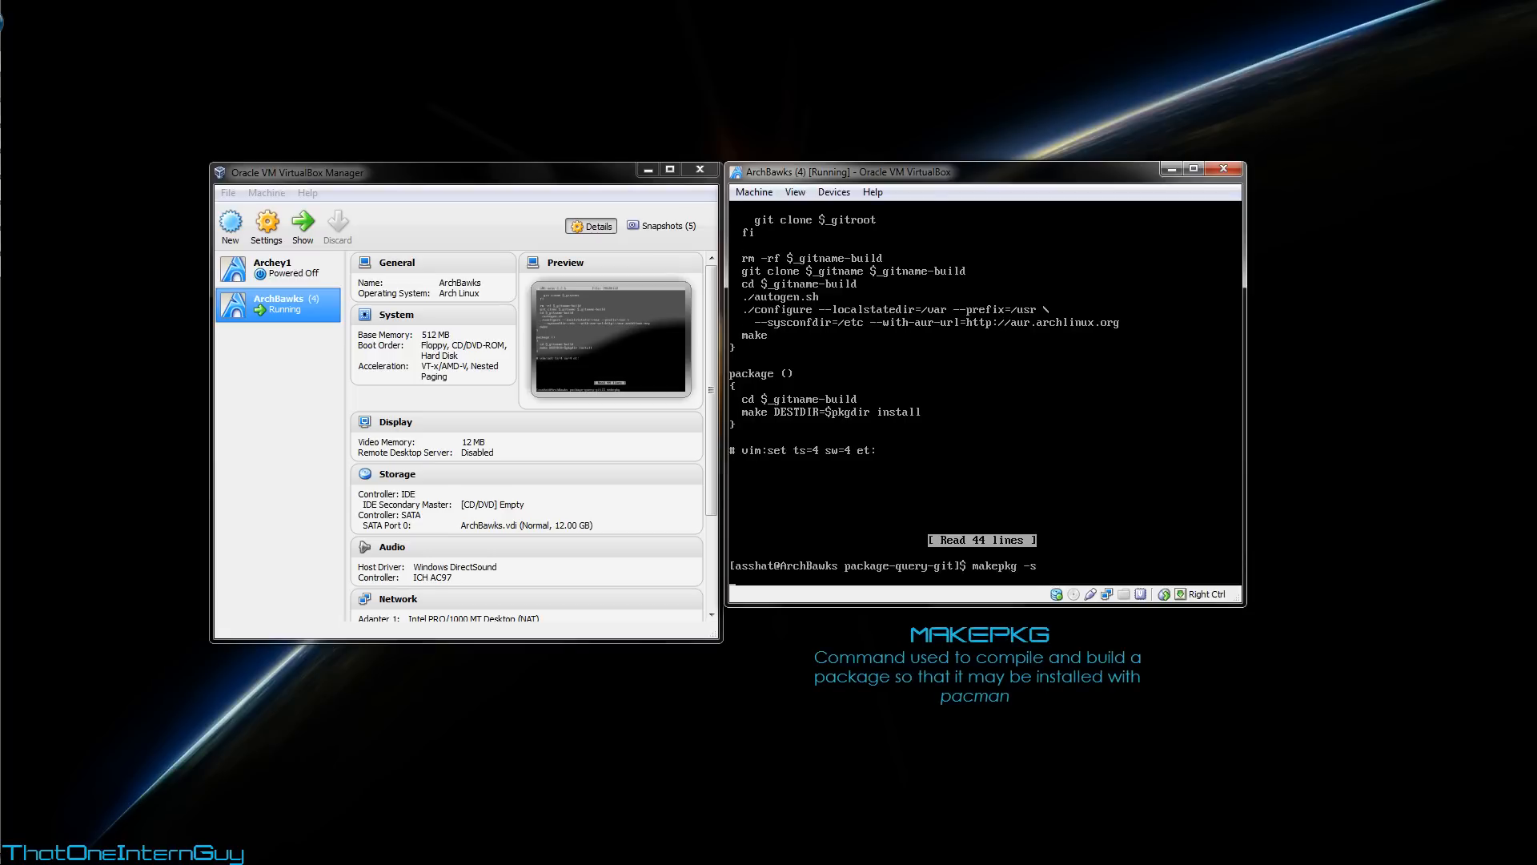
key(Return)
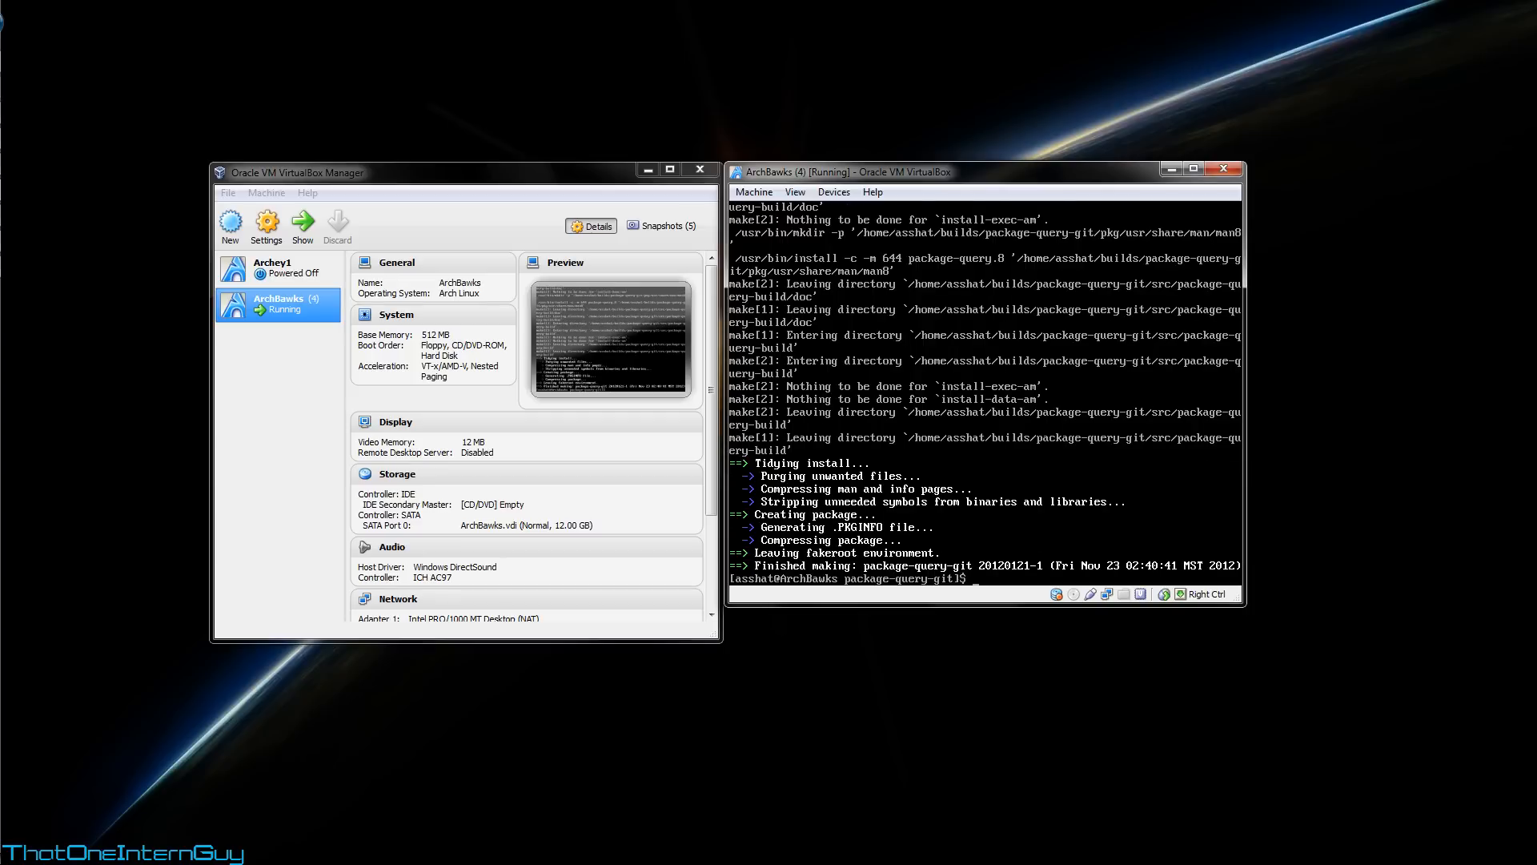
text(ls)
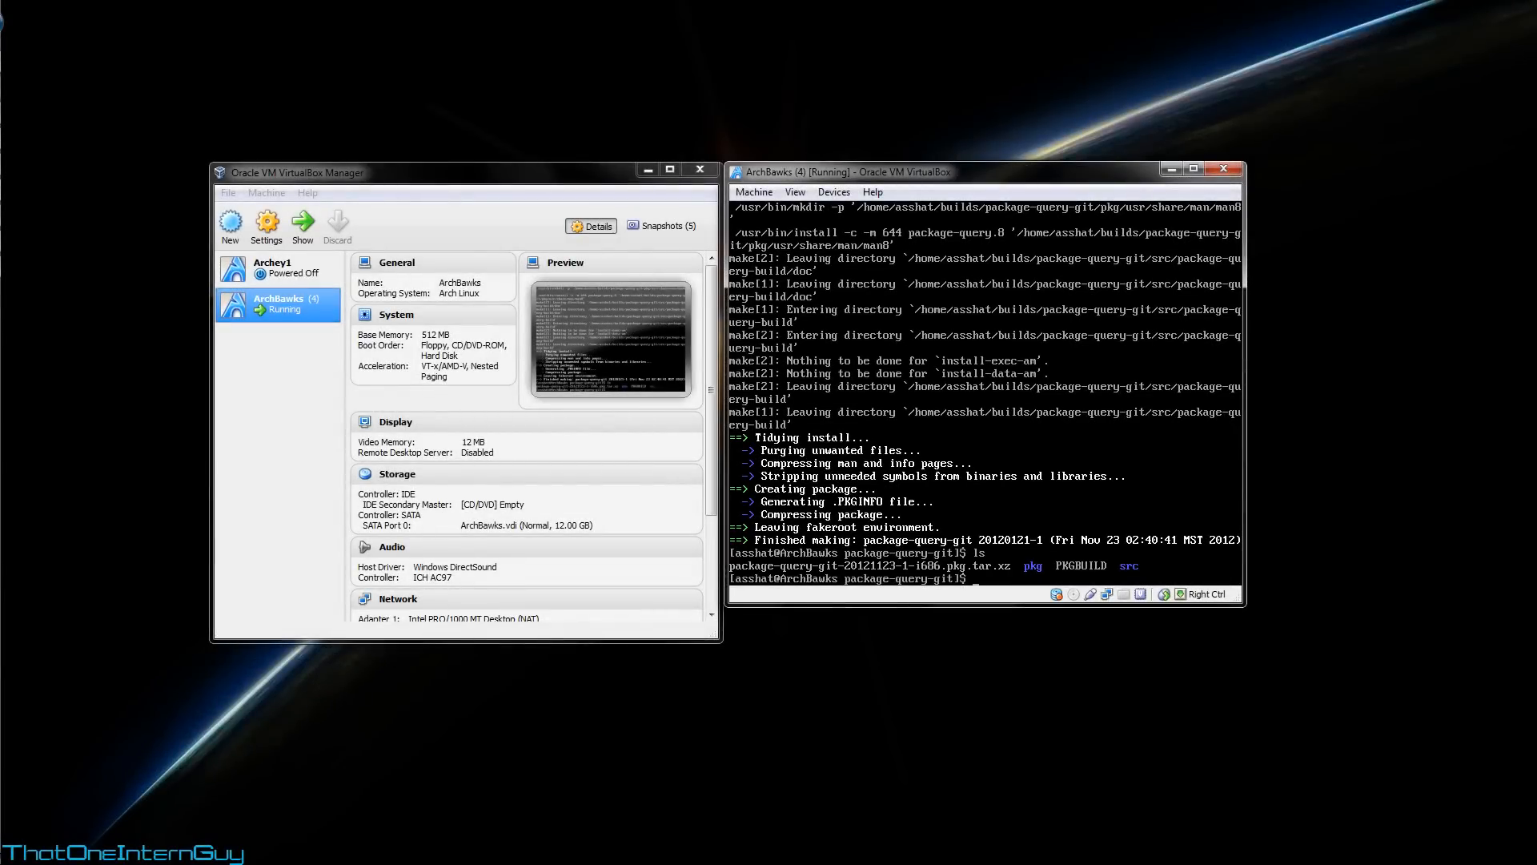
Step: Install package-query-git-20121123-1-i686.pkg.tar.xz with sudo pacman -U and confirm
text(sudo)
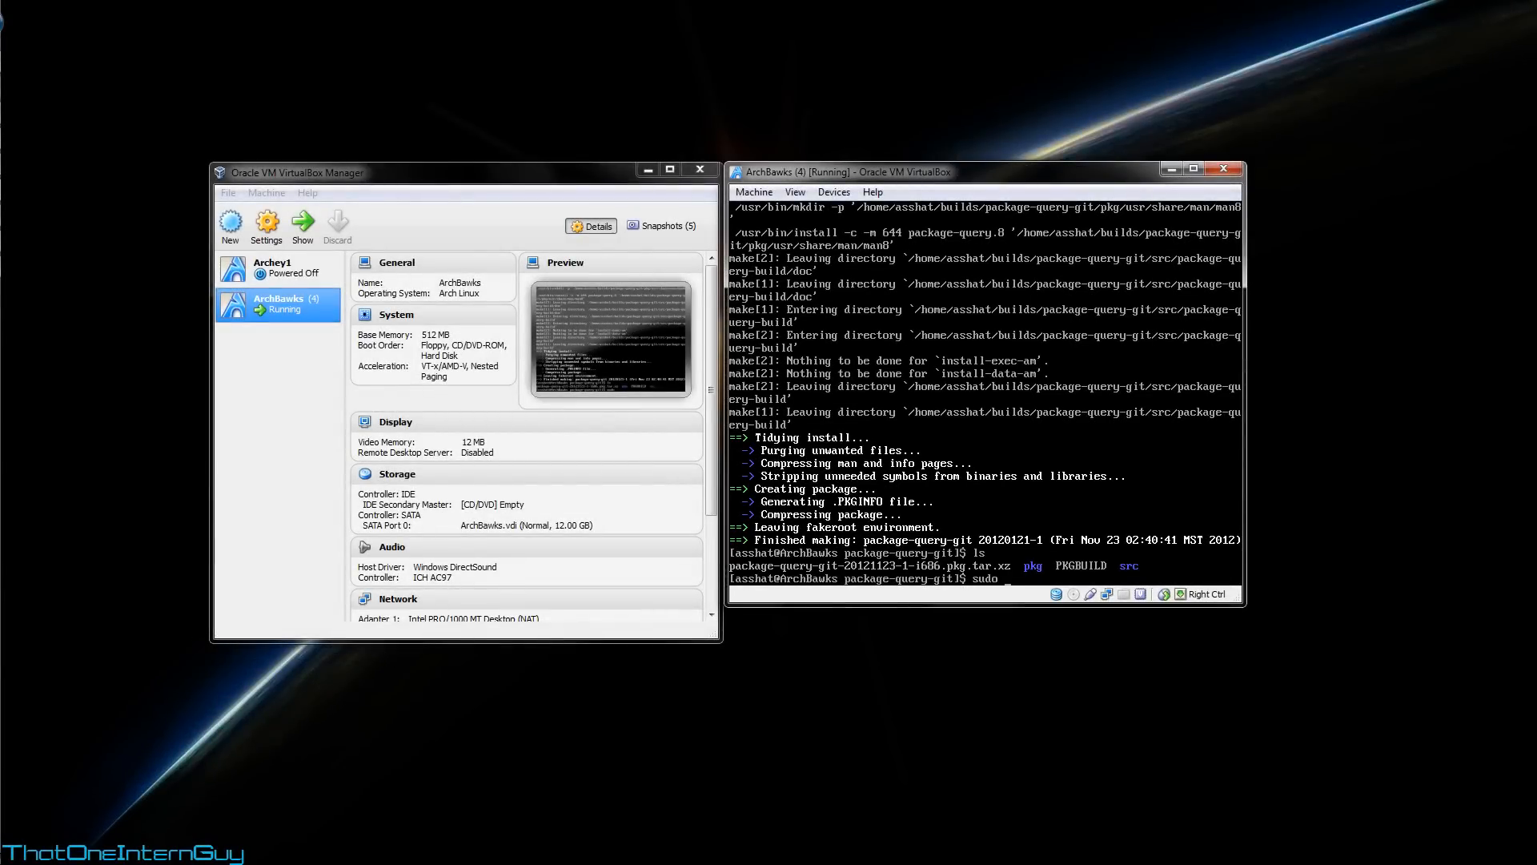
text(pacman -)
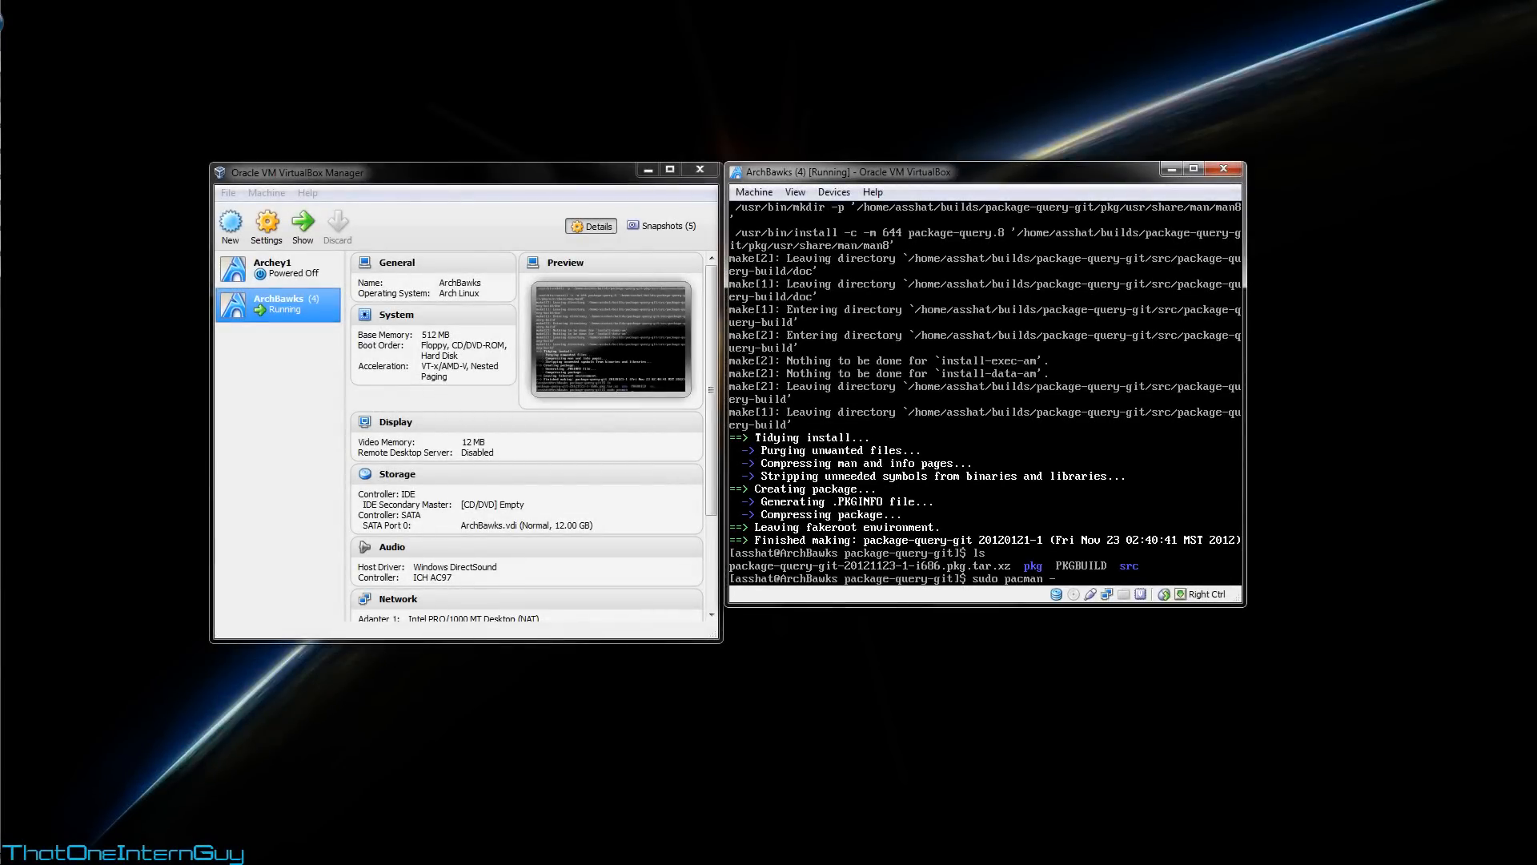
text(U)
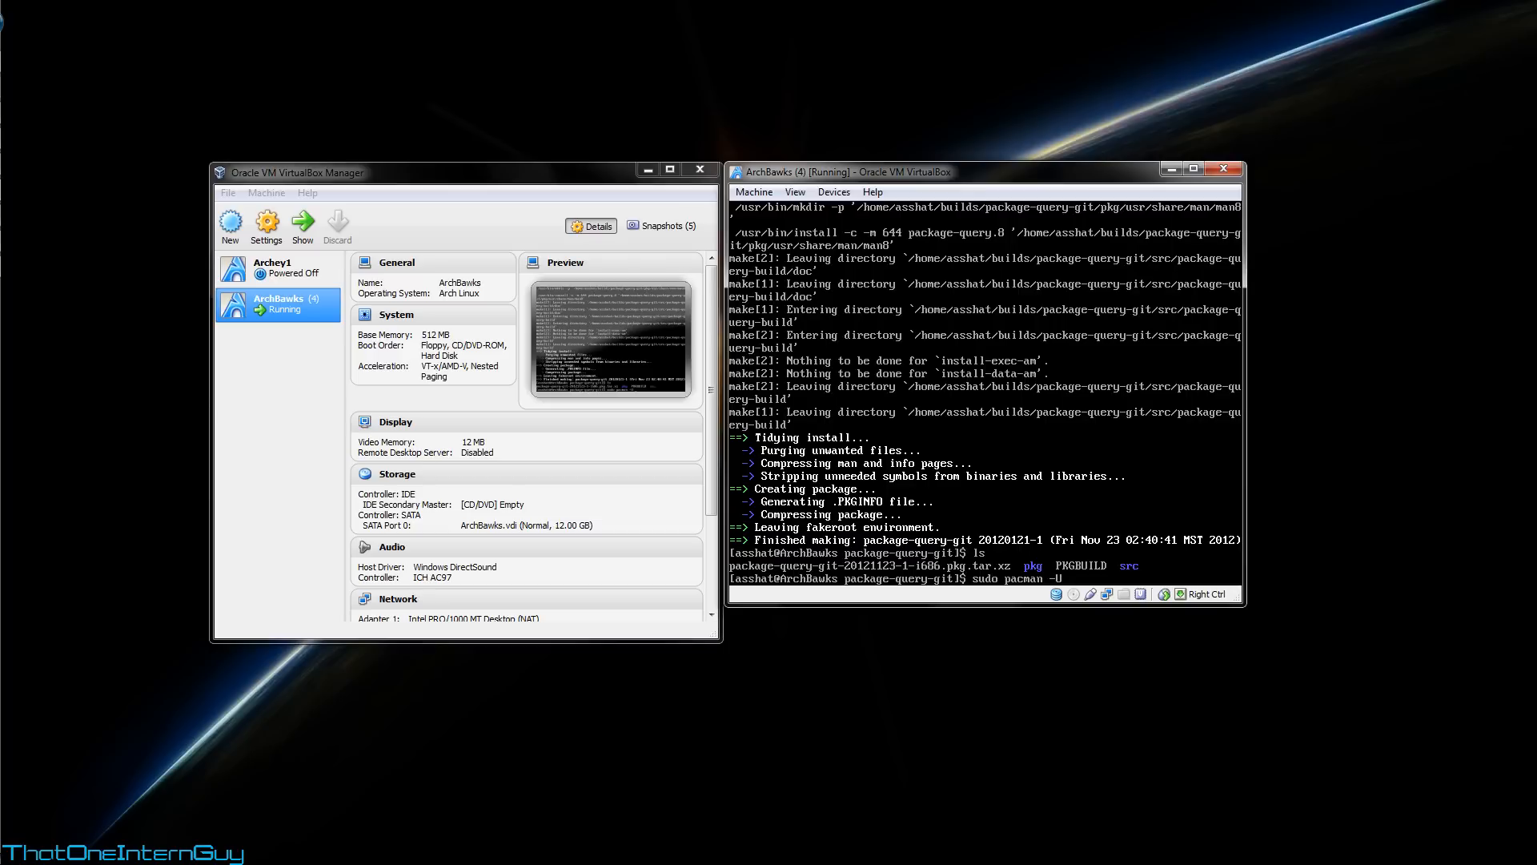
text(package-query-git-20121123-1-i686.pkg.tar.xz)
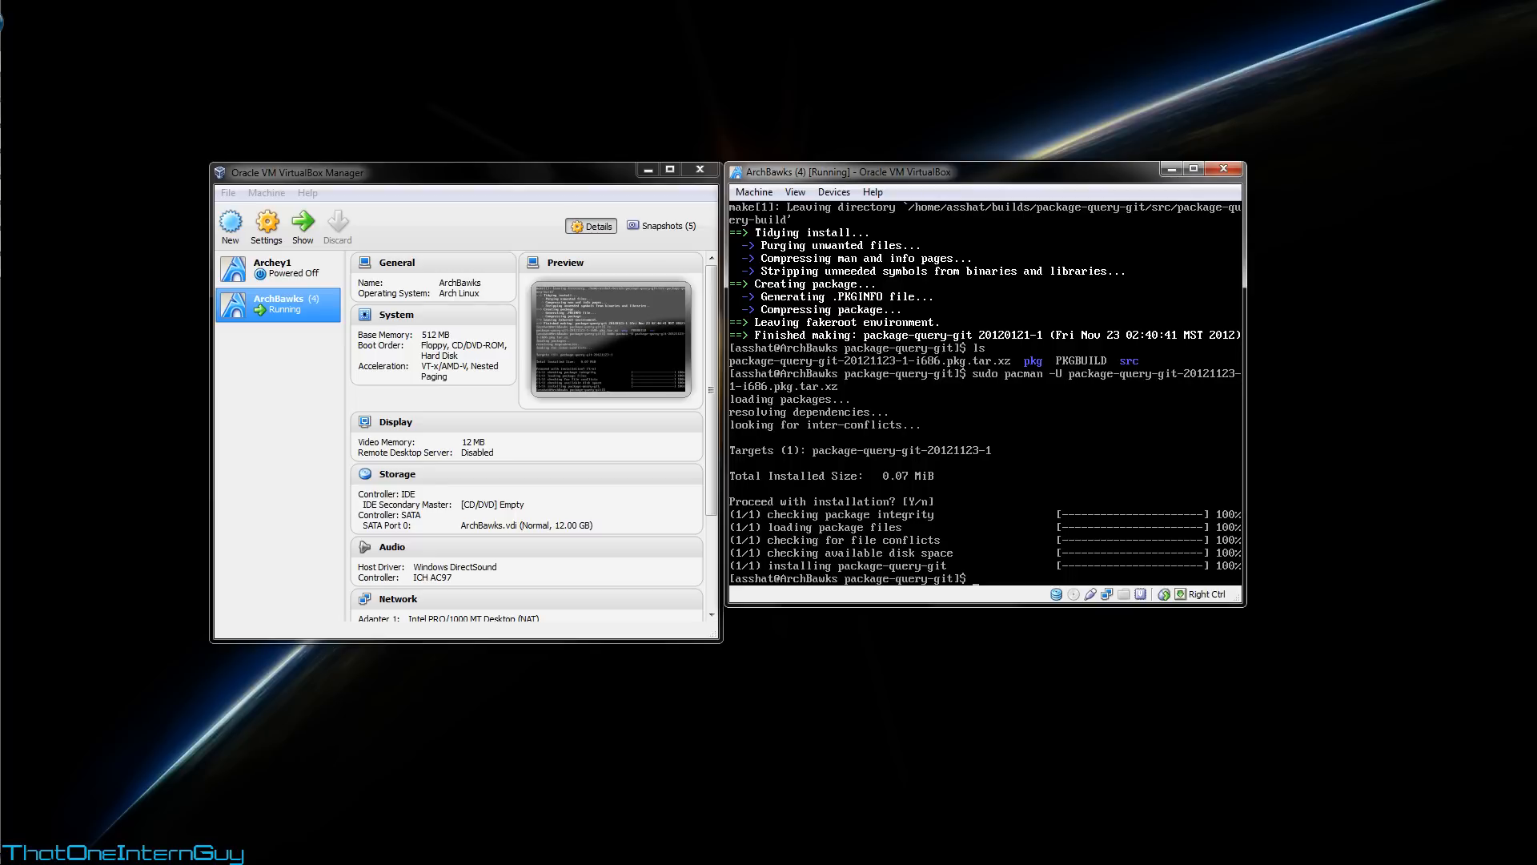
text(cd ..)
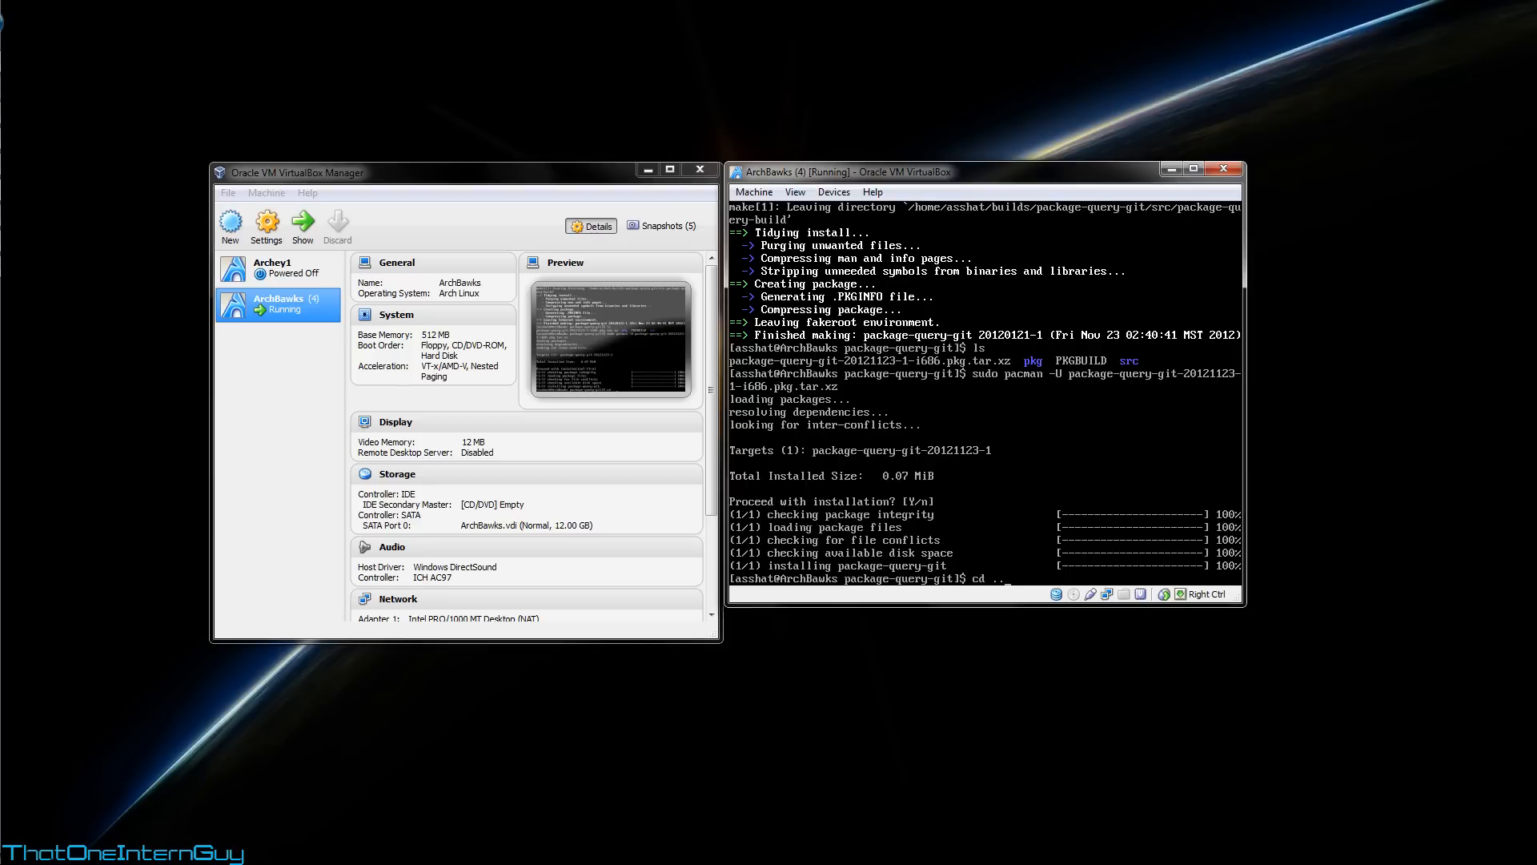
Step: Change into ../yaourt-git, review its PKGBUILD in nano, then build yaourt-git 20121123-1 with makepkg
text(/yaourt-git)
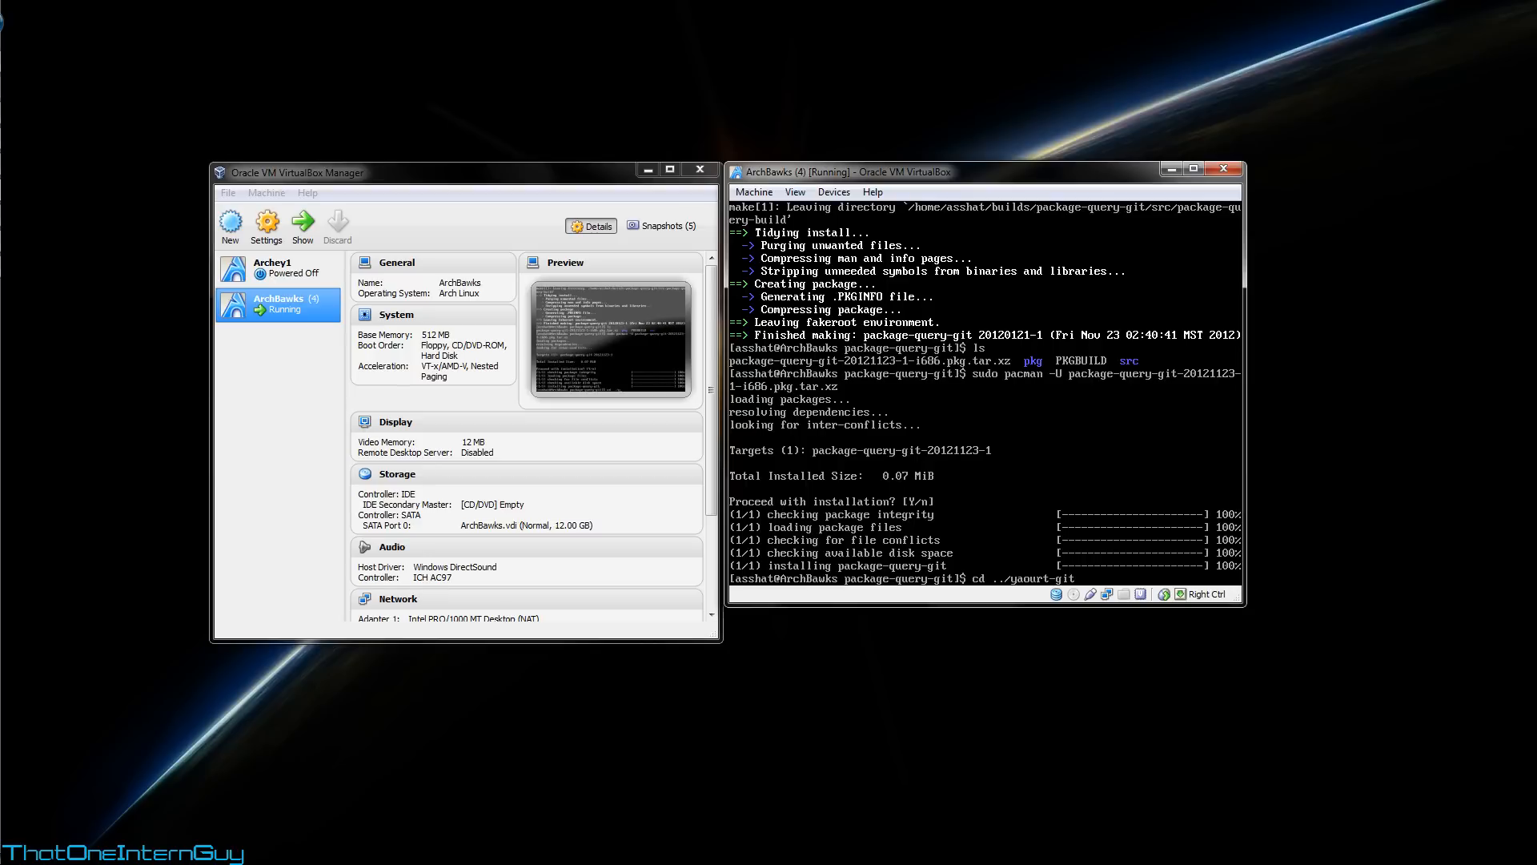
key(Return)
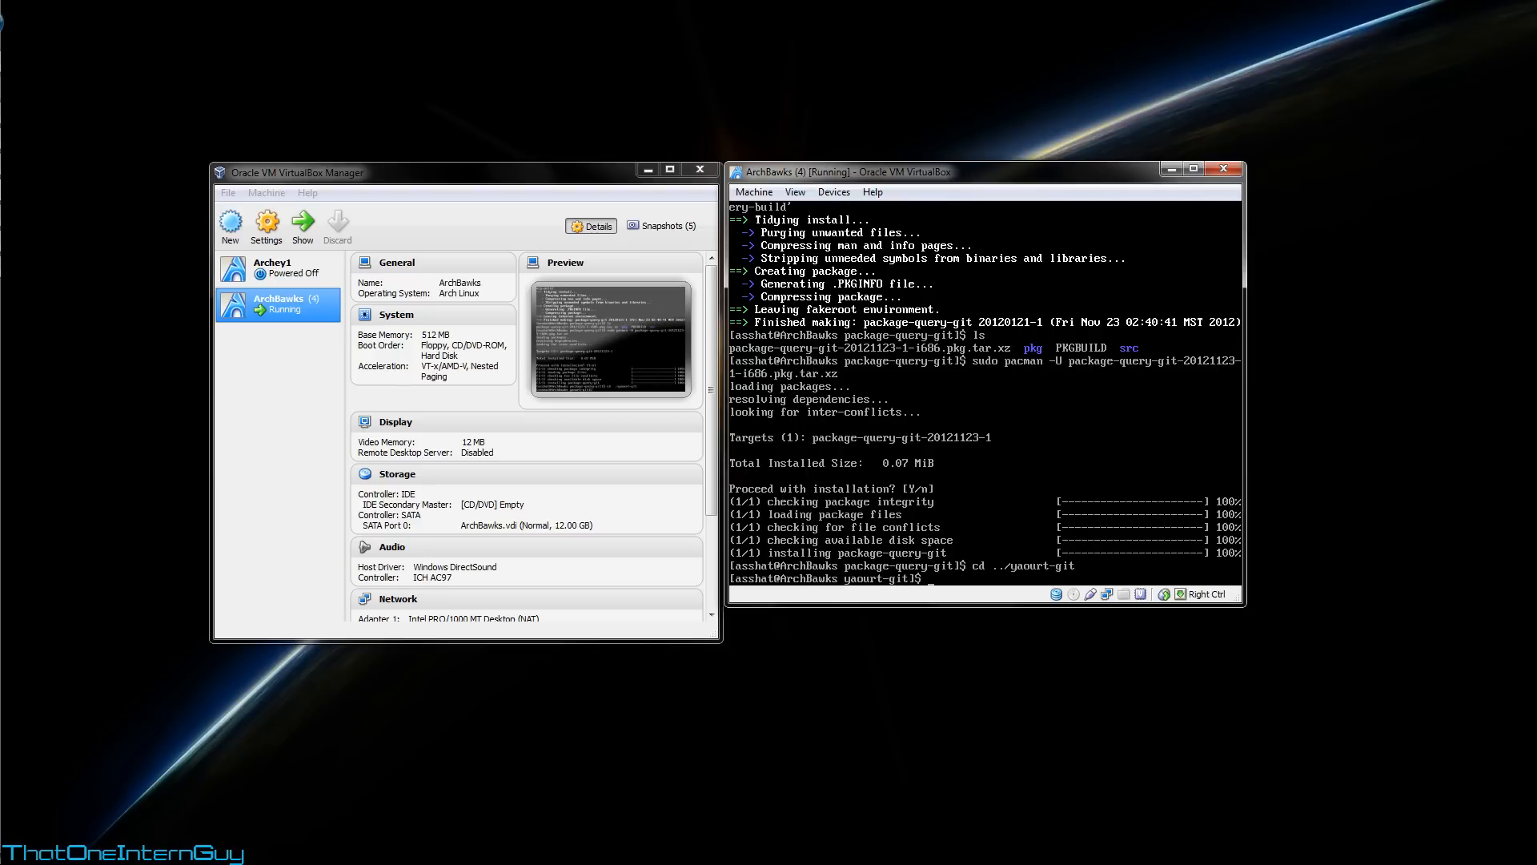
text(ls)
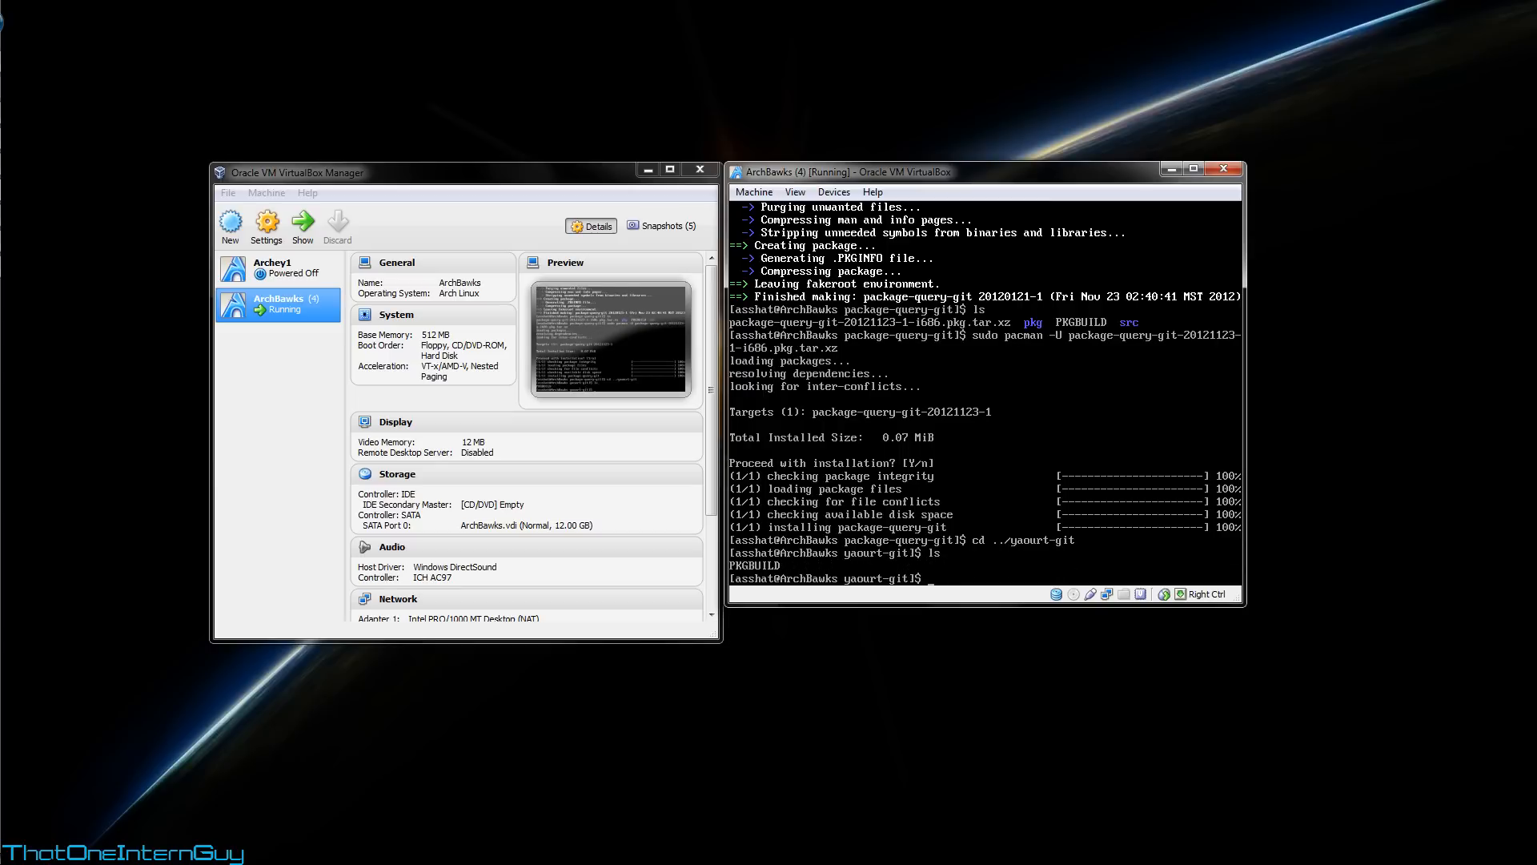
text(nano P)
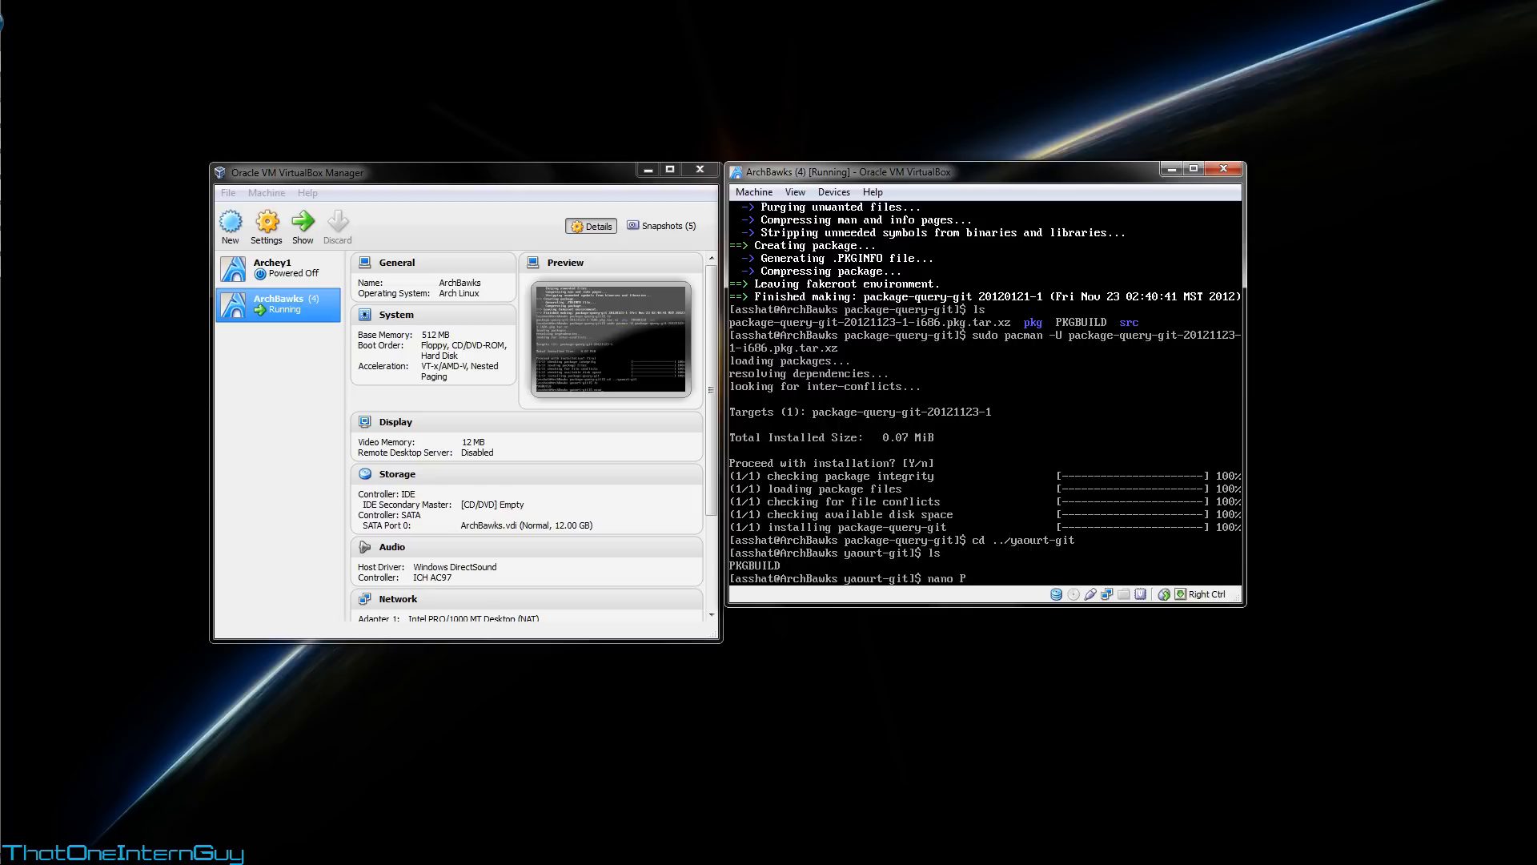
key(Return)
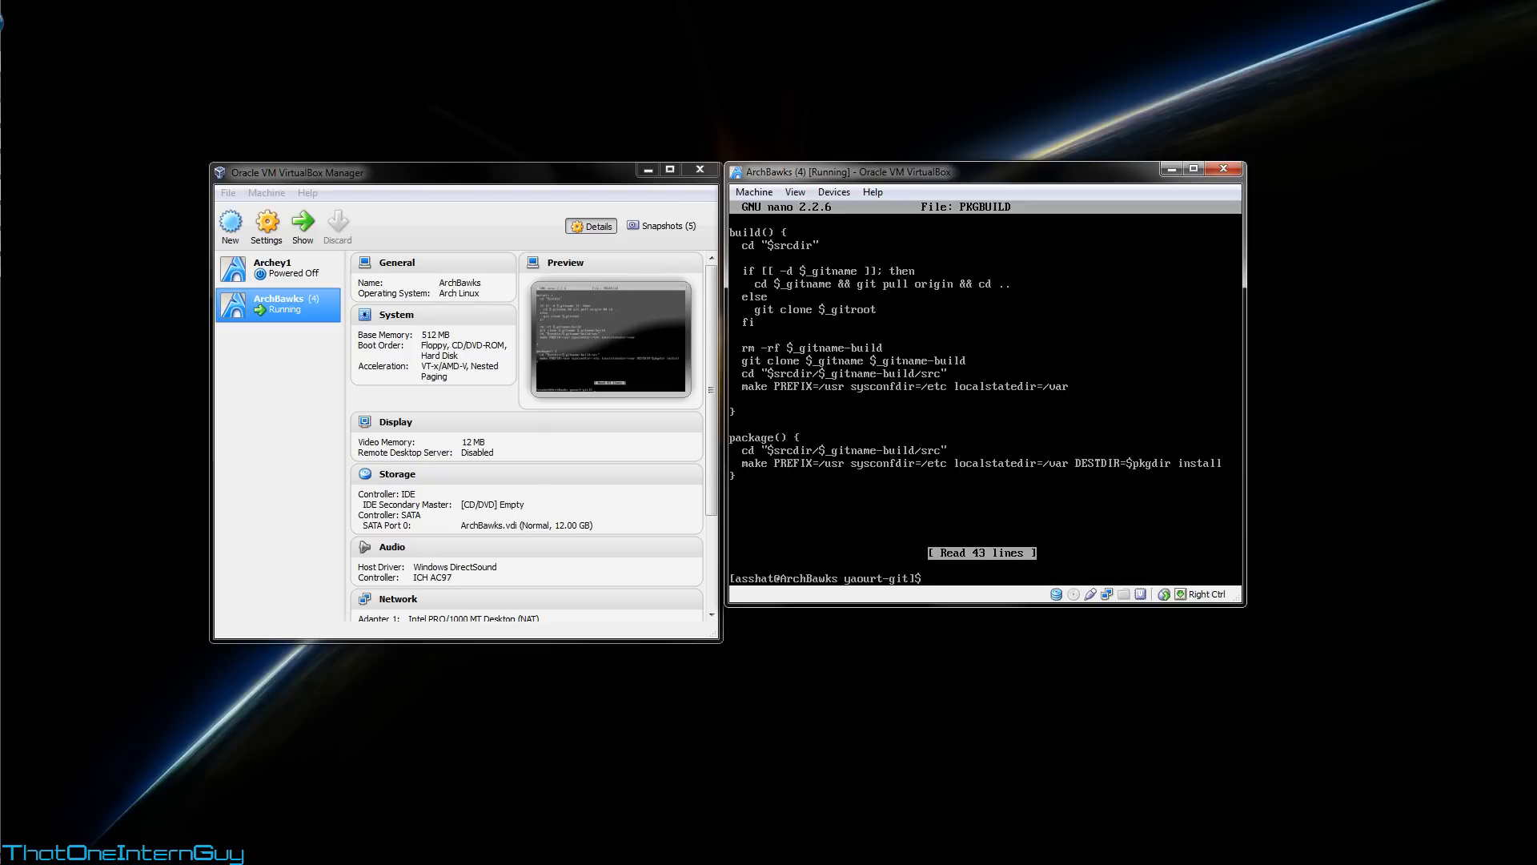
text(makepkg)
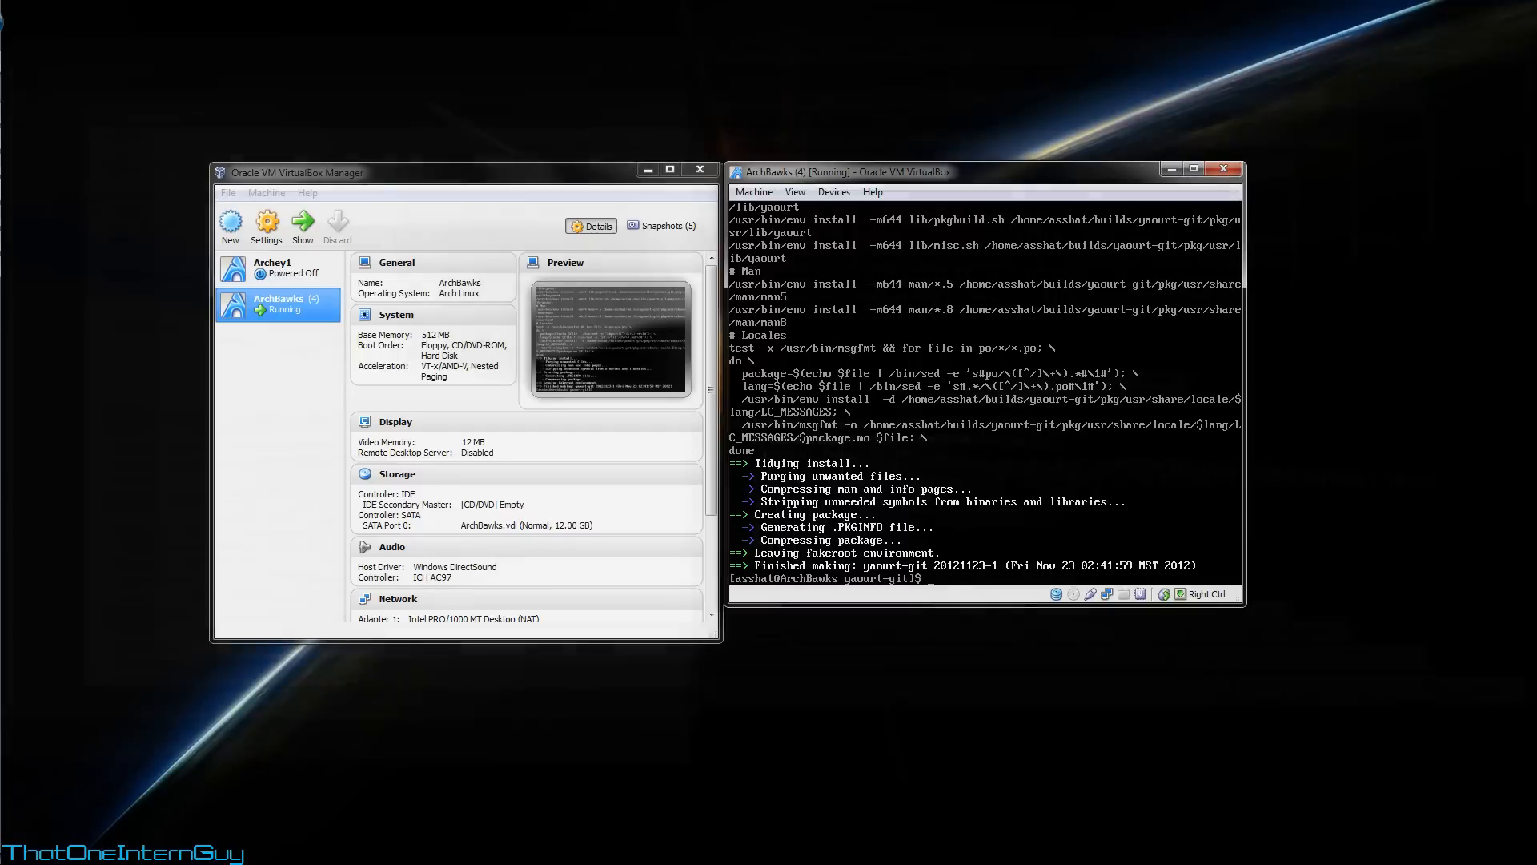
Step: Install the built yaourt-git 20121123-1 package with sudo pacman -U, then return home and list builds
text(su)
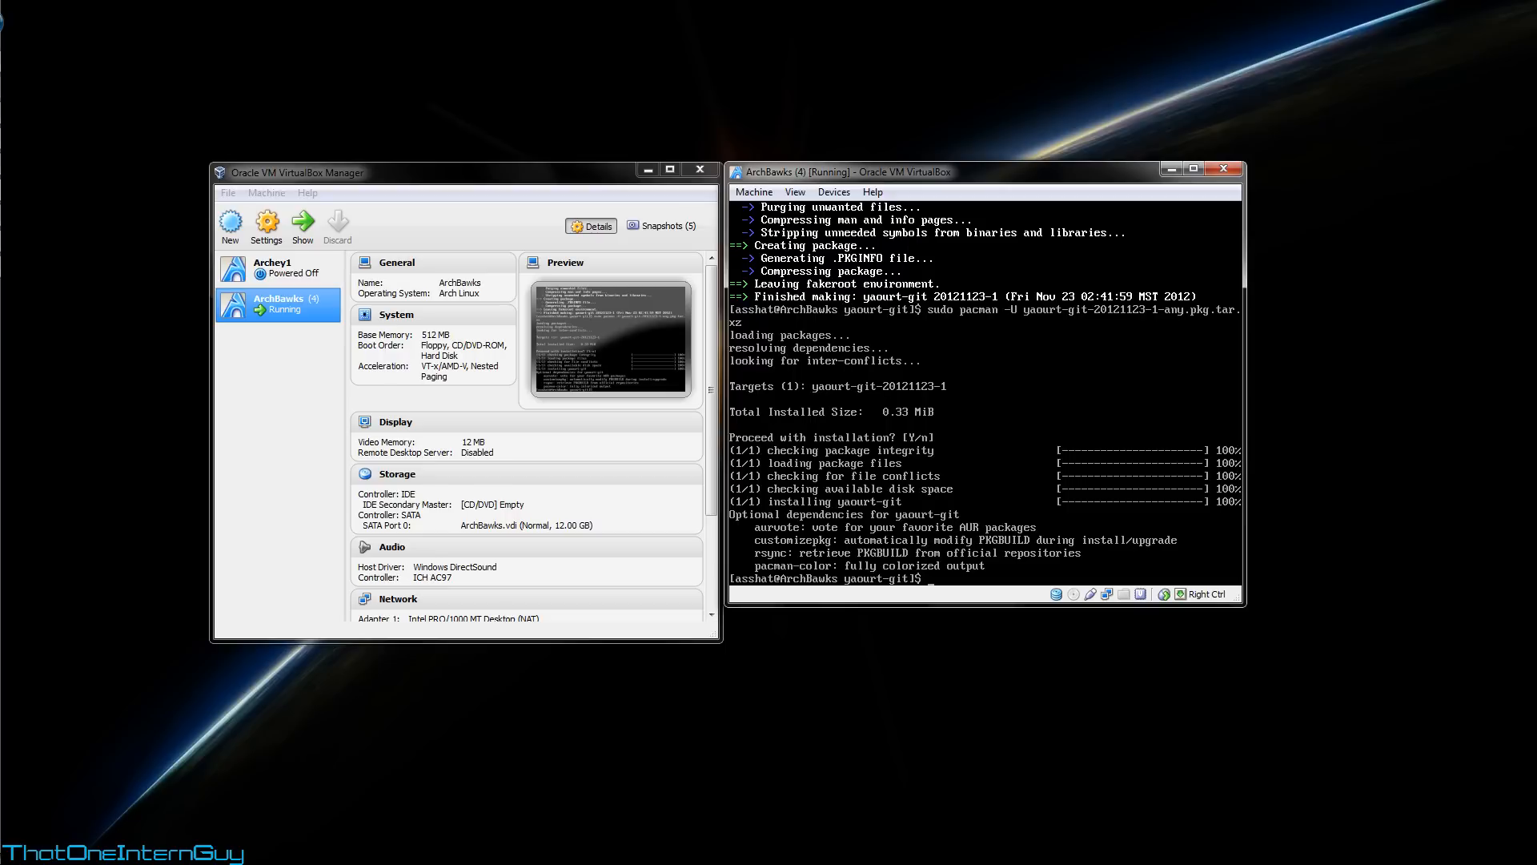
text(cd ~)
text(l)
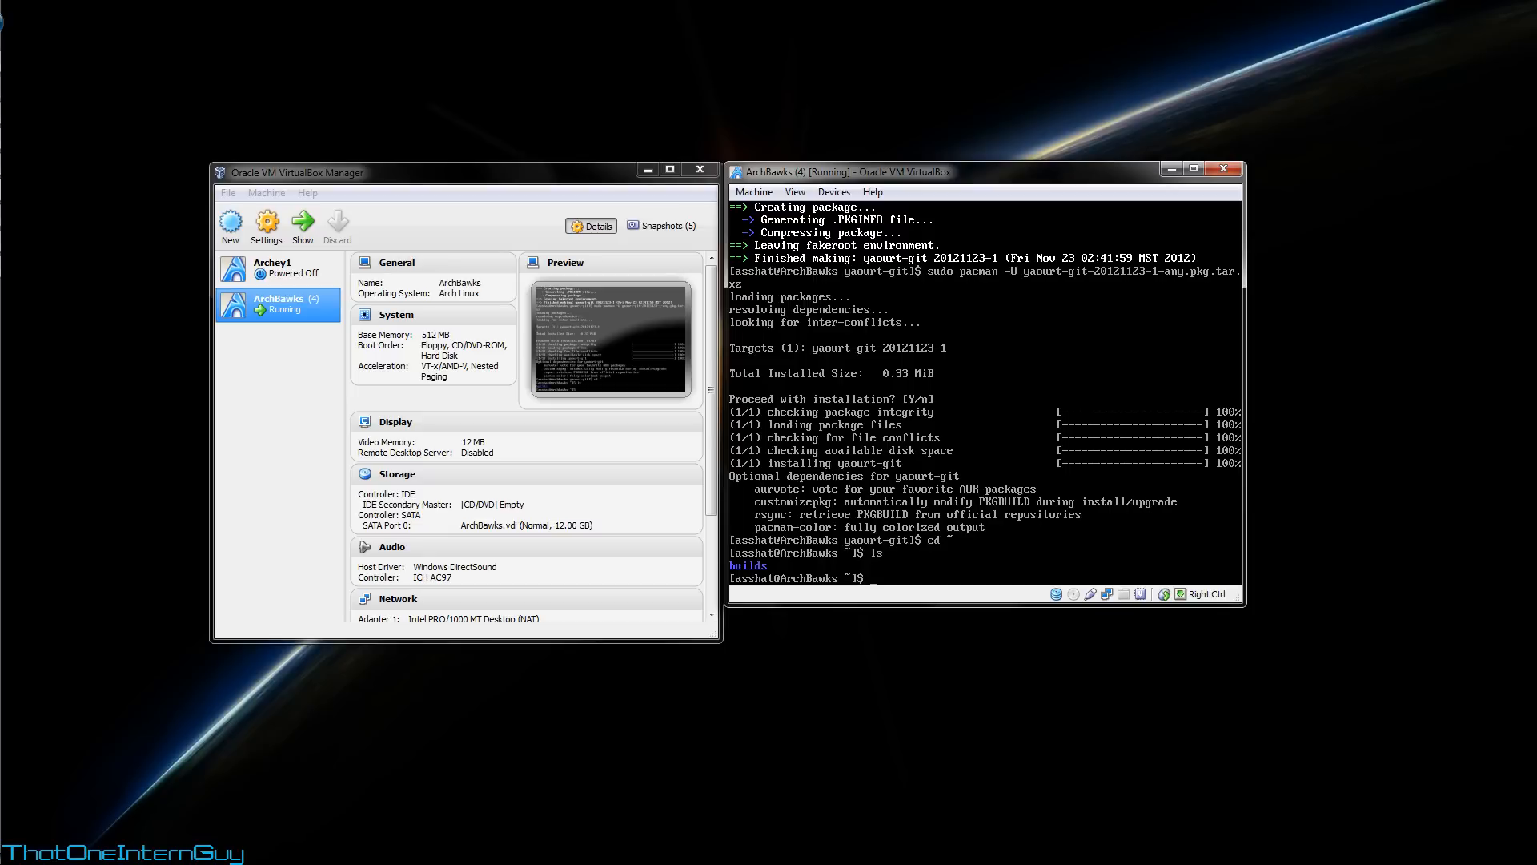
Step: Search the AUR for archey with sudo yaourt -Ss, listing alsi, archey, archey2 and archey3
text(sudo)
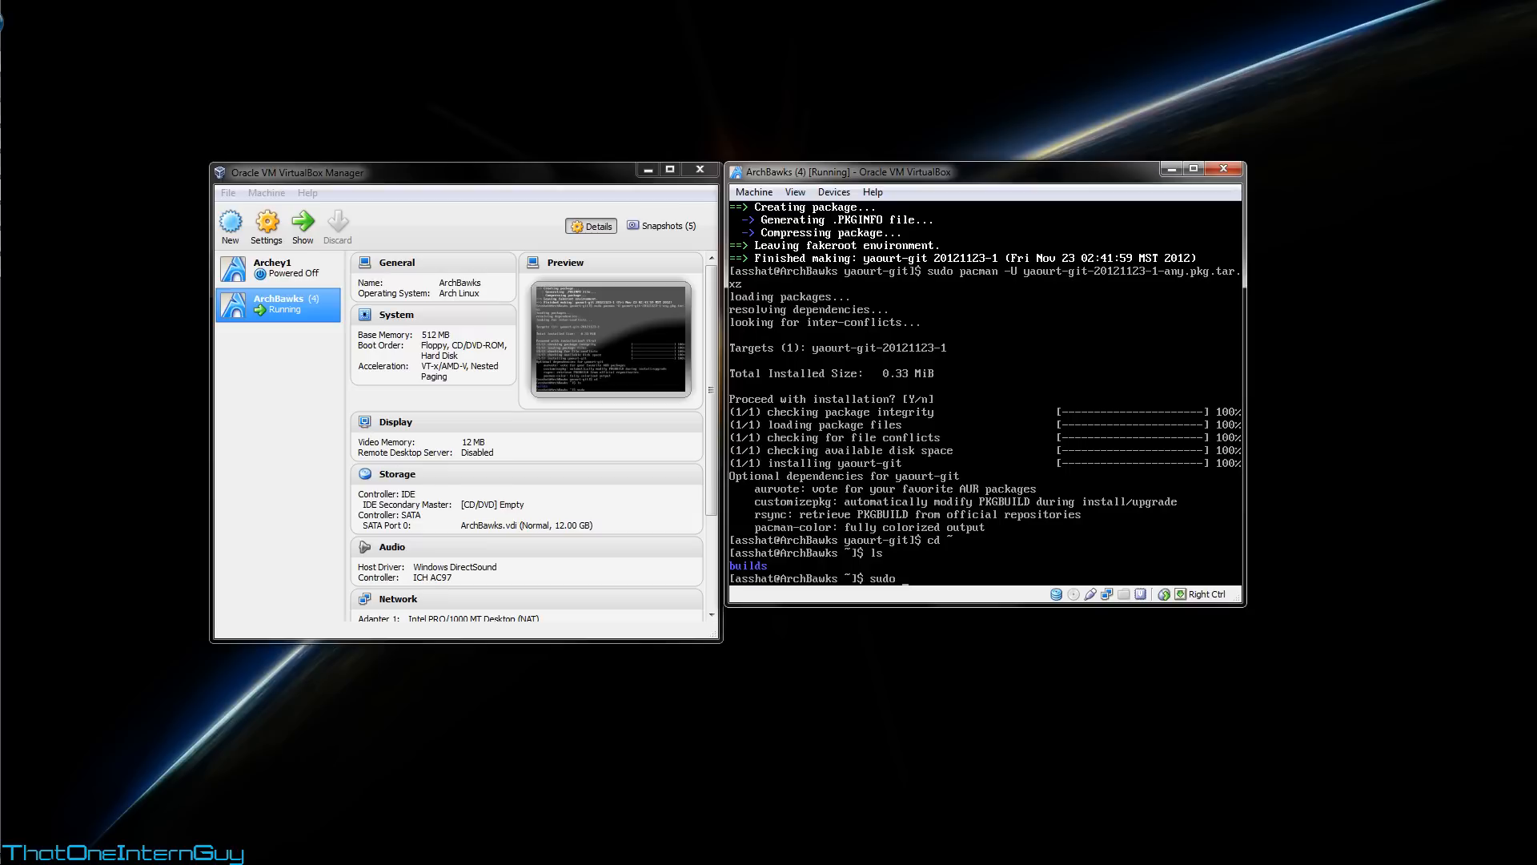
text(y)
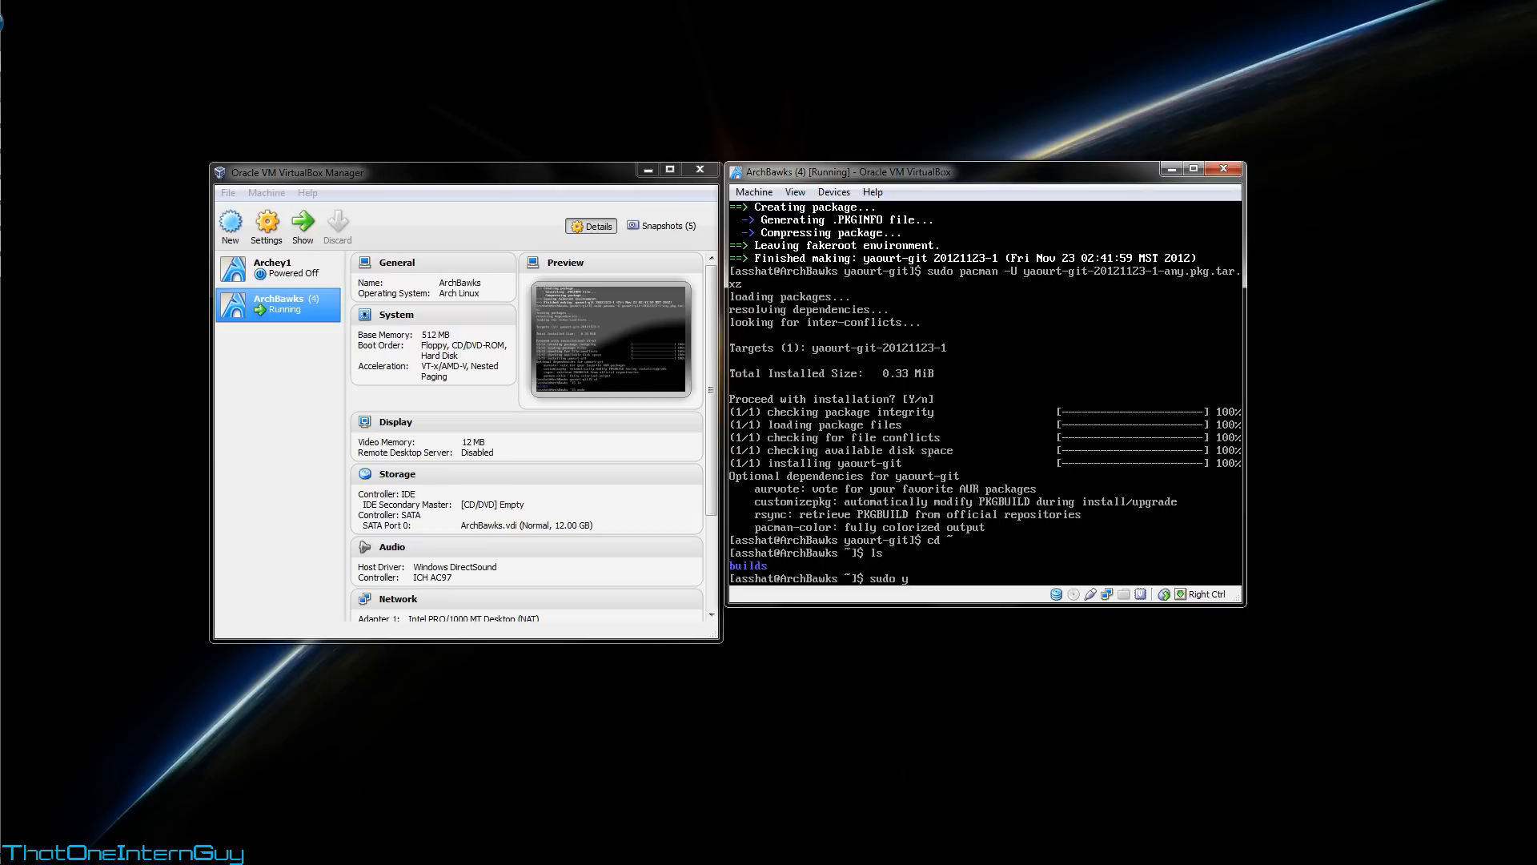
text(aourt -S)
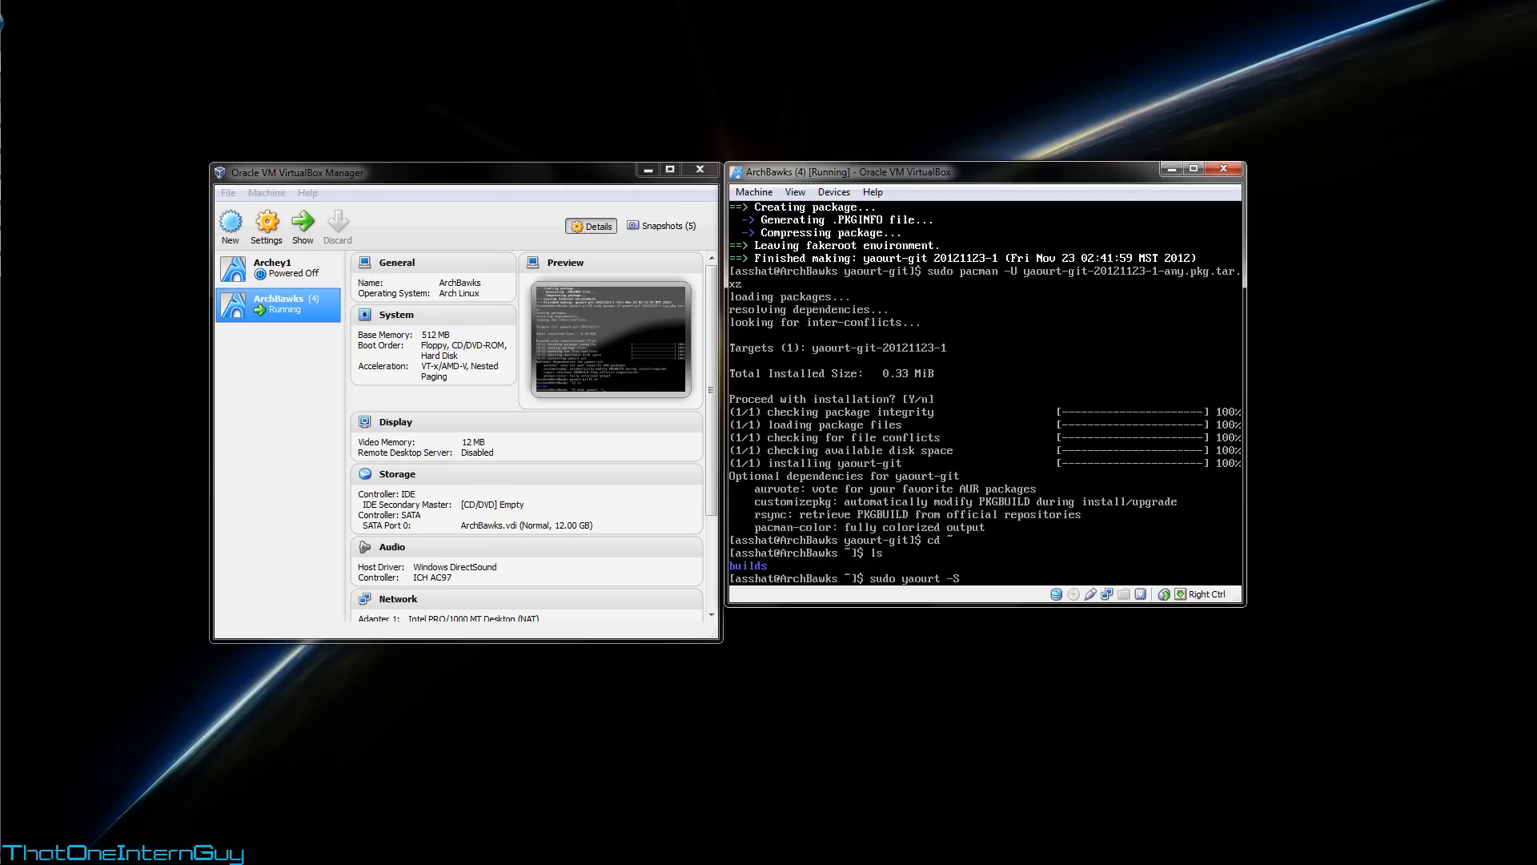
text(s ar)
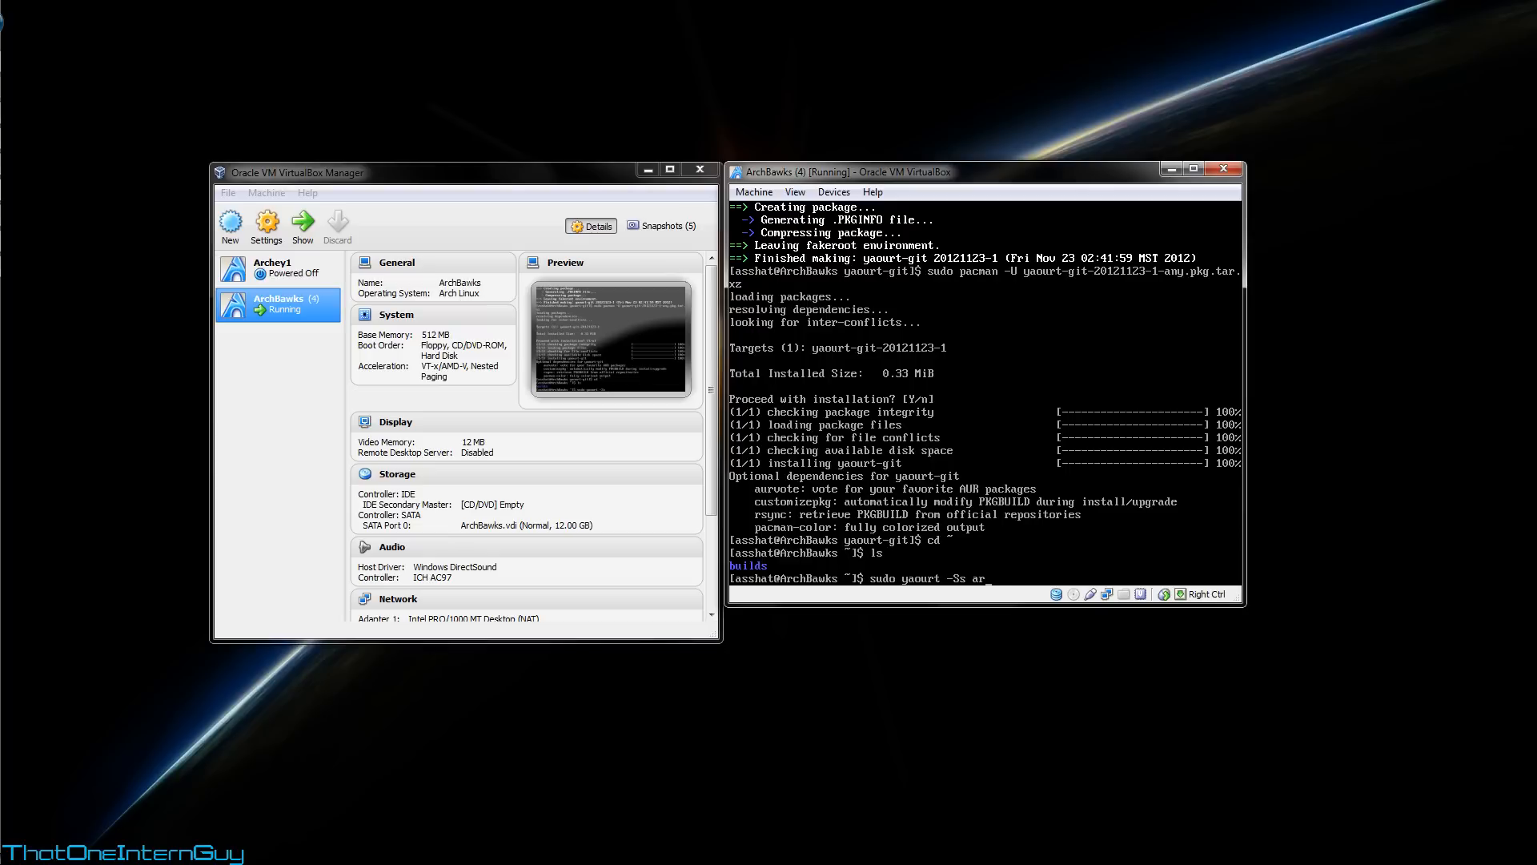
text(chey)
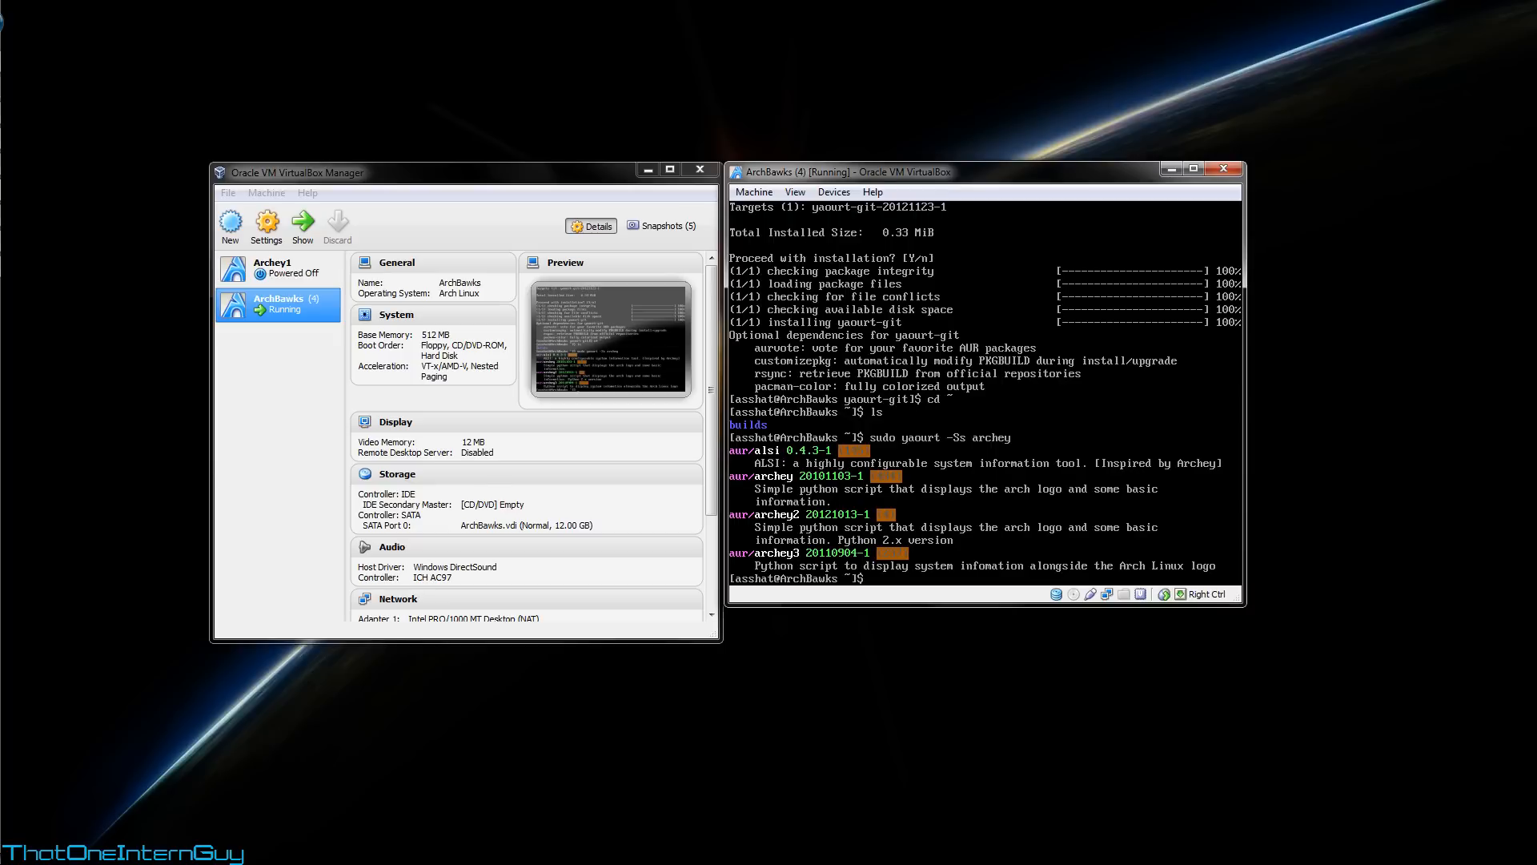
Step: Start installing archey with sudo yaourt -S archey, reaching the Edit PKGBUILD prompt
text(sudo yaourt -Ss archey)
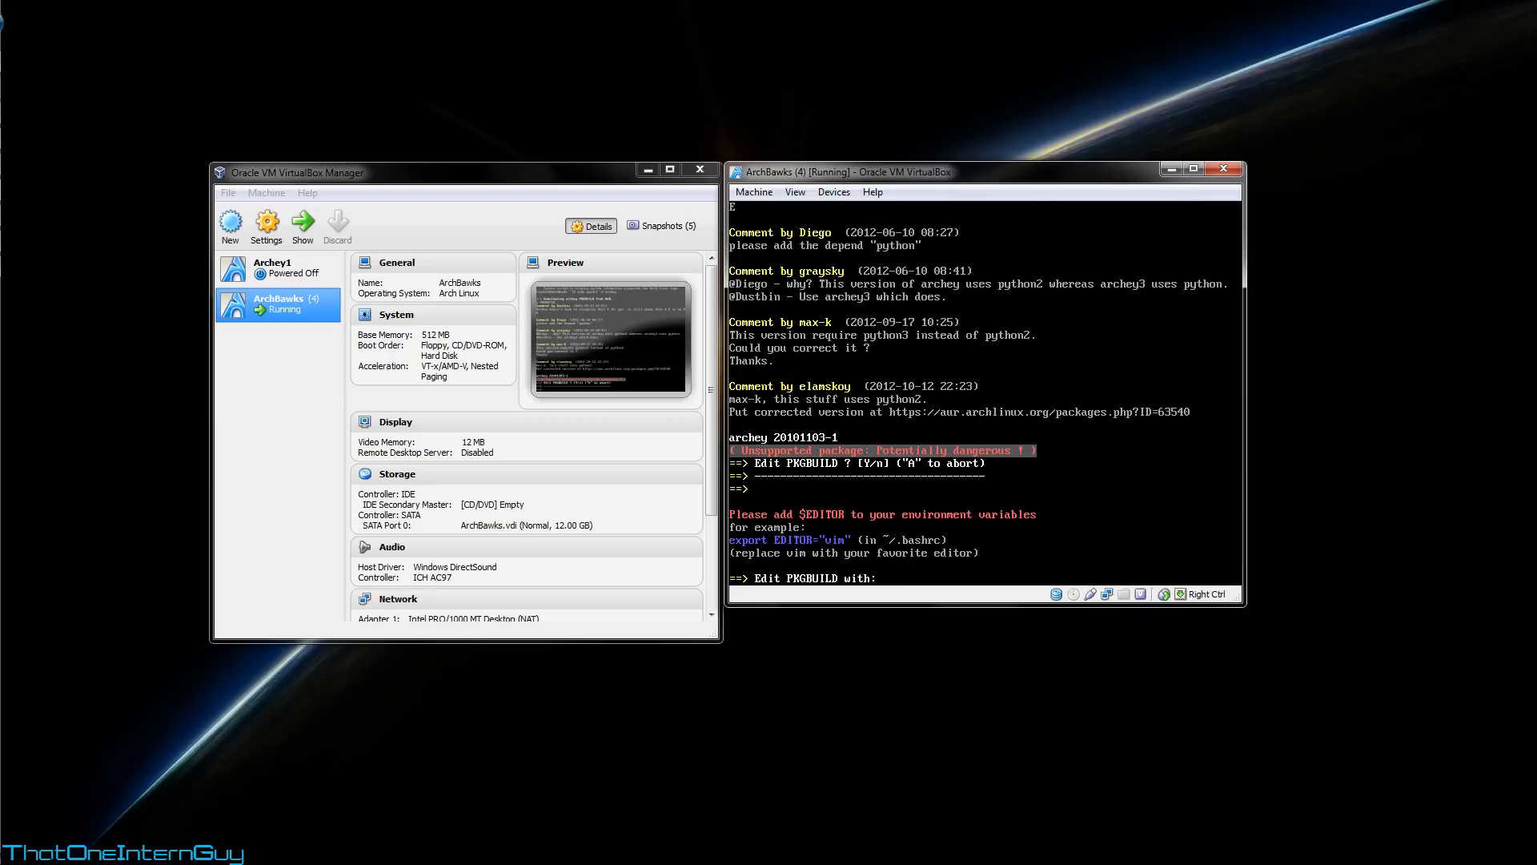
Step: View archey's PKGBUILD in nano, exit, and let yaourt build archey 20121123-1
text(nano)
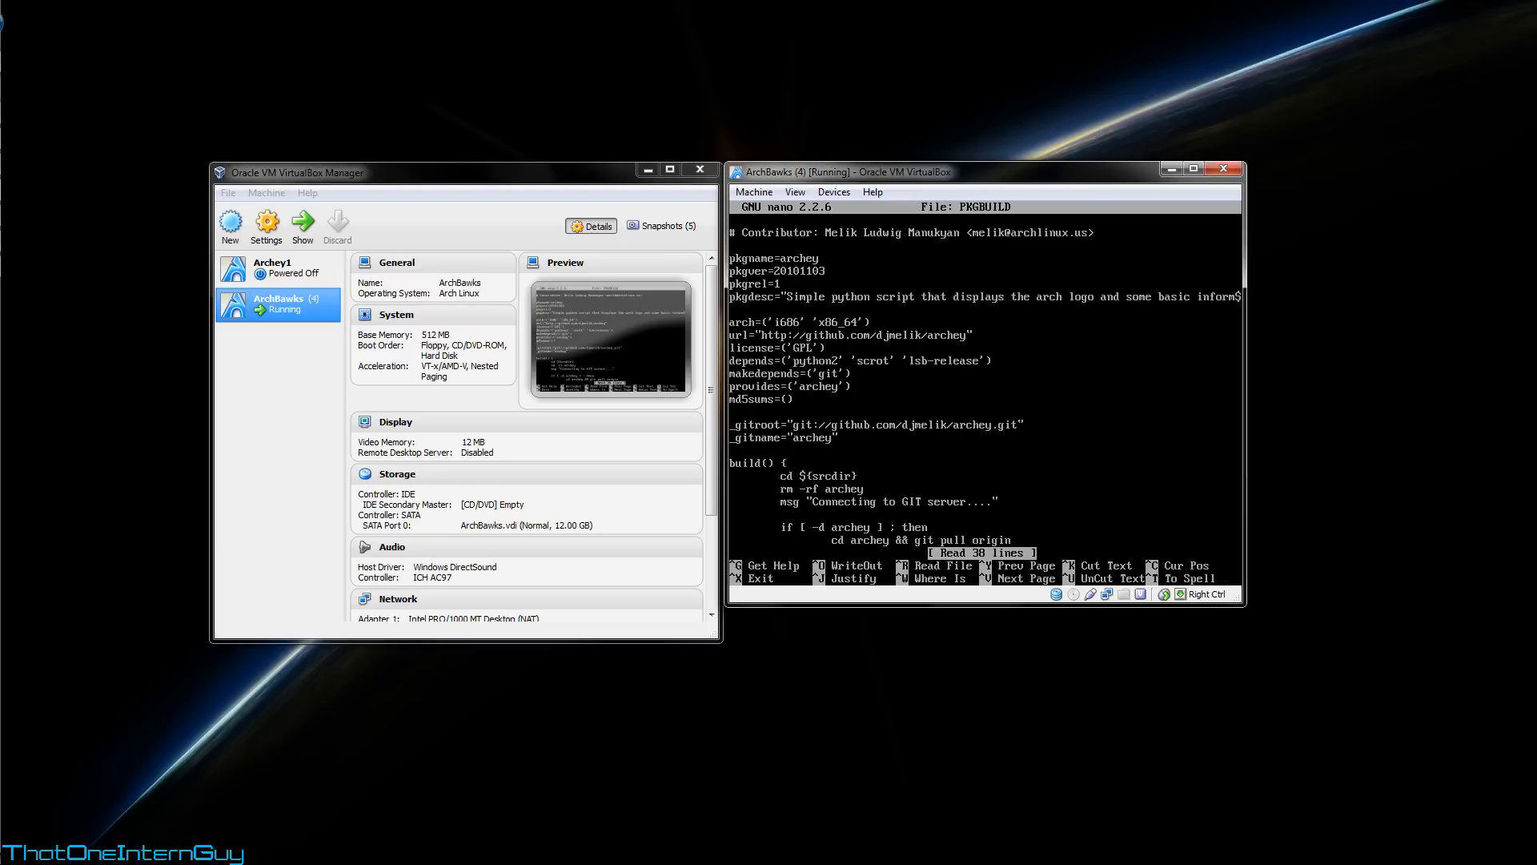
scroll(down, 3)
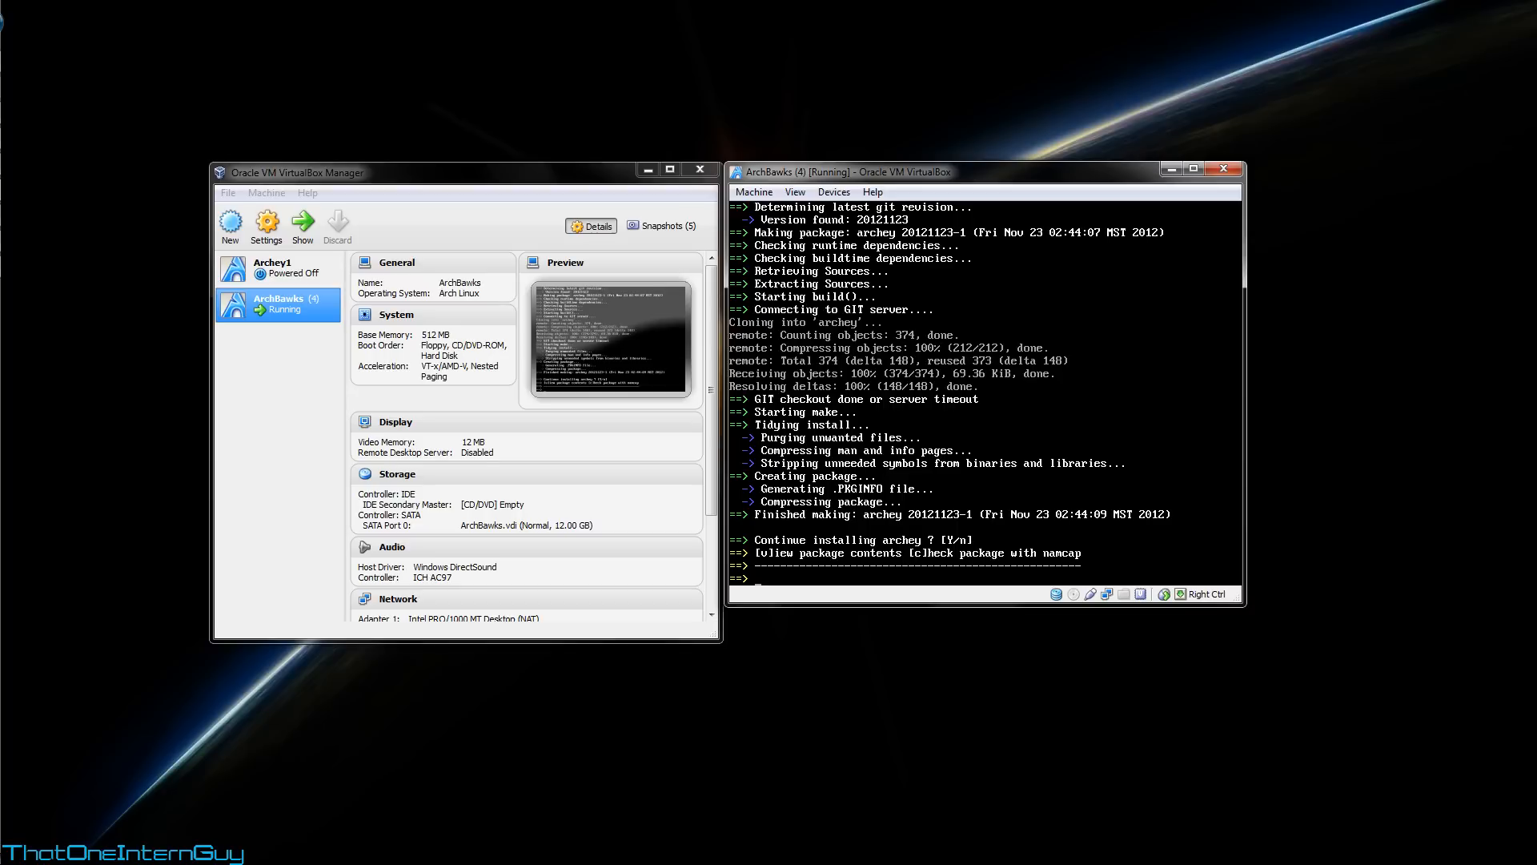
Step: Confirm installing archey 20121123-1 and begin typing the archey command
text(y)
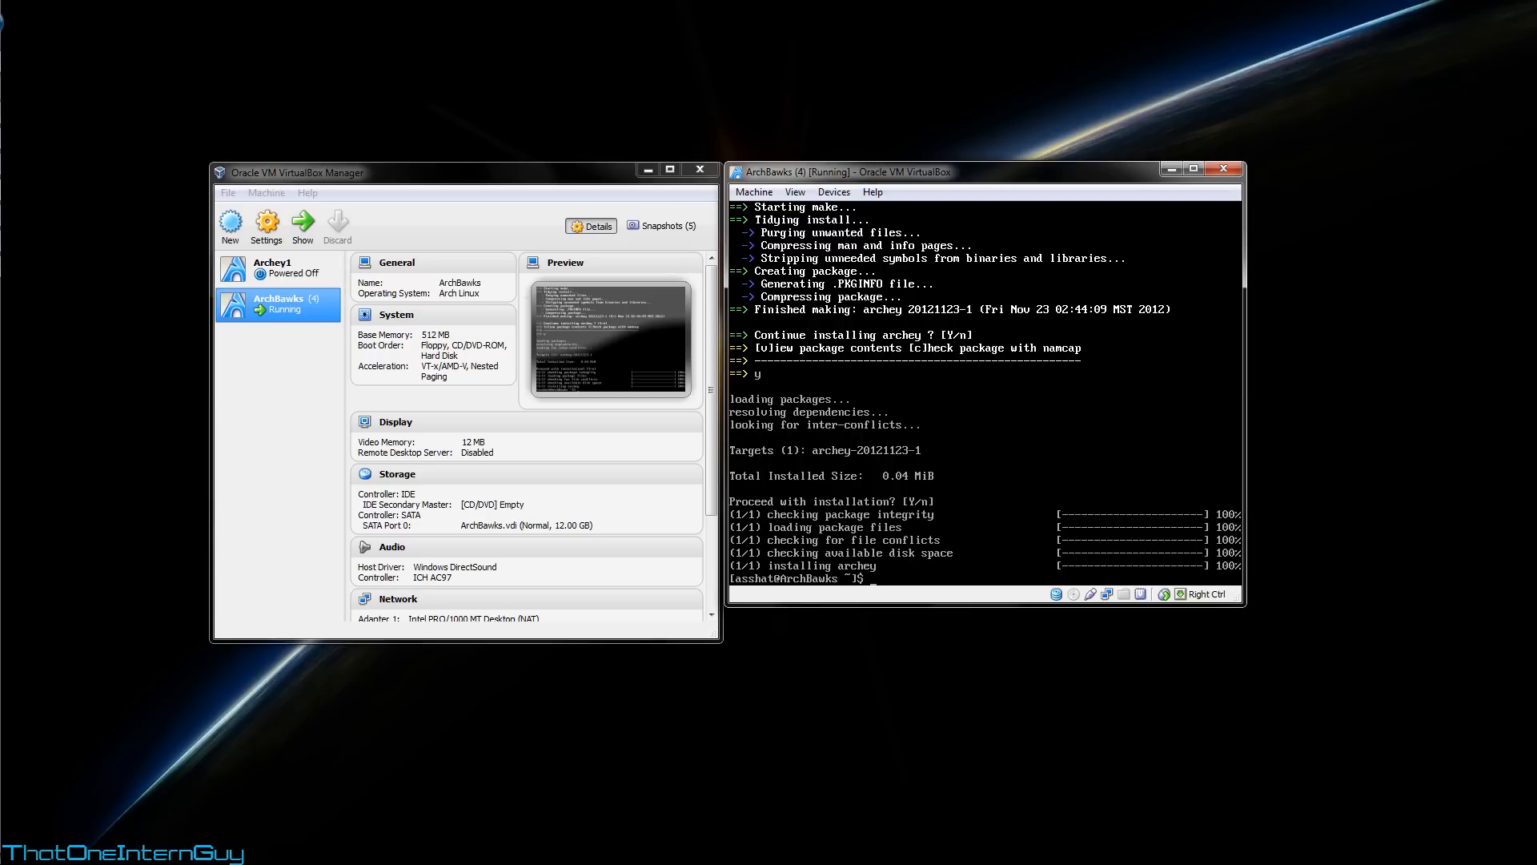
text(arch)
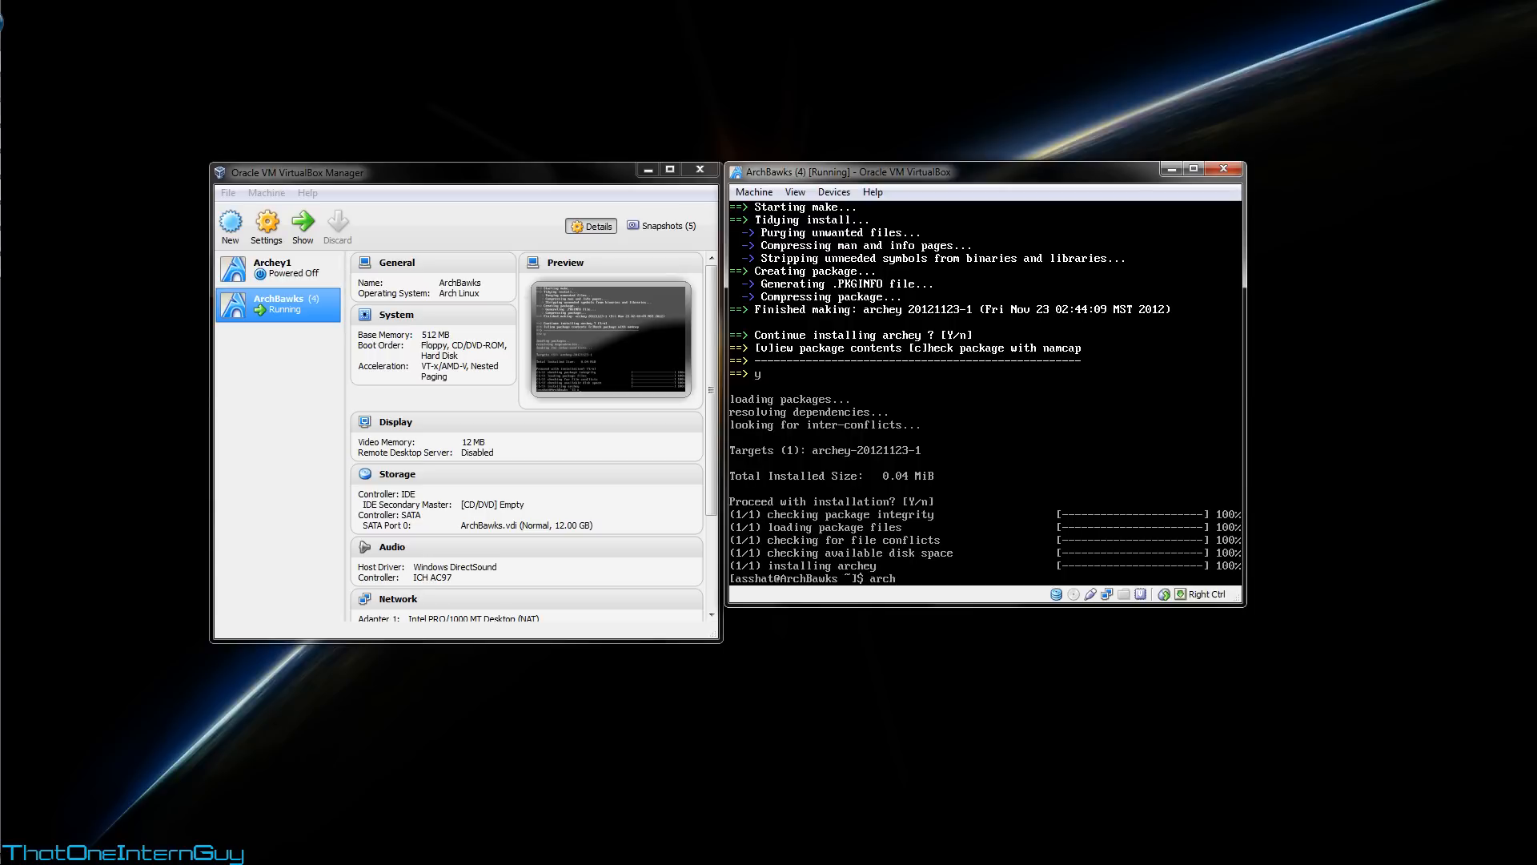